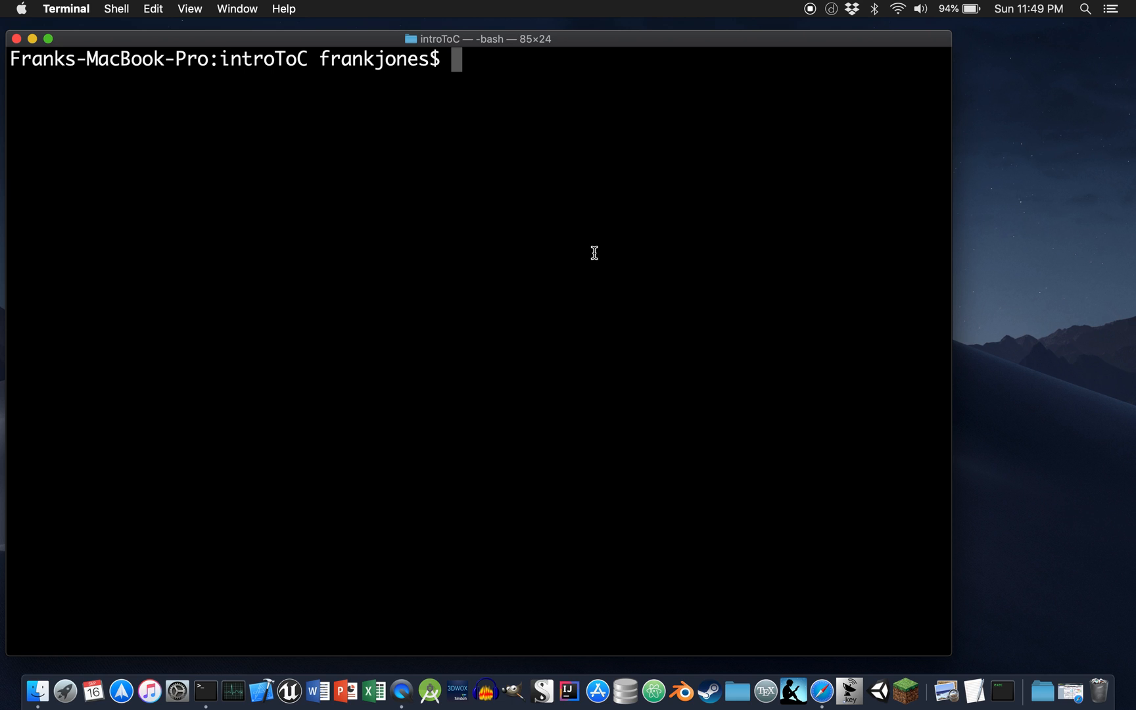
- List the introToC folder with ls and open fff.c in vim
type("ls")
type("vim")
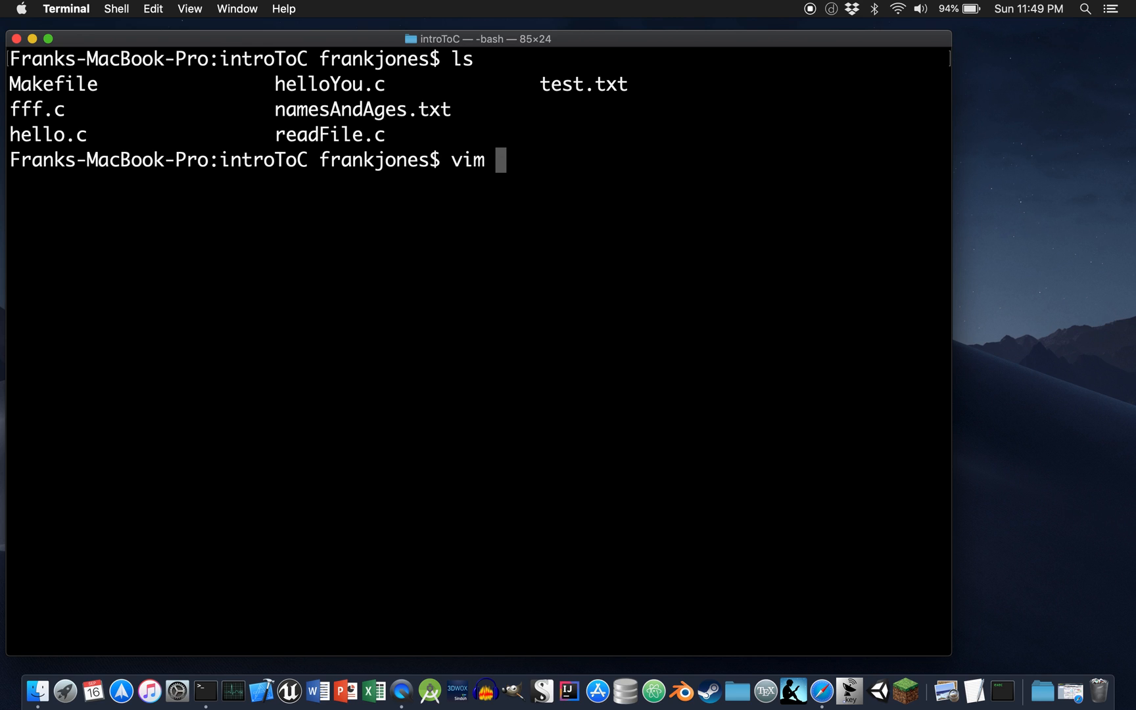
type("ff")
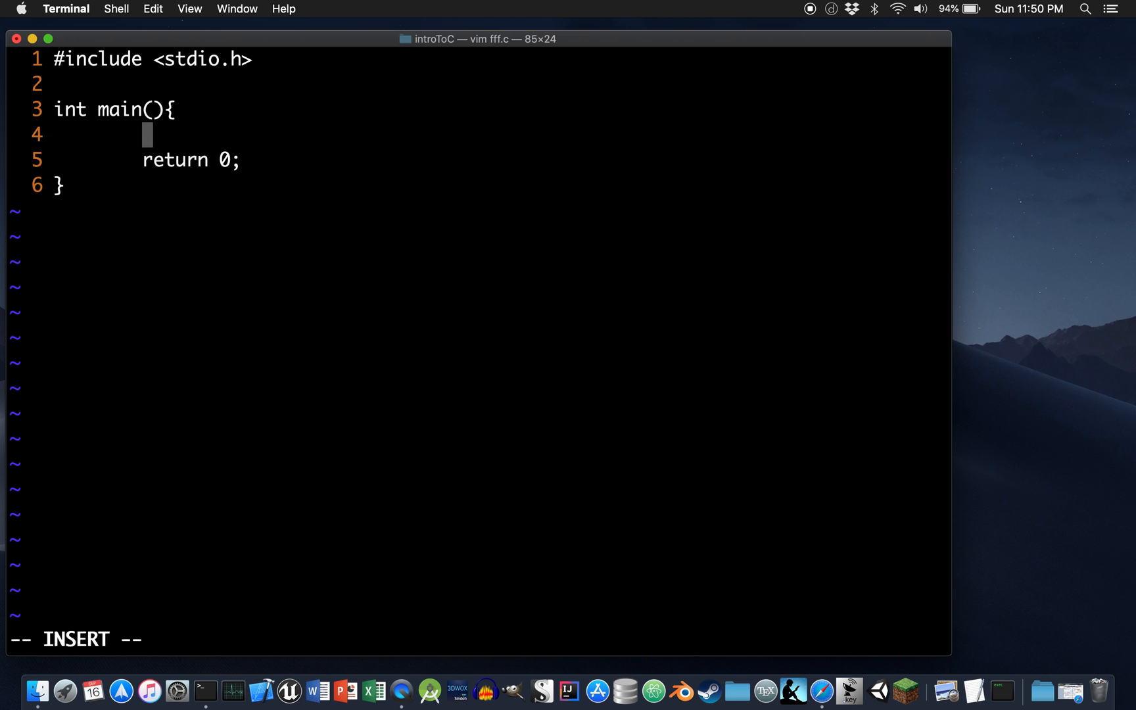
- Declare float aFloat = 0.3; in main
type("float aFloat")
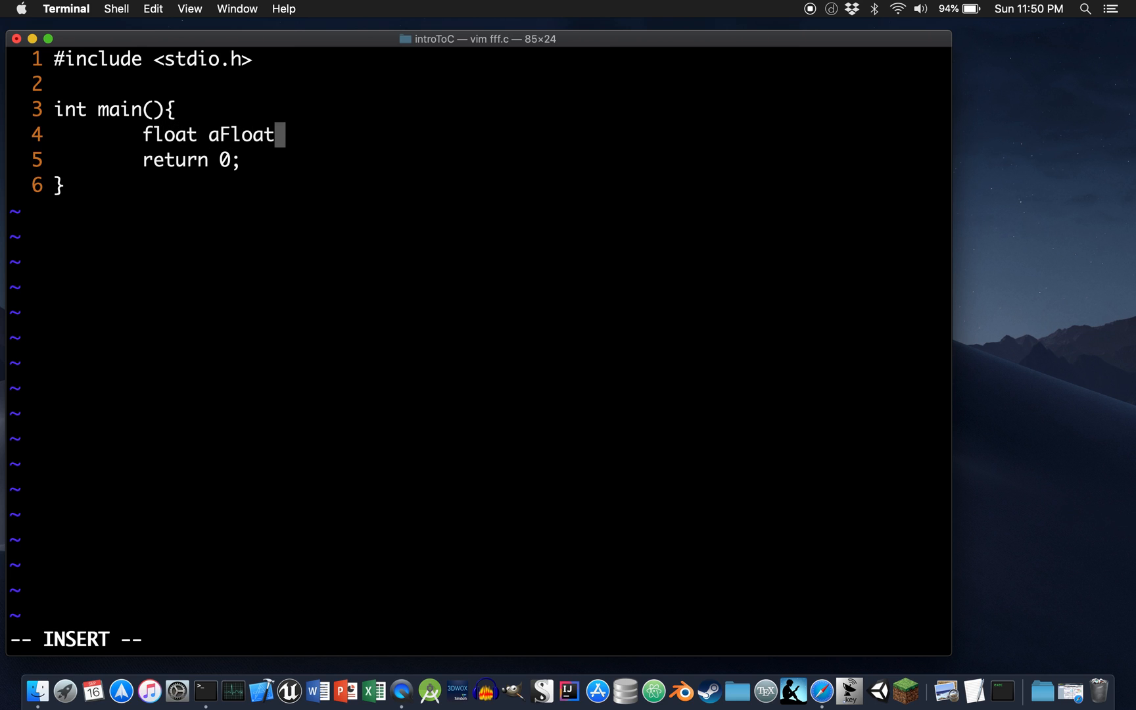
type("= 0.")
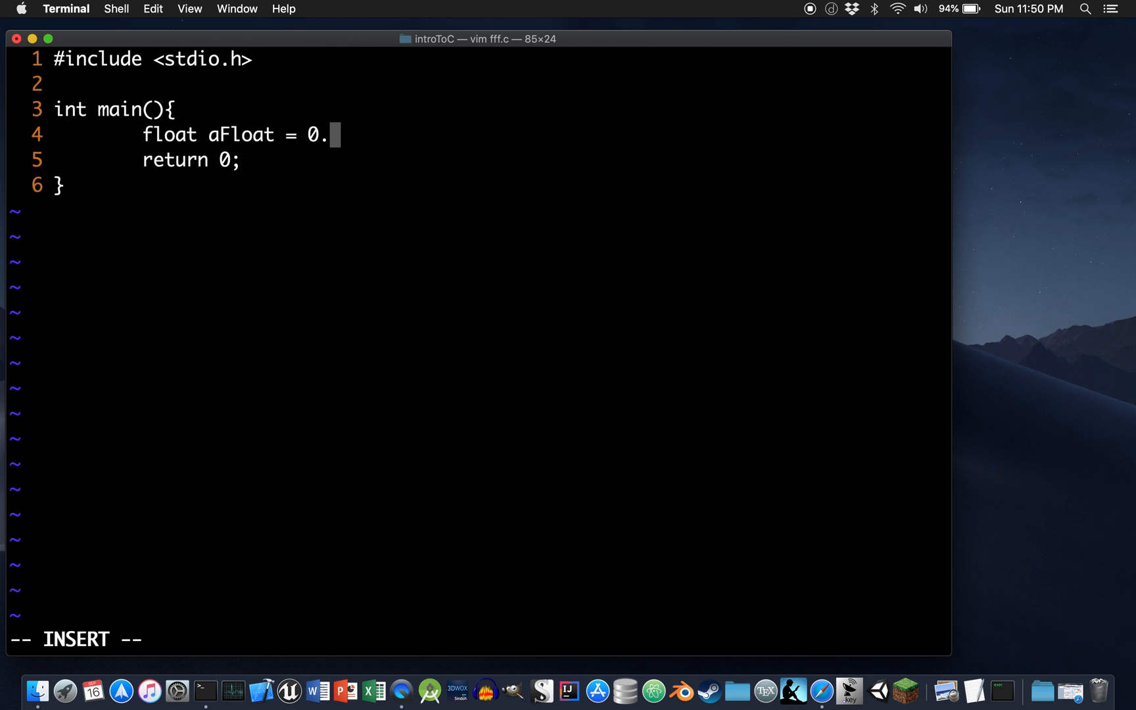
type("3;")
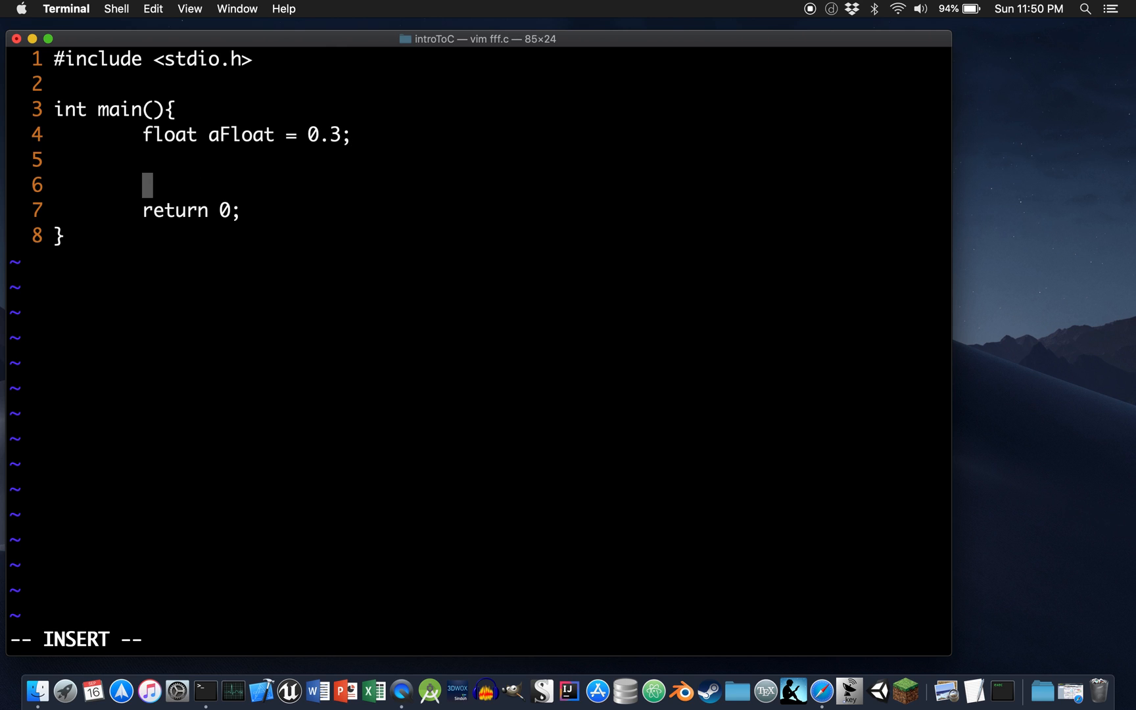
- Add a labelled printf line printing aFloat with %f, then leave insert mode to save
type("printf(\"")
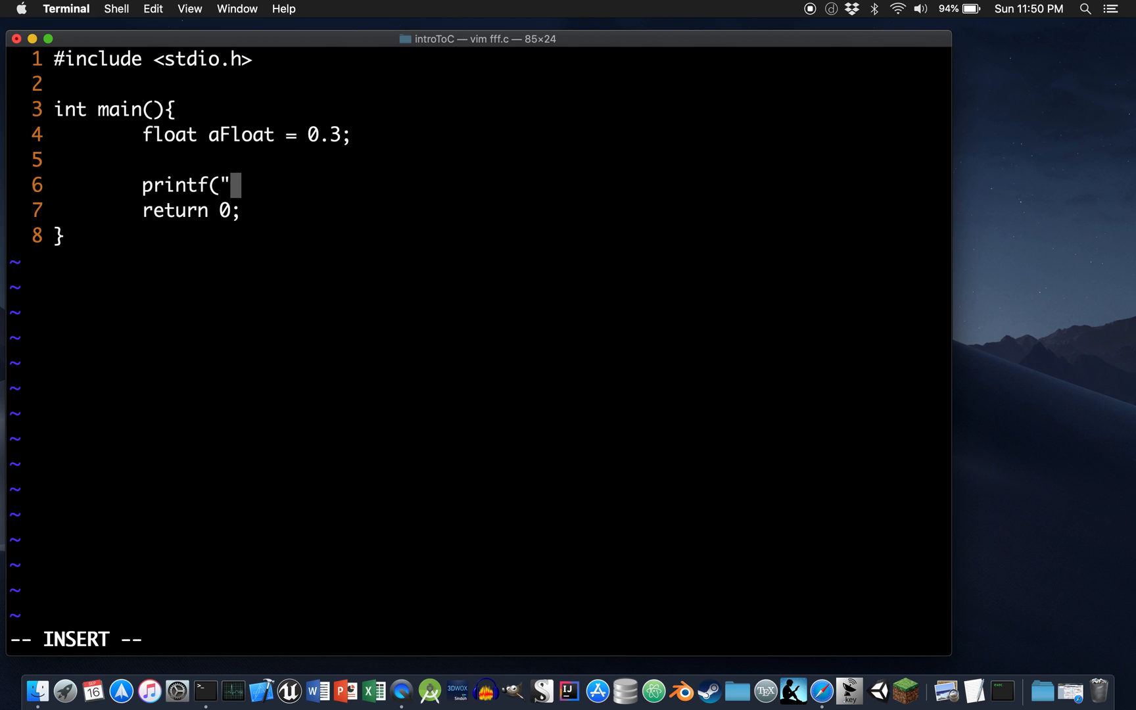
type("The")
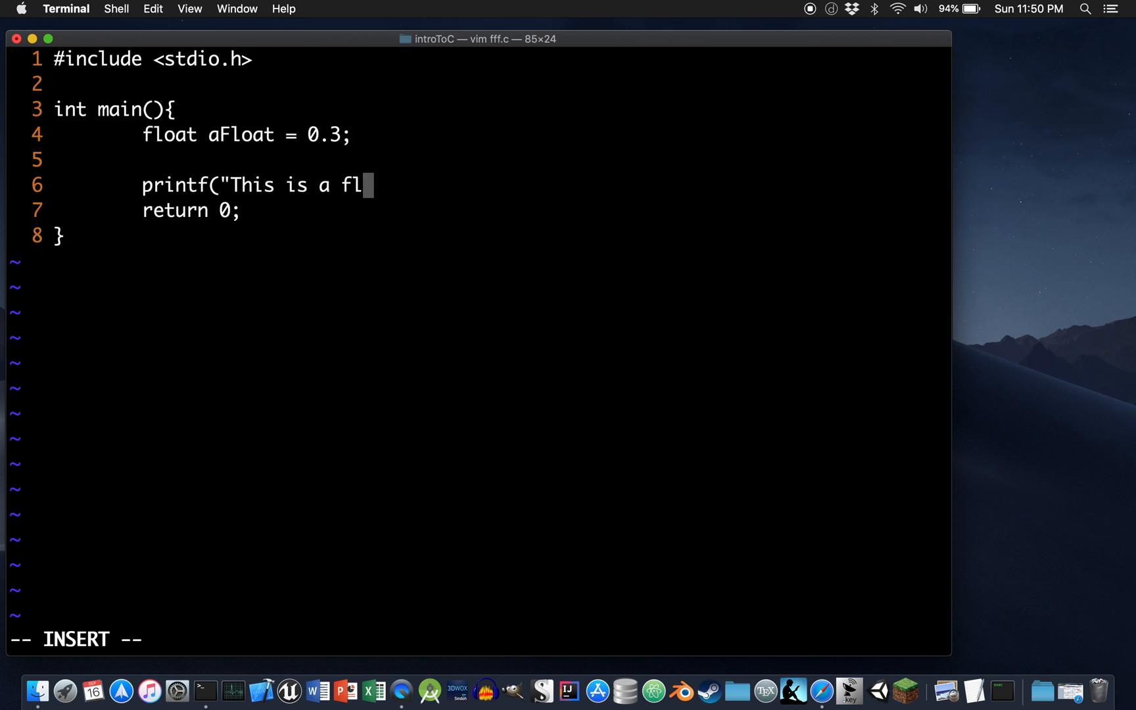
type("oating point nu")
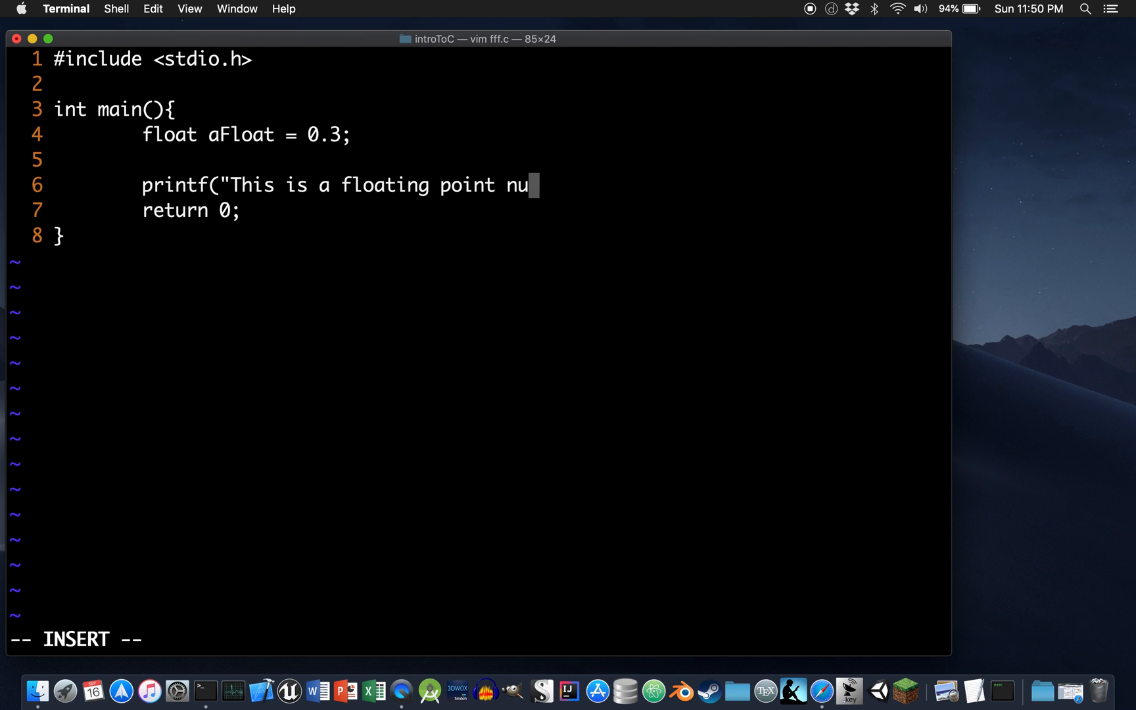
type("mber:")
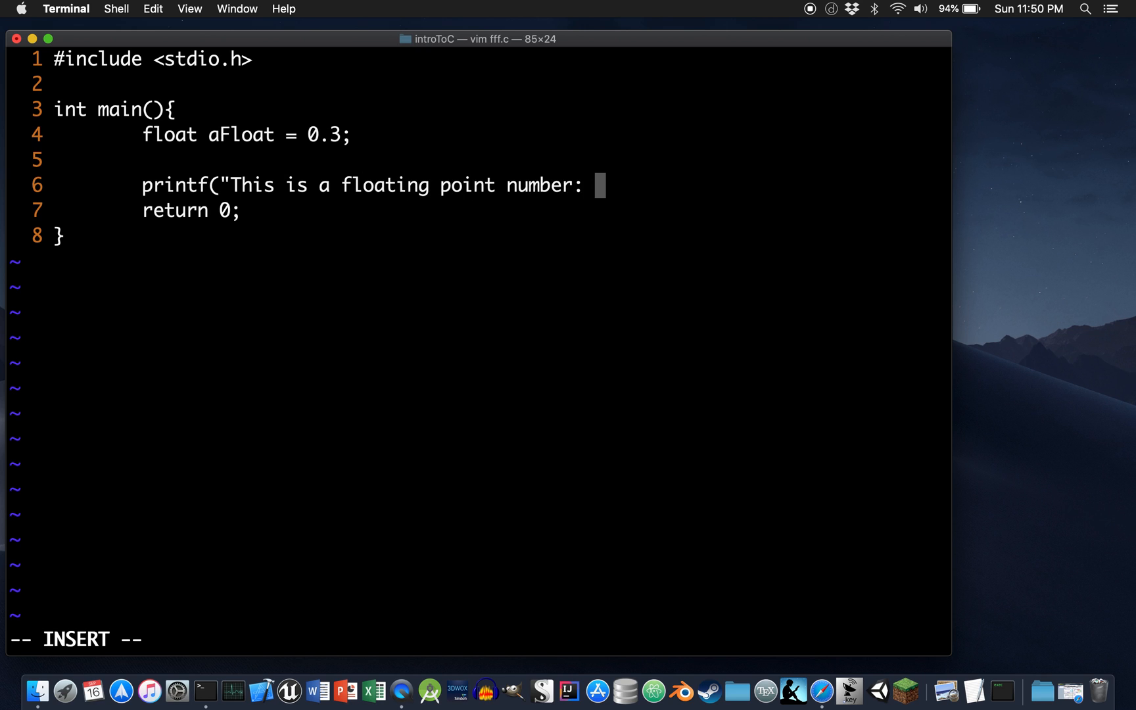
type("%f")
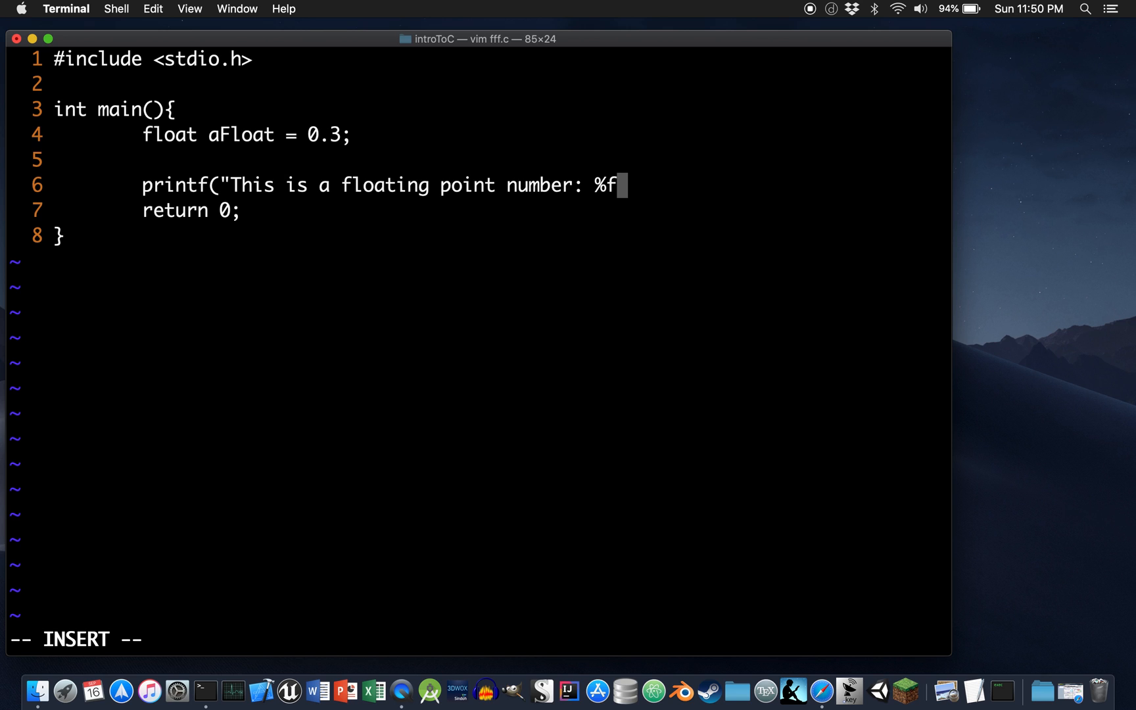
type("\\n\"")
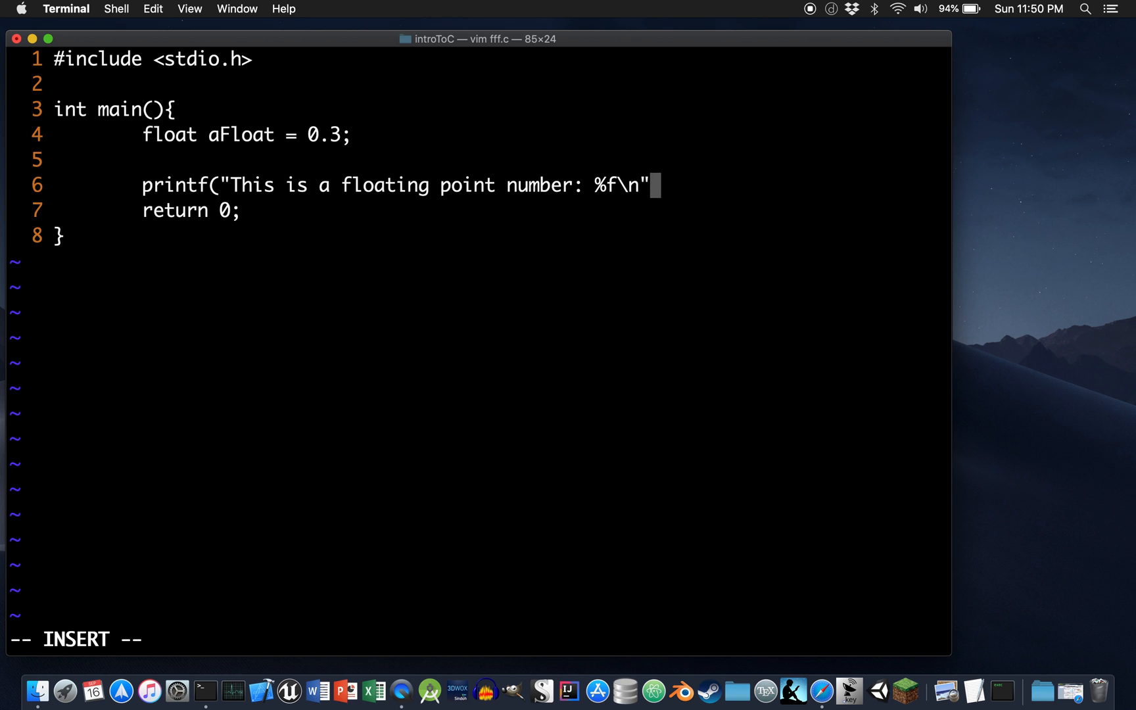
type(");")
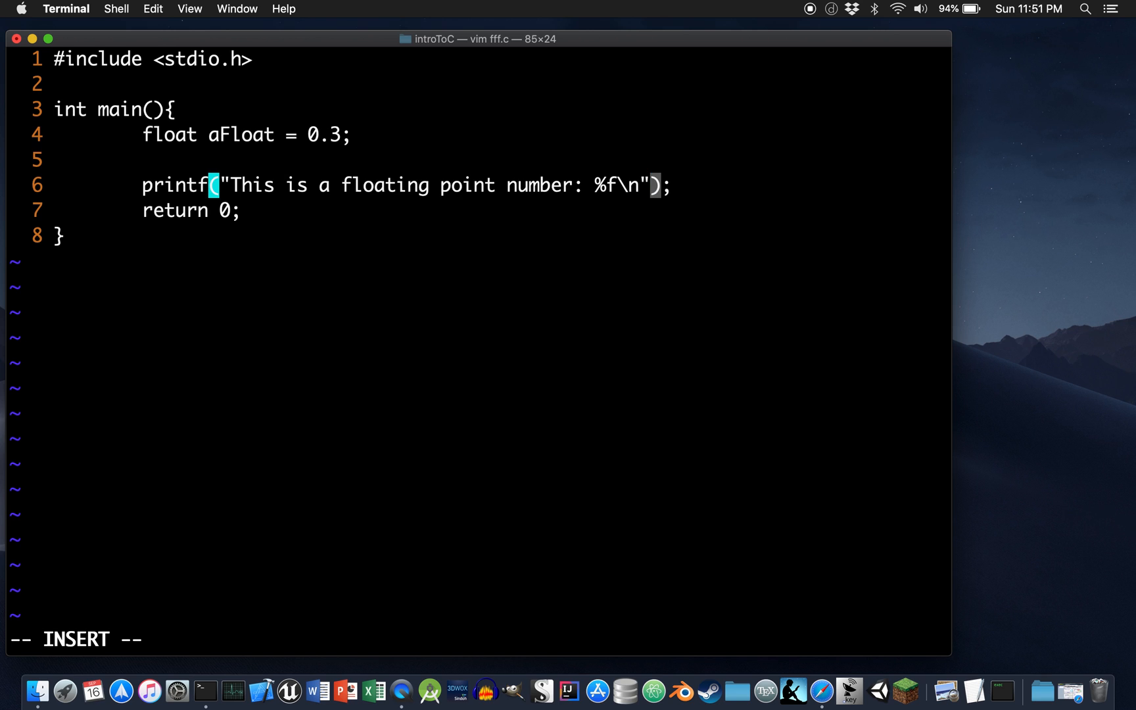
type("\", \"")
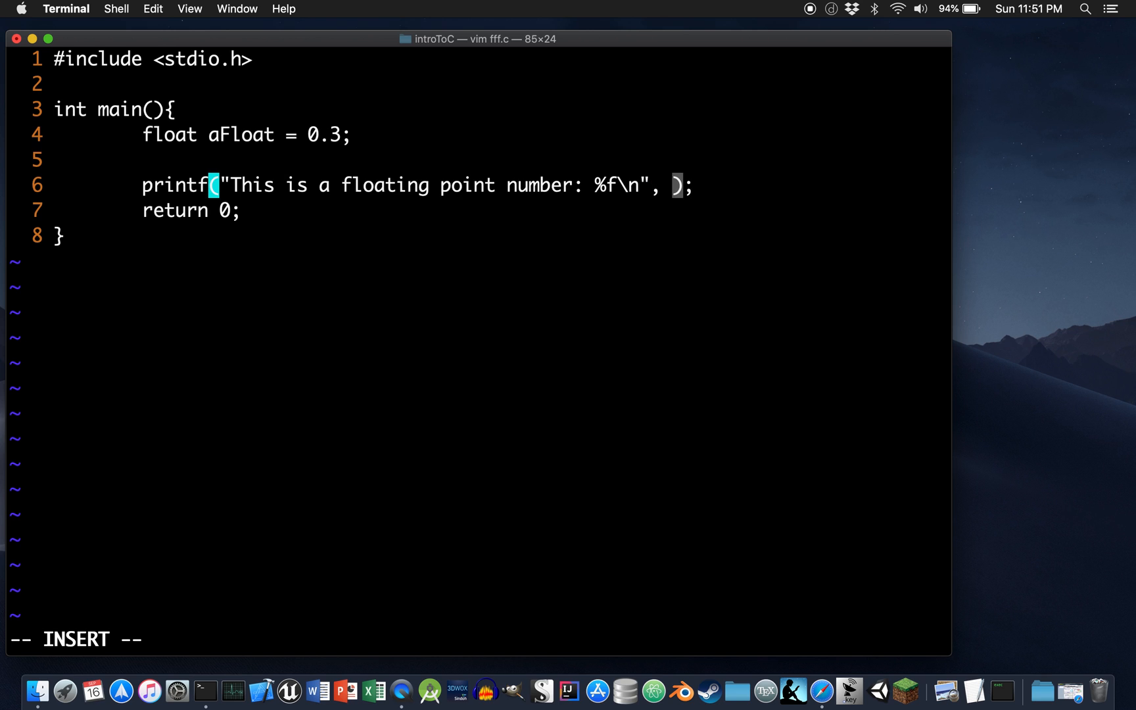
type("aFlo")
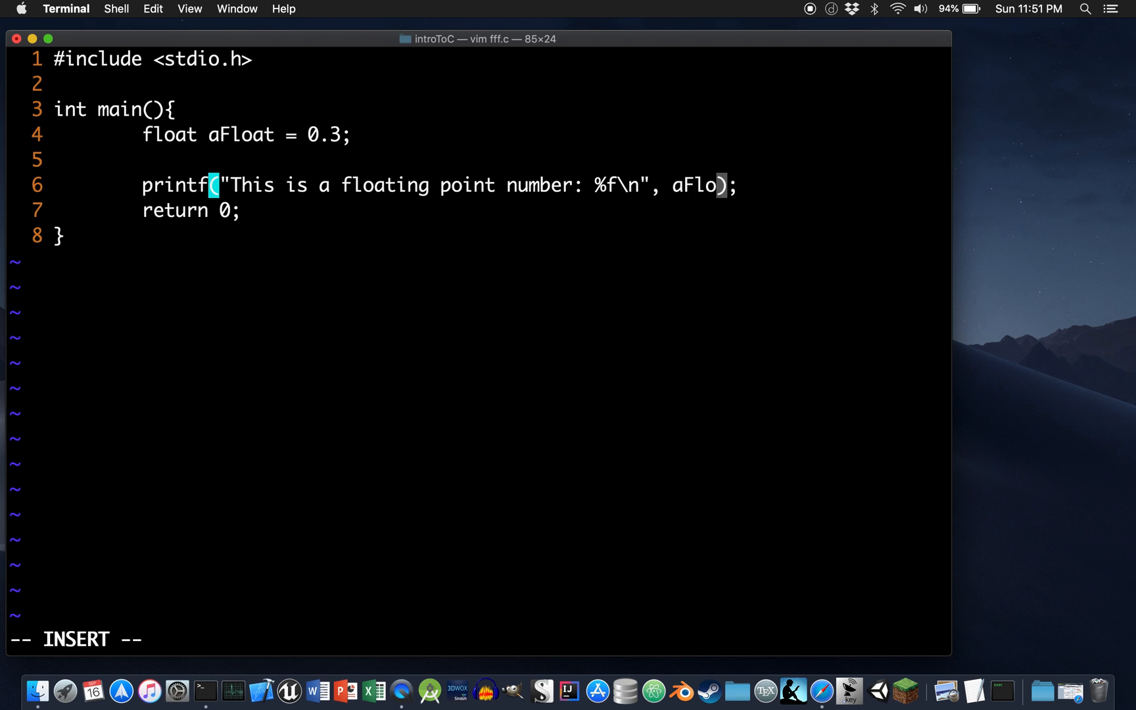
type("at")
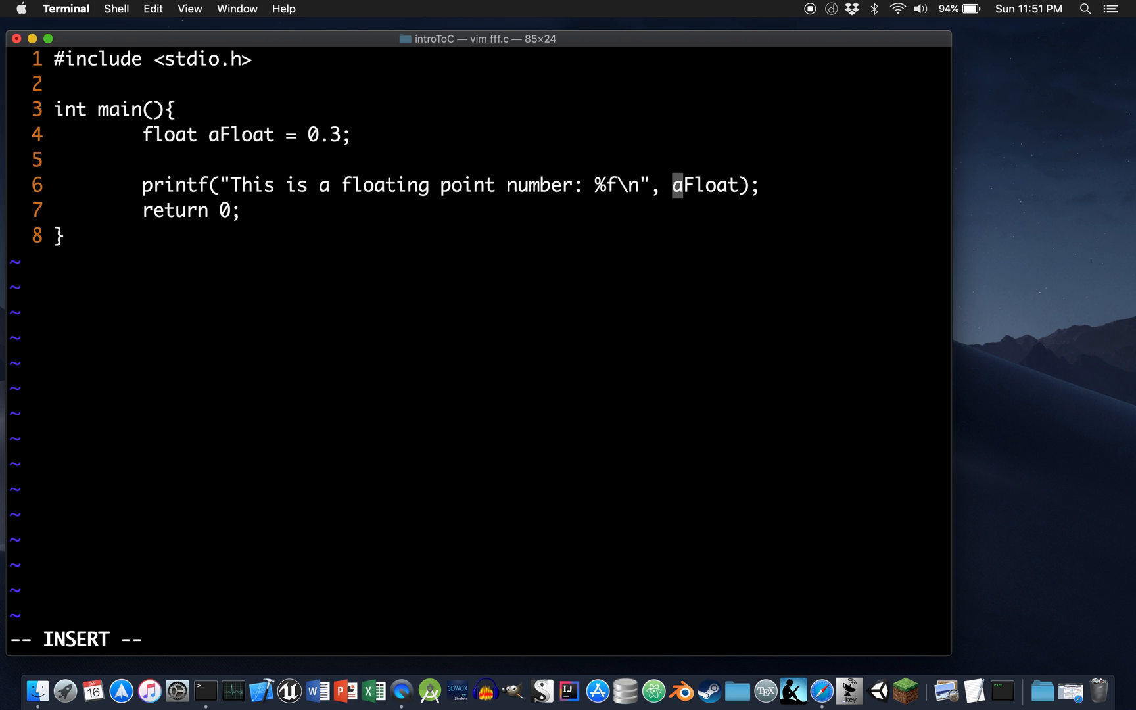
key("Escape")
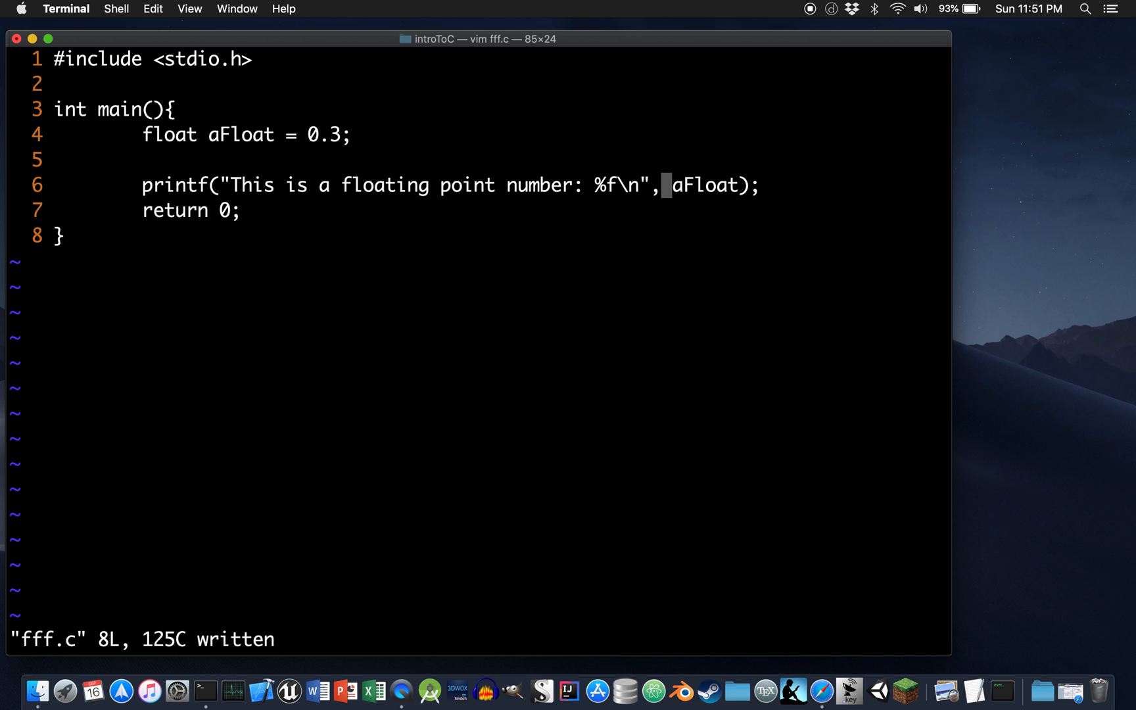
- Suspend vim, build with make fff, and run ./fff to print 0.300000
key("ctrl+z")
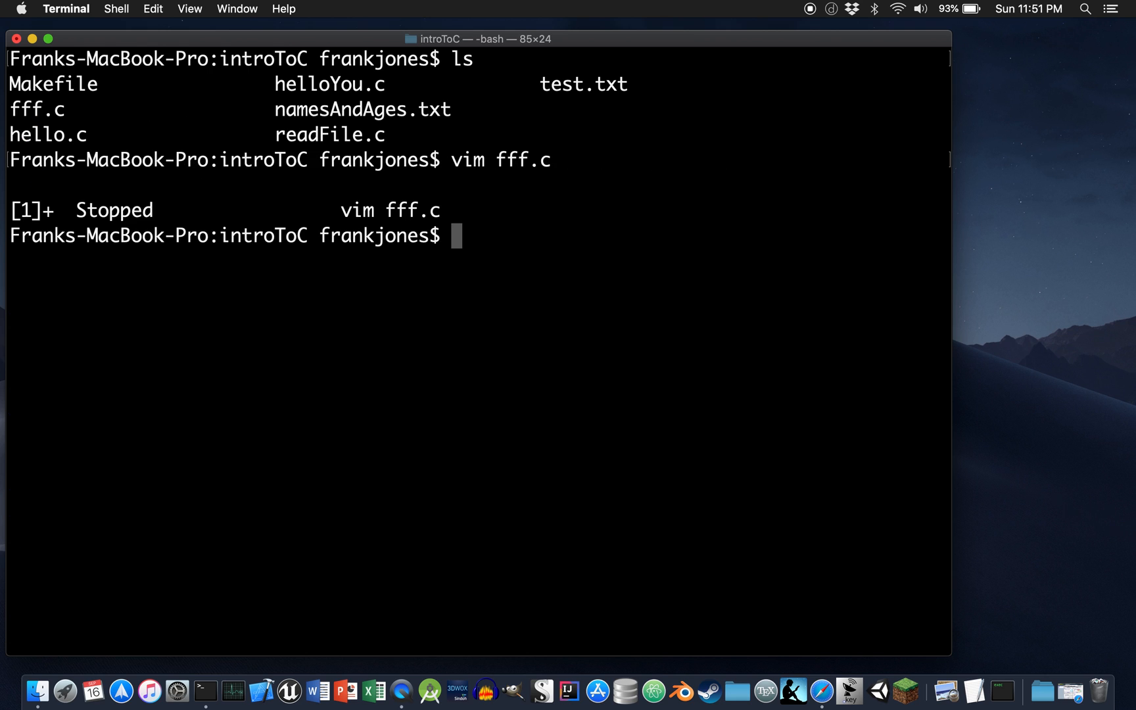
type("make fff")
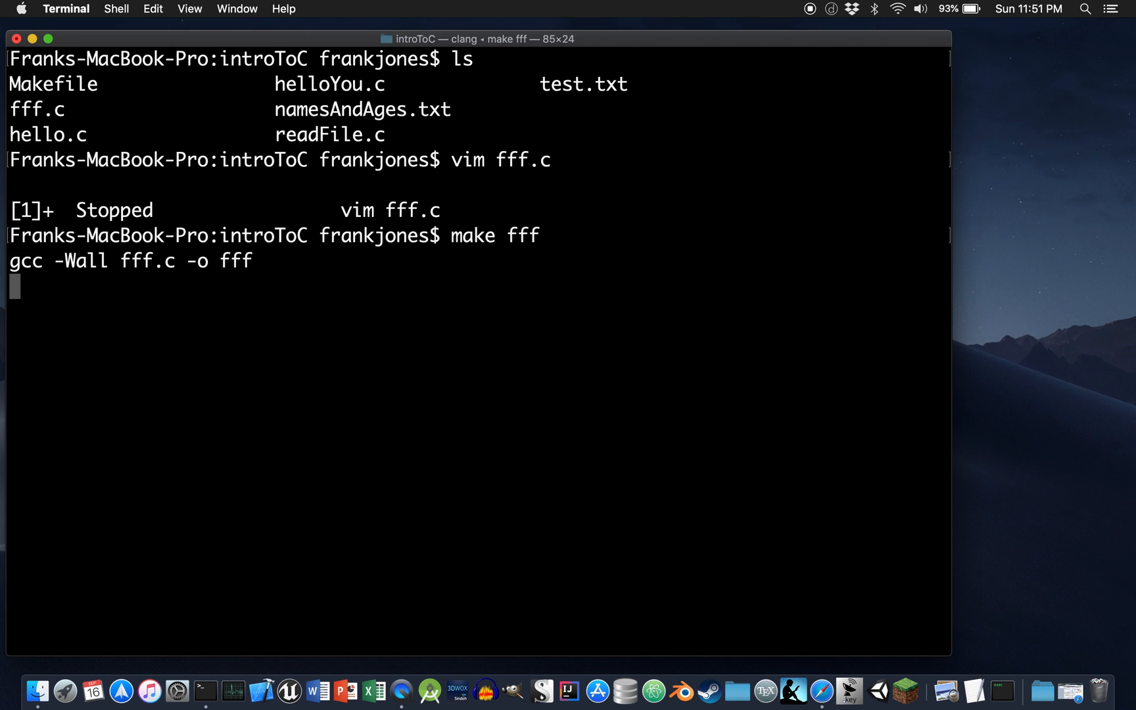
type("./fff")
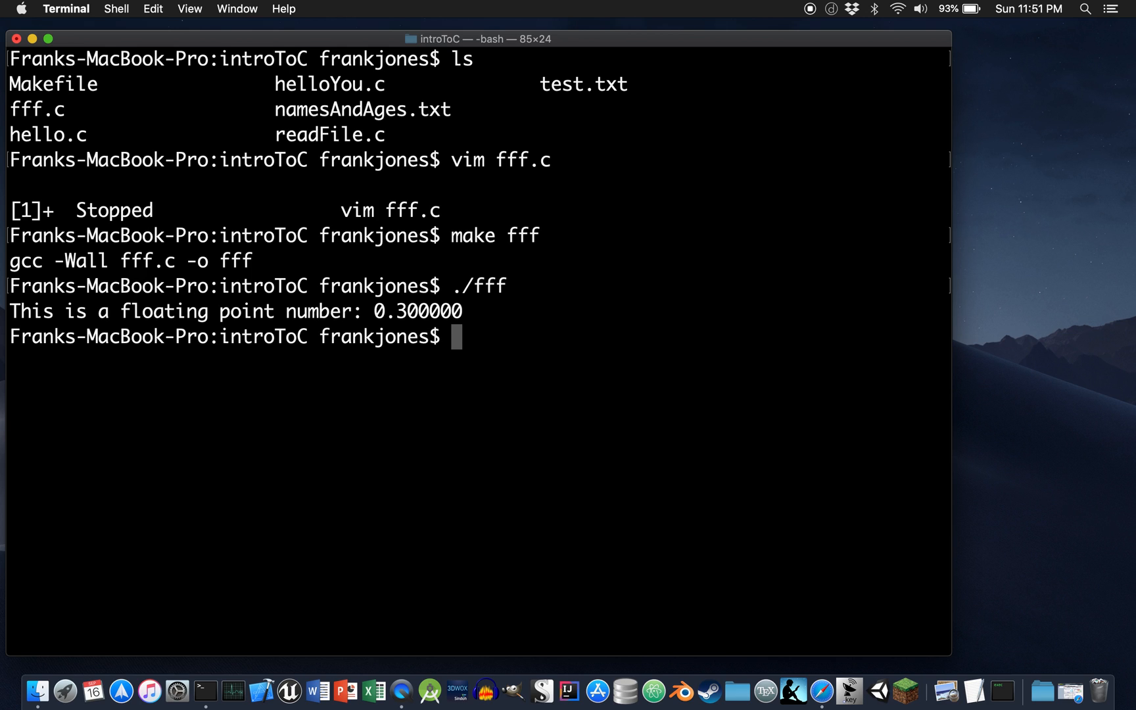
type("./fff")
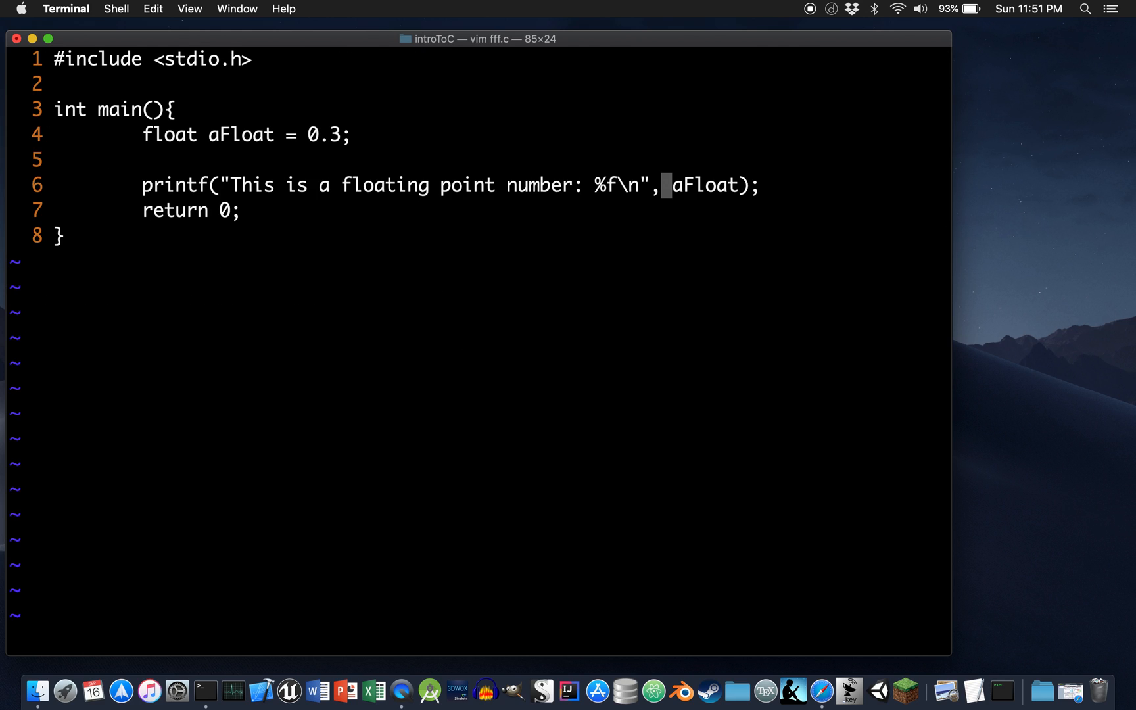
- Change the format specifier from %f to %+f and save fff.c
key("i")
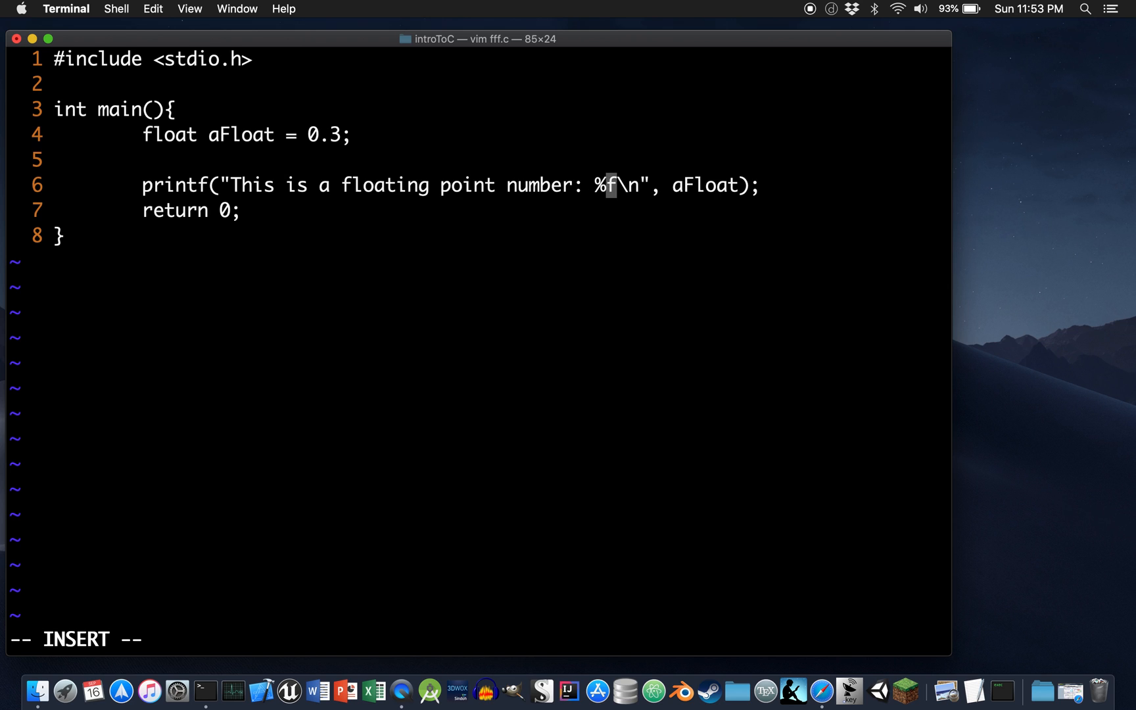
type("+")
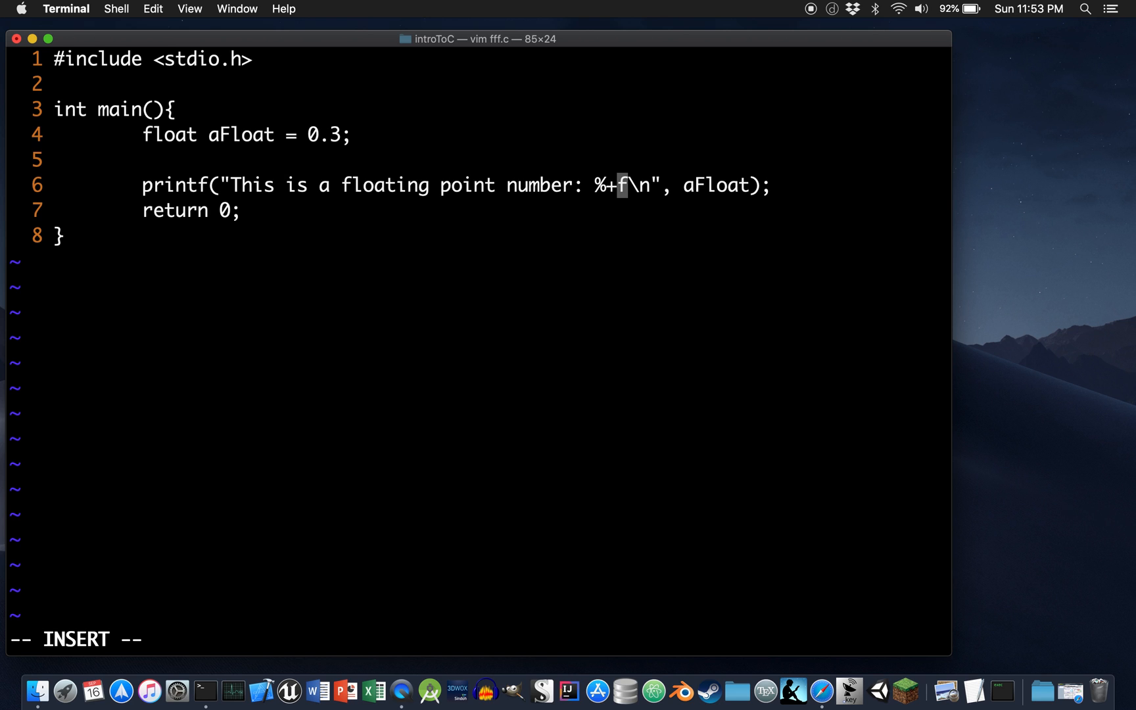
key("Escape")
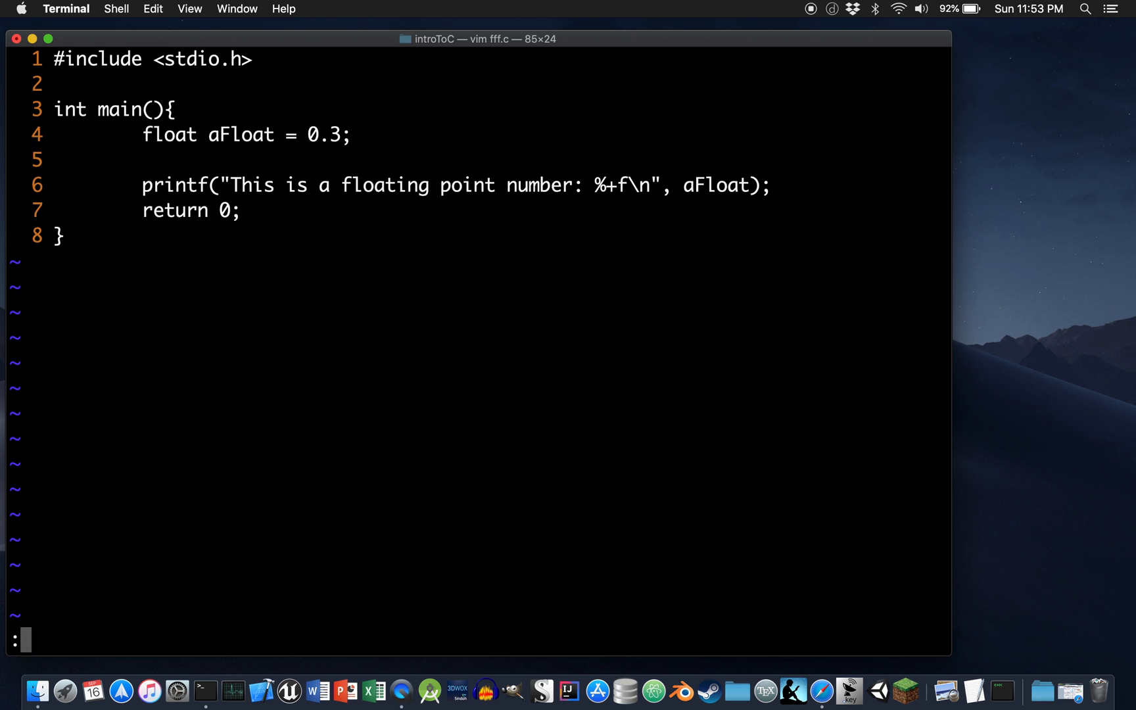
key("Return")
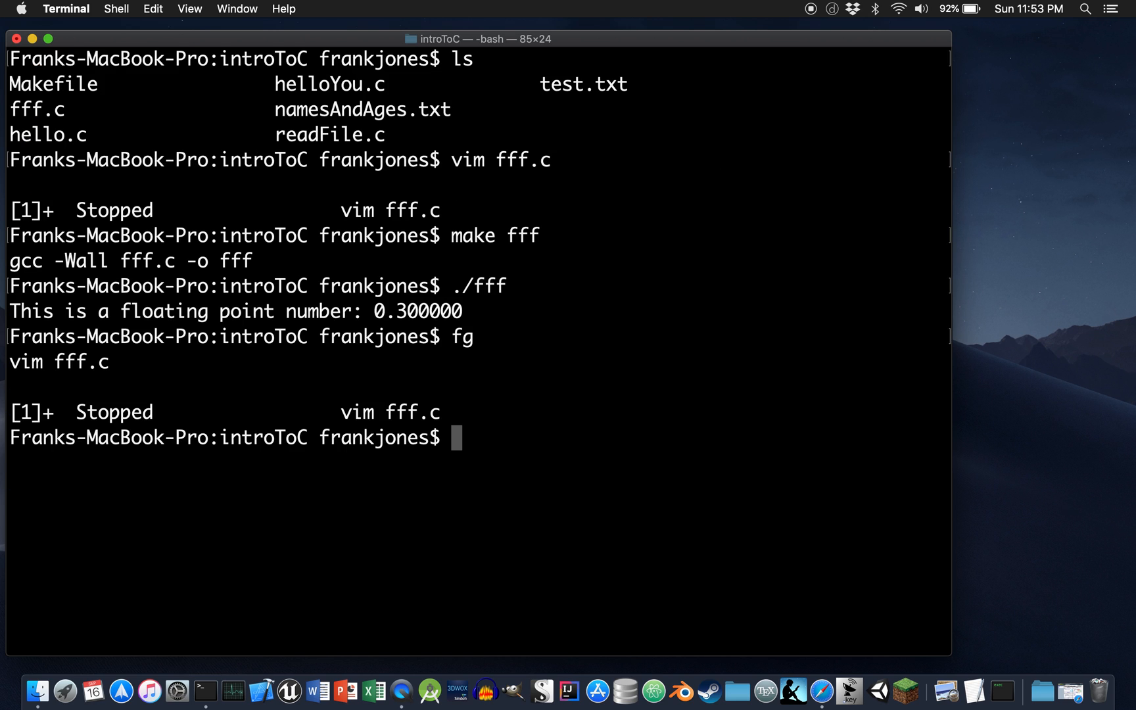
- Rebuild with make fff and rerun ./fff, now printing +0.300000
type("./fff")
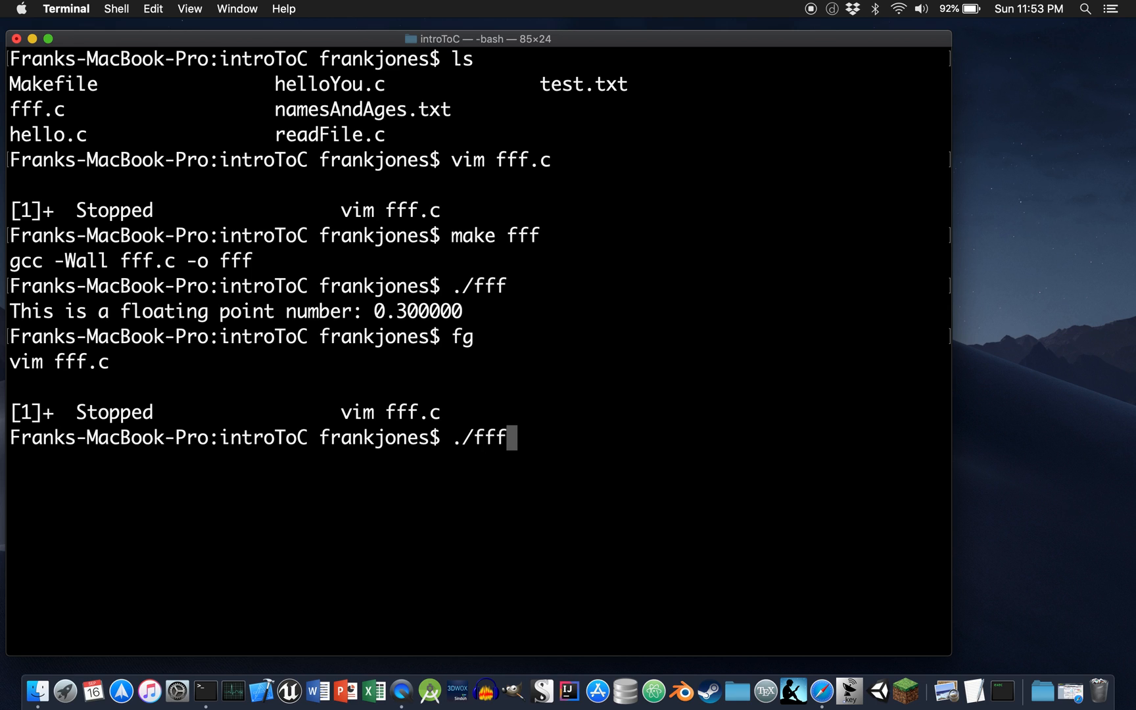
type("make fff")
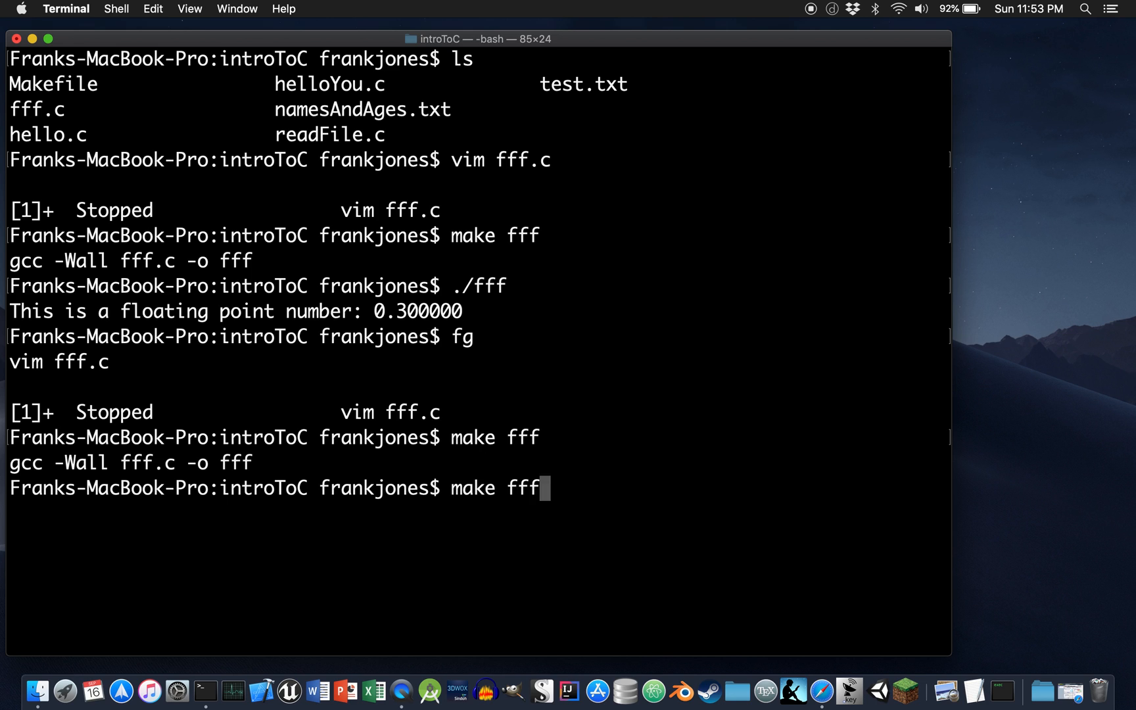
type("./fff")
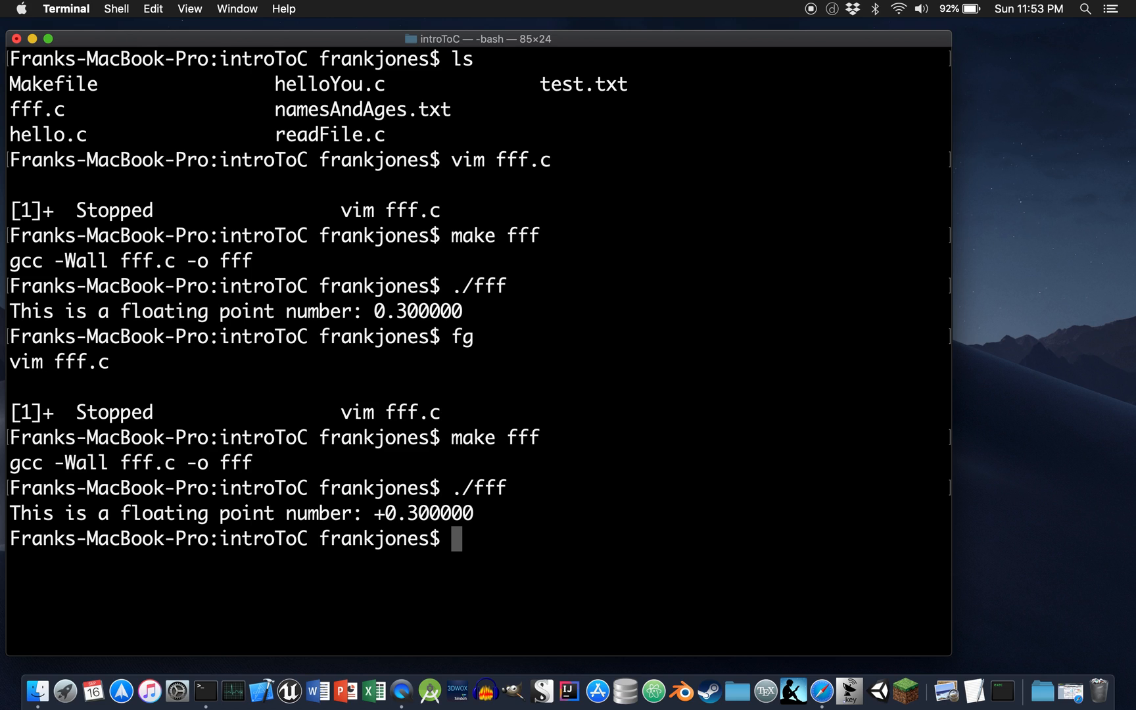
type("./fff")
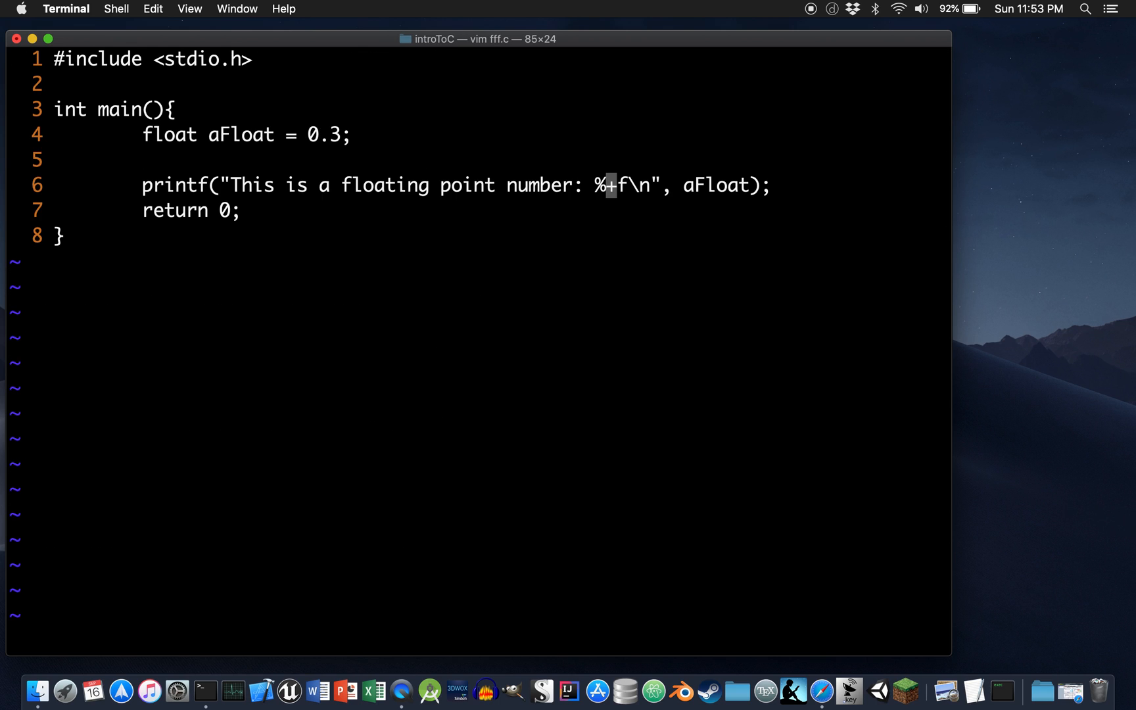
- Remove the accidental extra plus and insert .2 to make the format %+.2f
key("l")
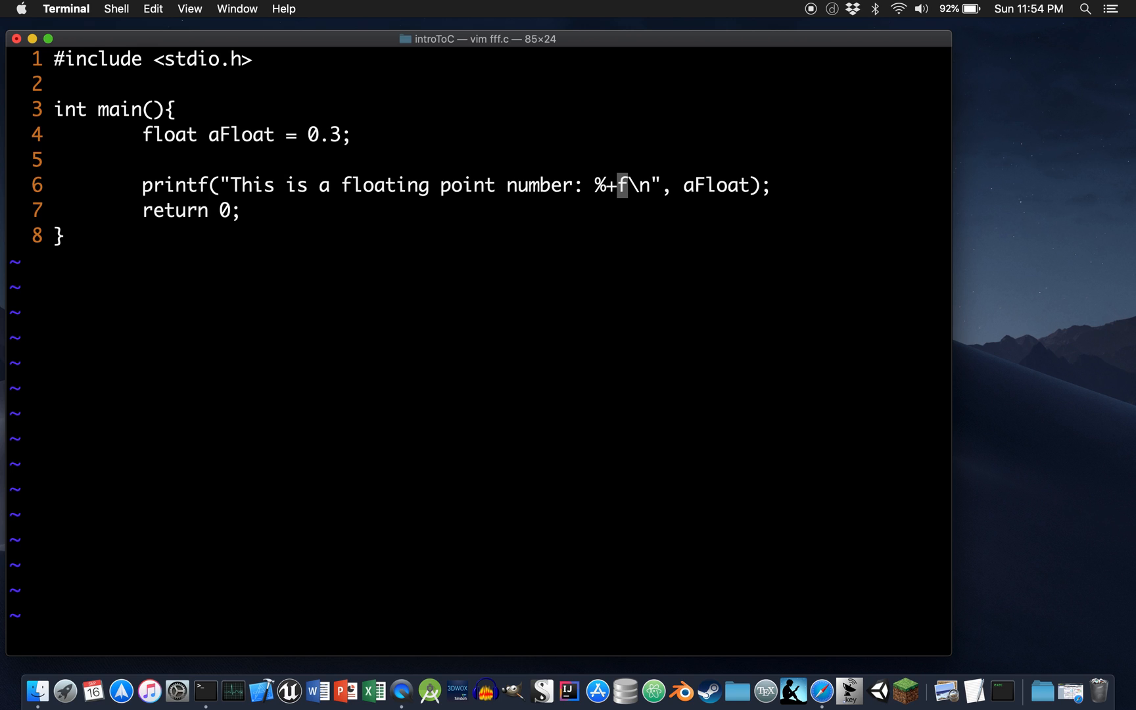
type("+")
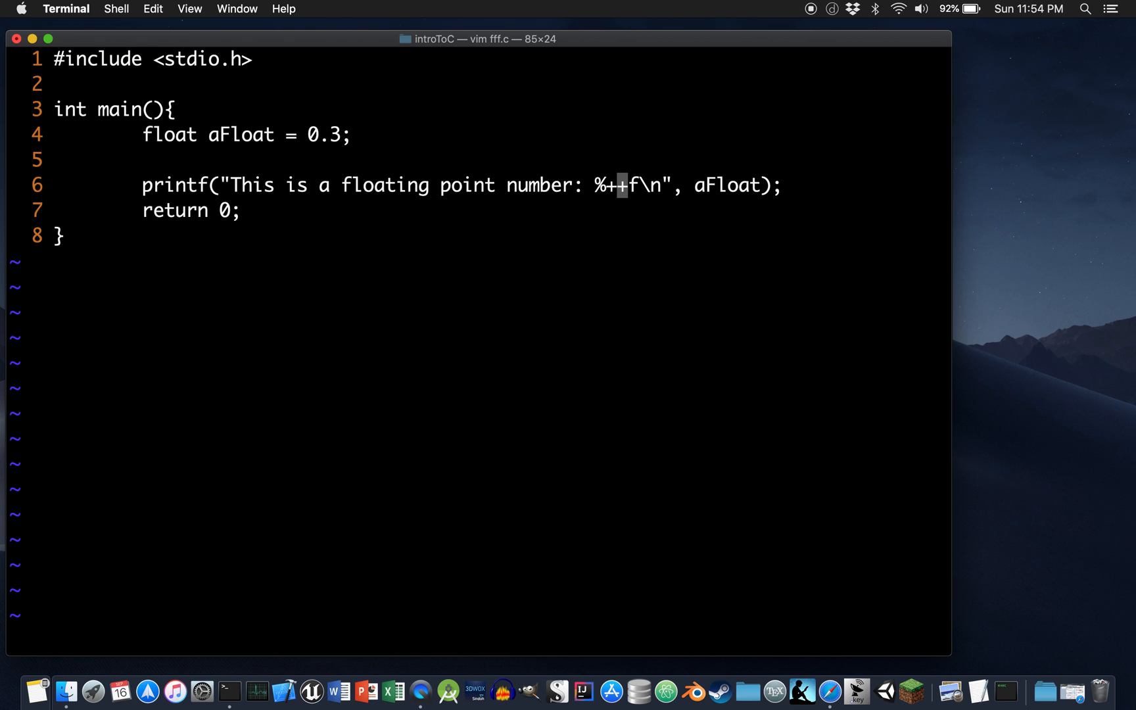
key("x")
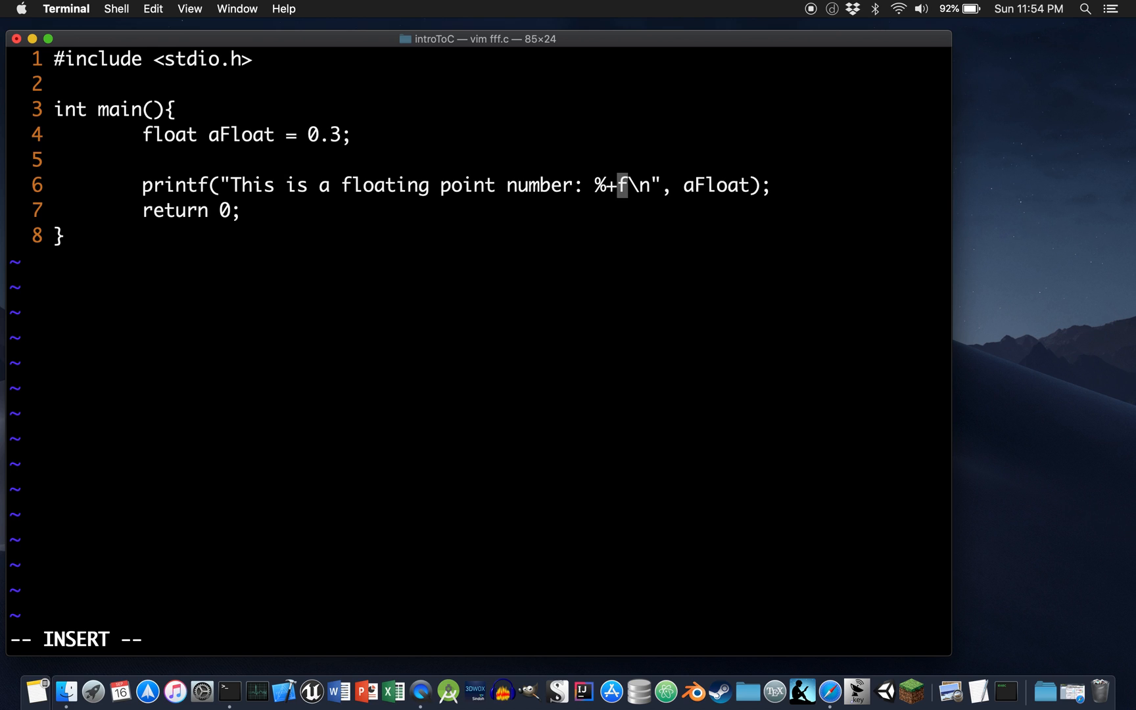
type(".")
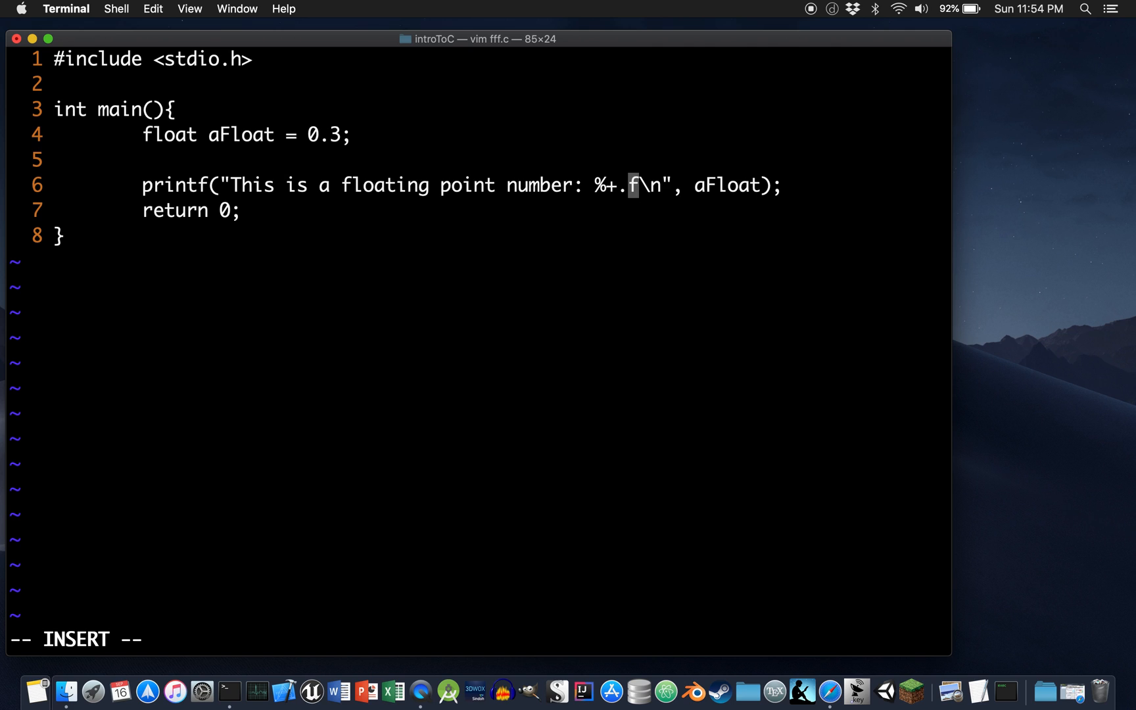
type("2")
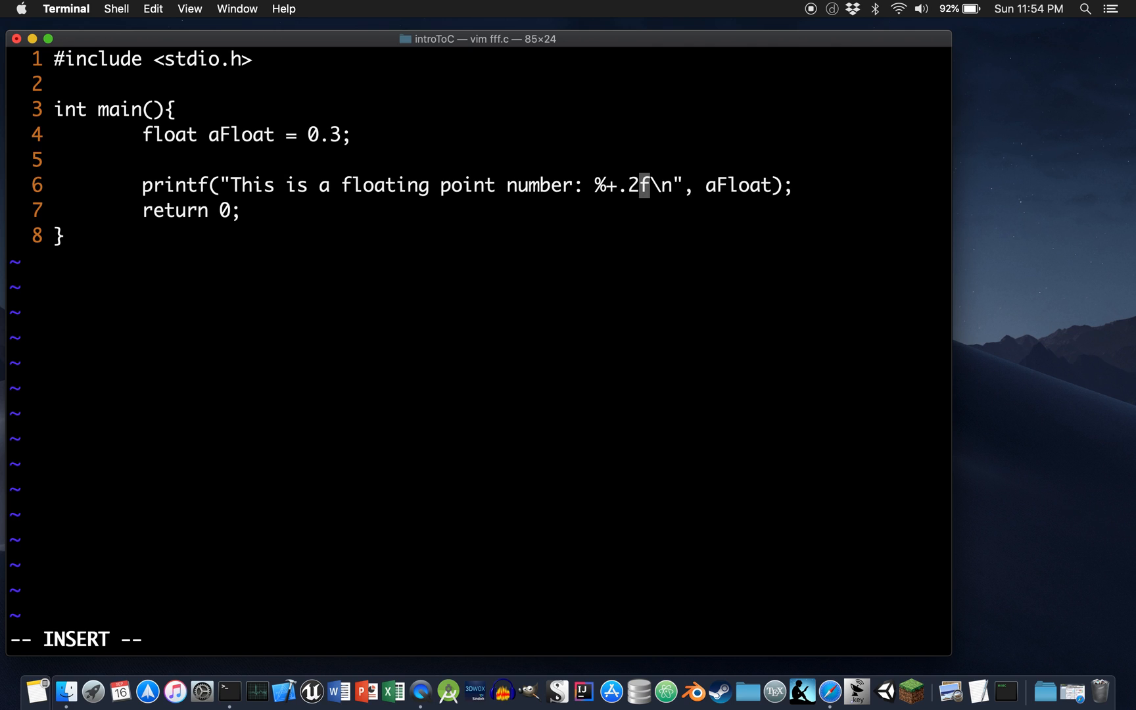
key("Escape")
type("fg")
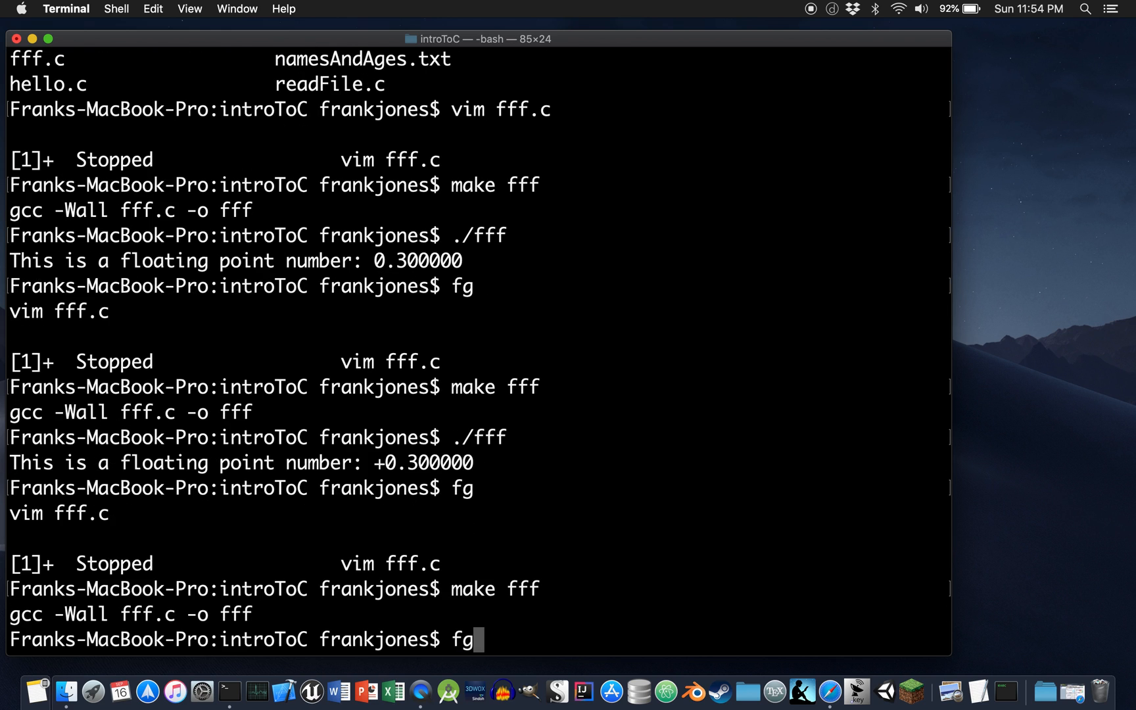
- Clear the prompt and run ./fff, which prints +0.30
key("Return")
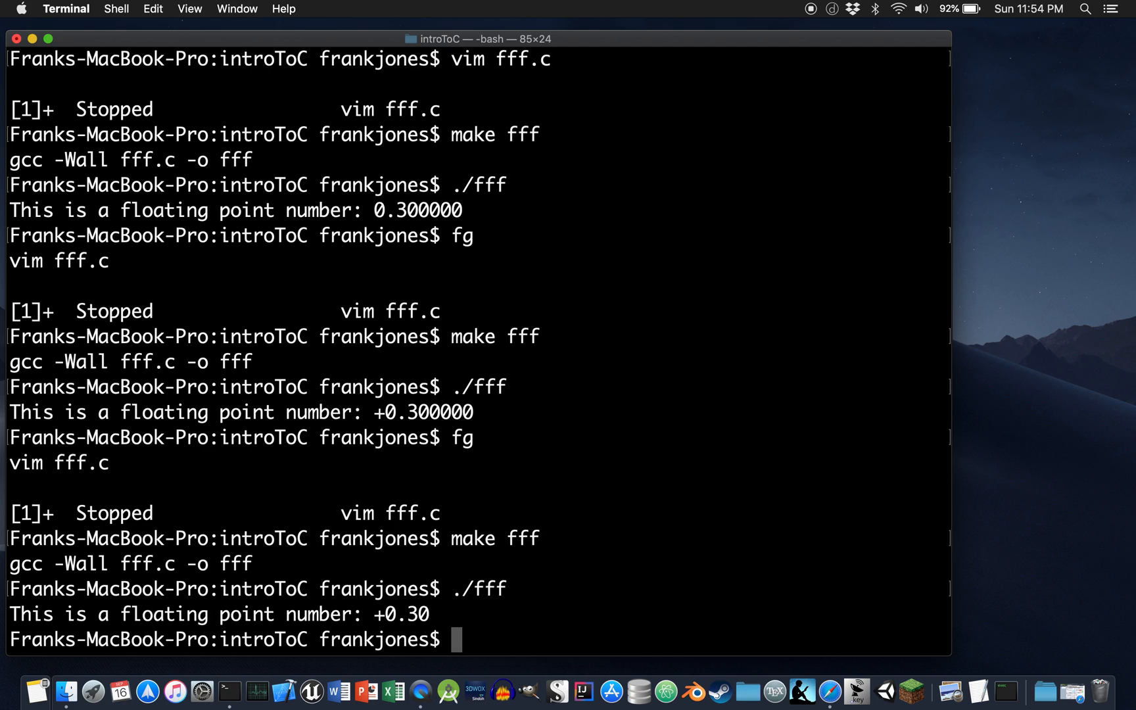
type("./fff")
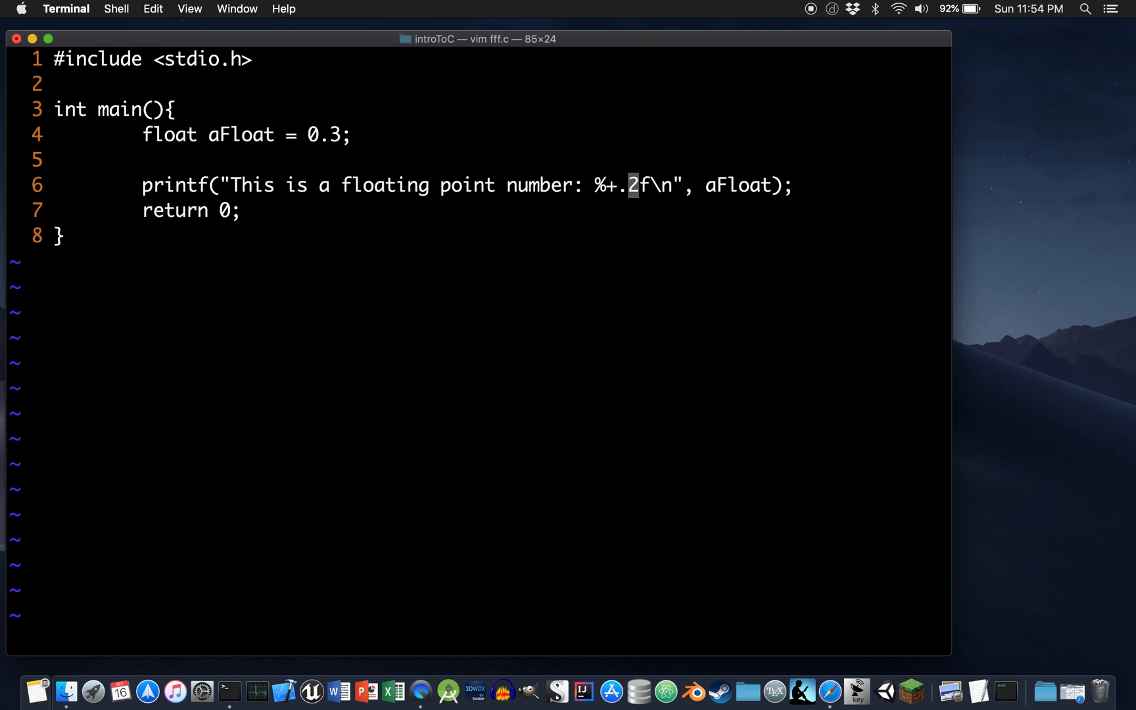
- Insert a field width of 10 before the precision, making the format %+10.2f
key("i")
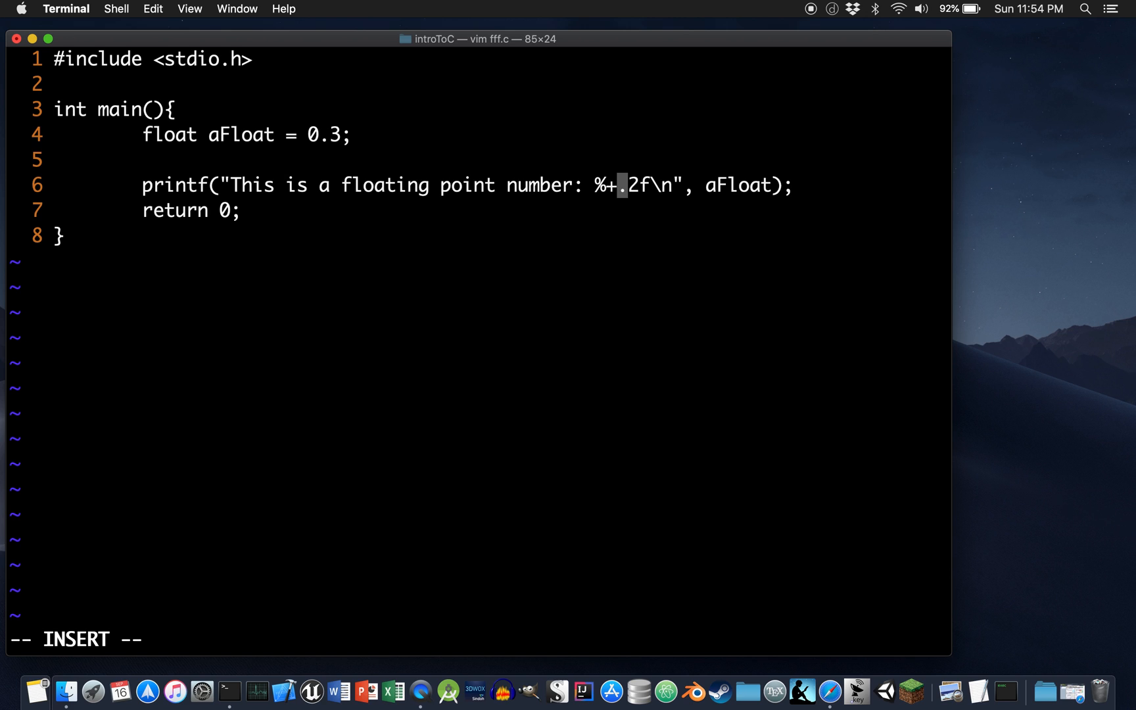
type("10")
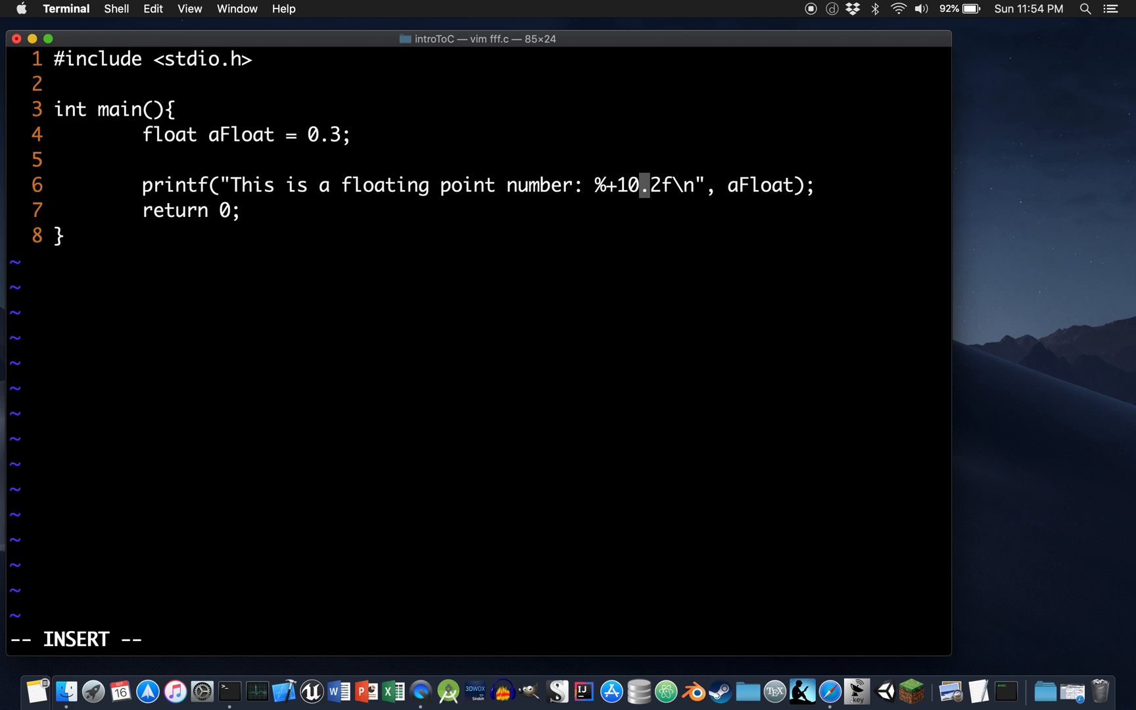
key("BackSpace")
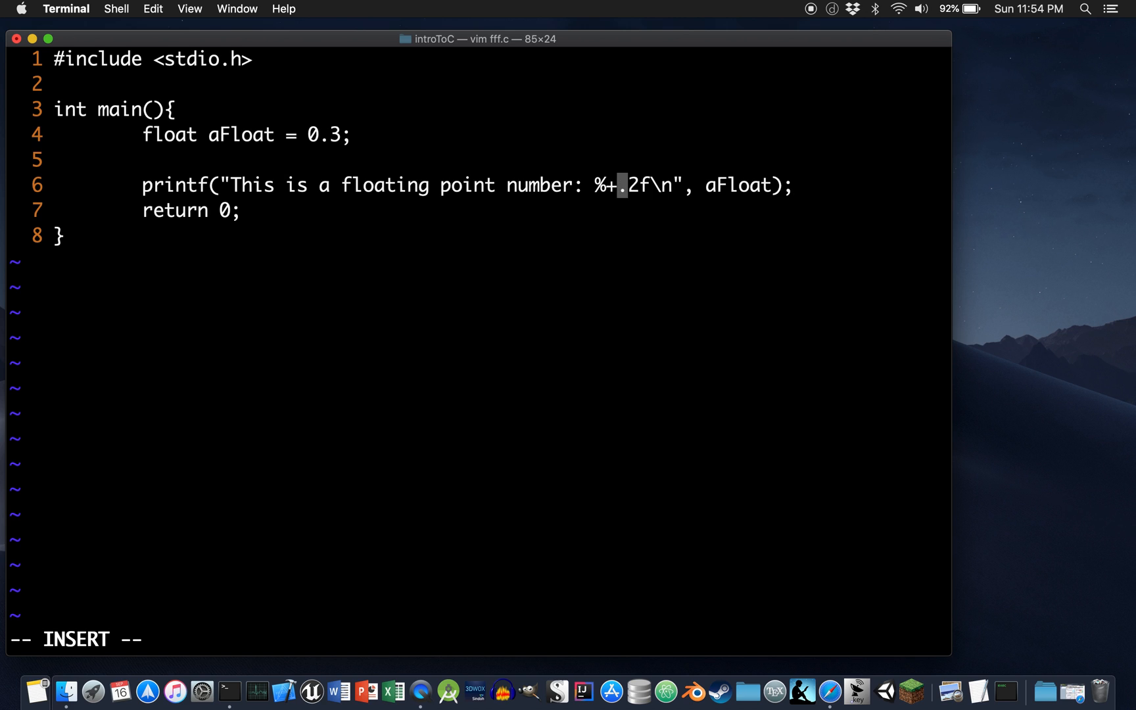
type("10")
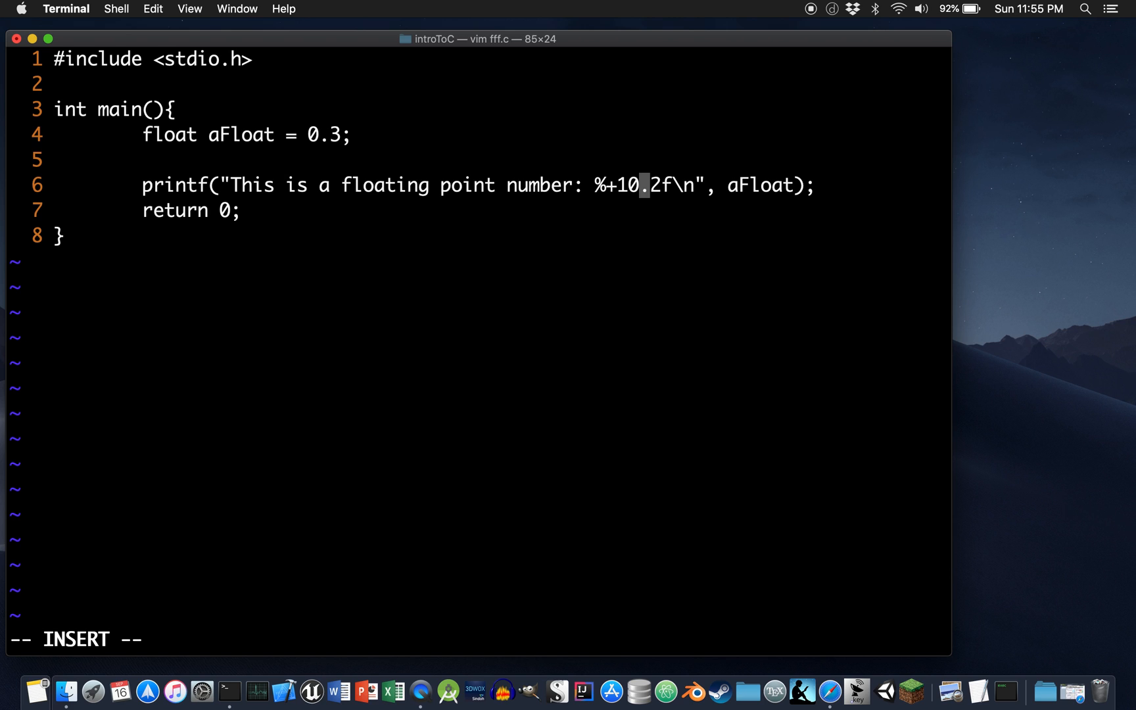
key("Escape")
type("fg")
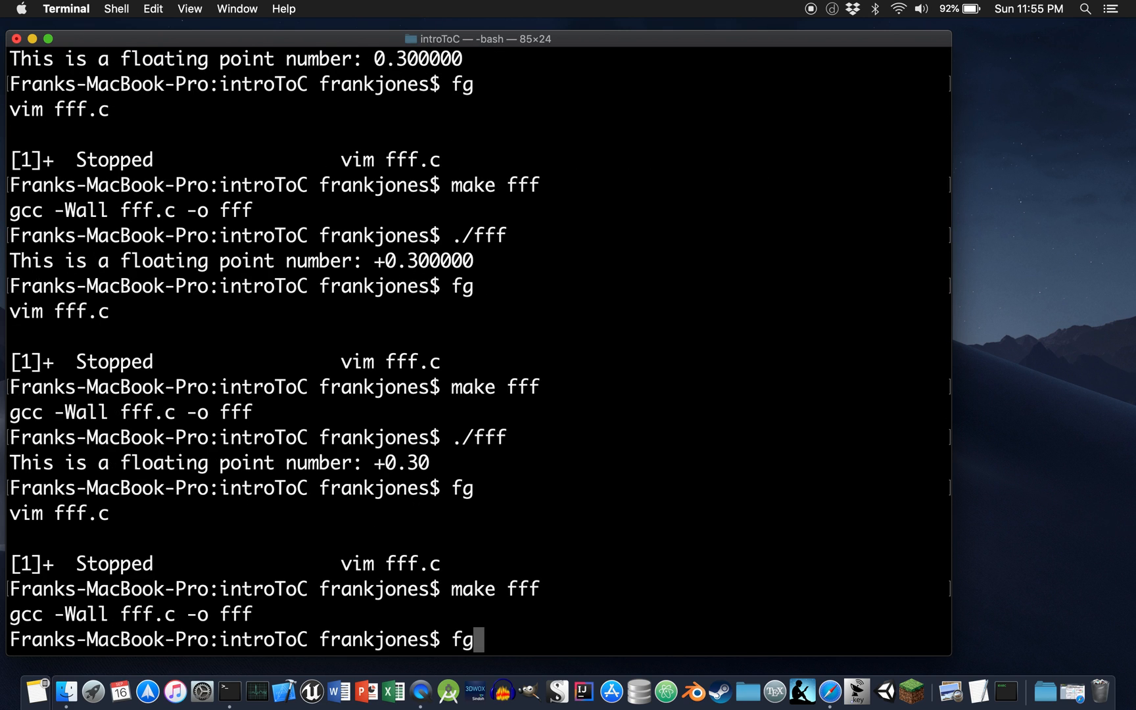
- Run the rebuilt fff to see +0.30 padded within ten characters
key("Return")
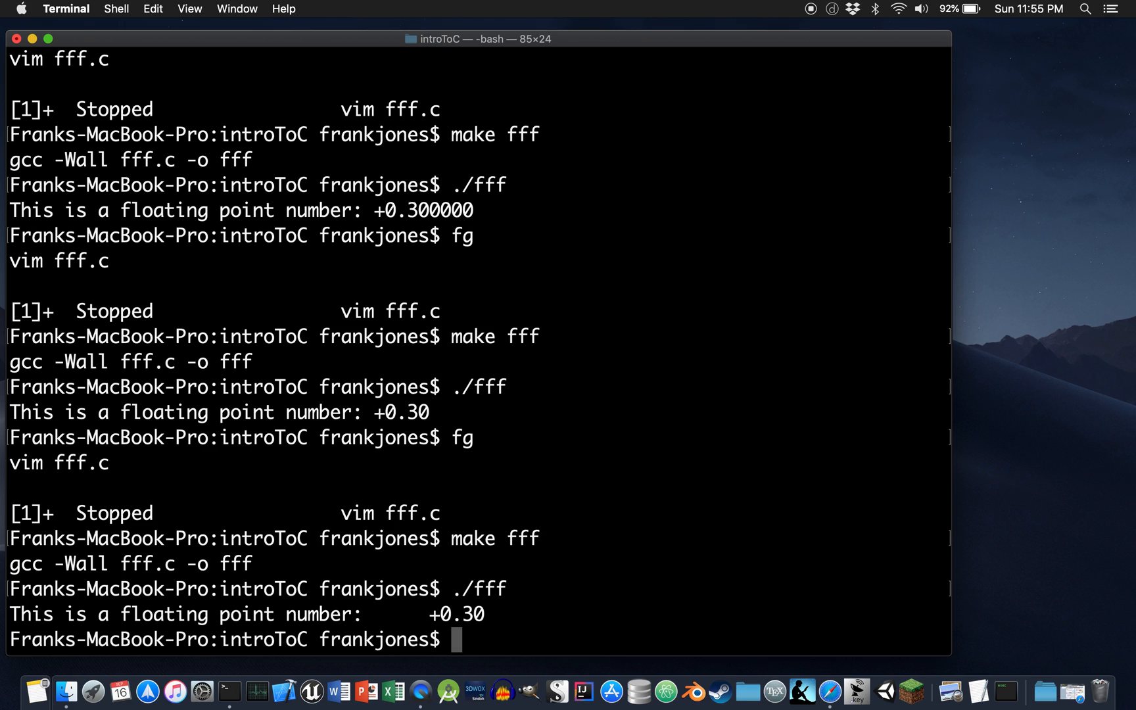
mouse_move(384, 614)
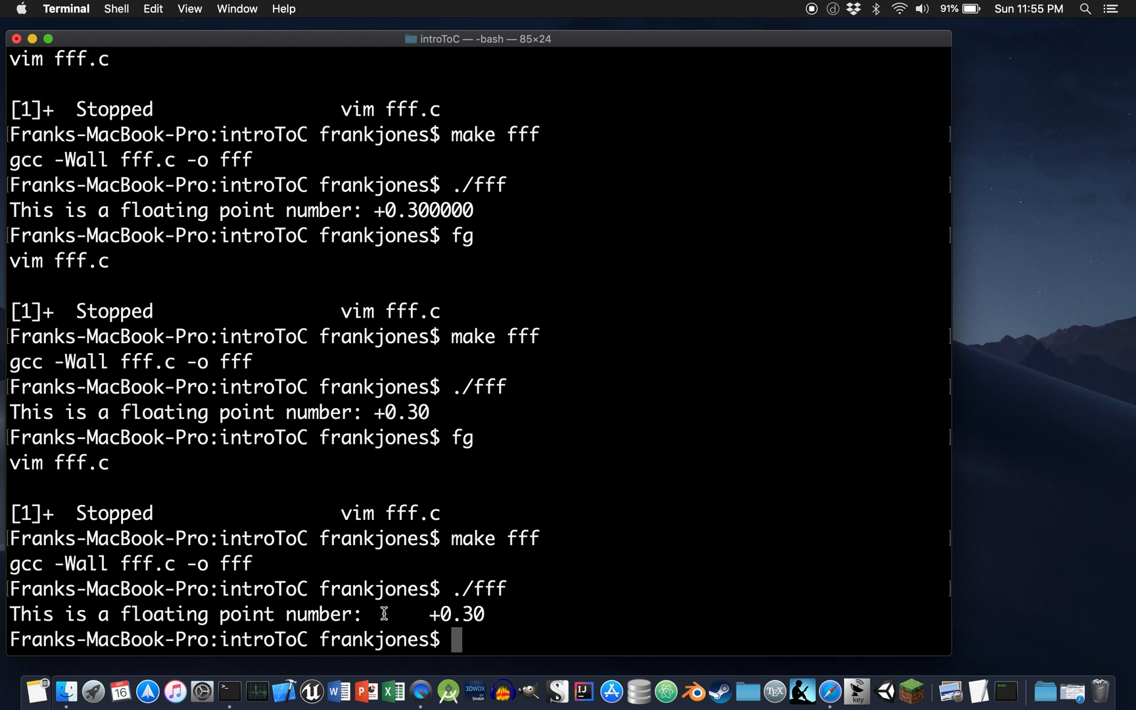
mouse_move(367, 412)
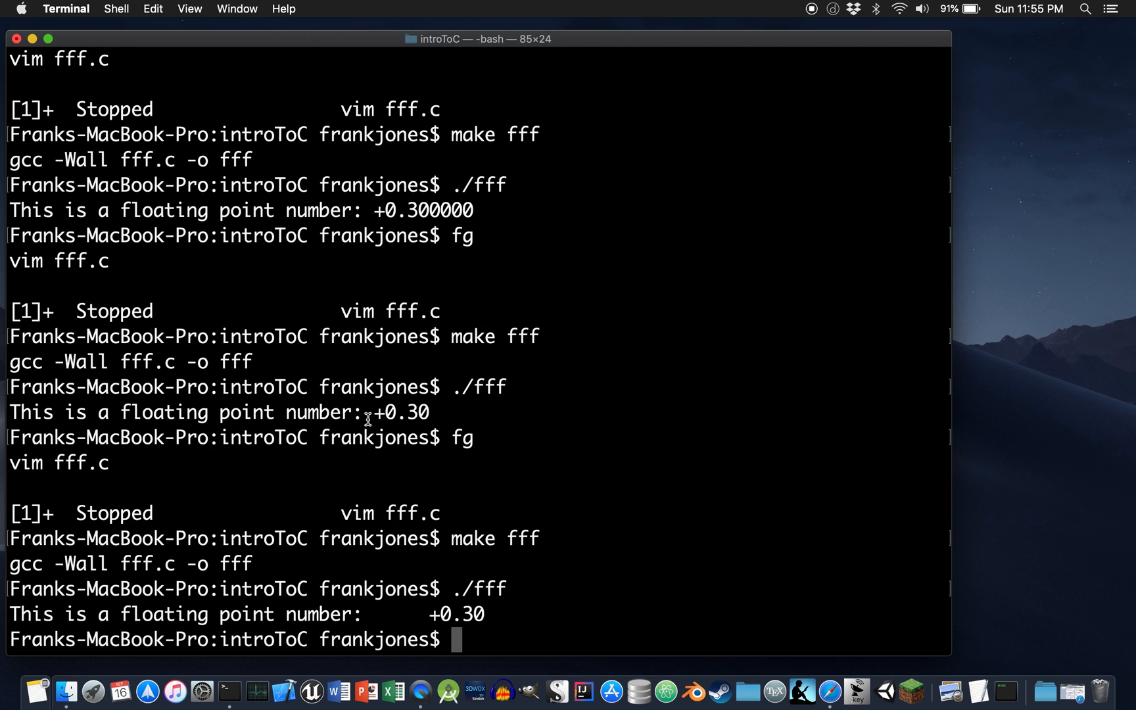
mouse_move(471, 619)
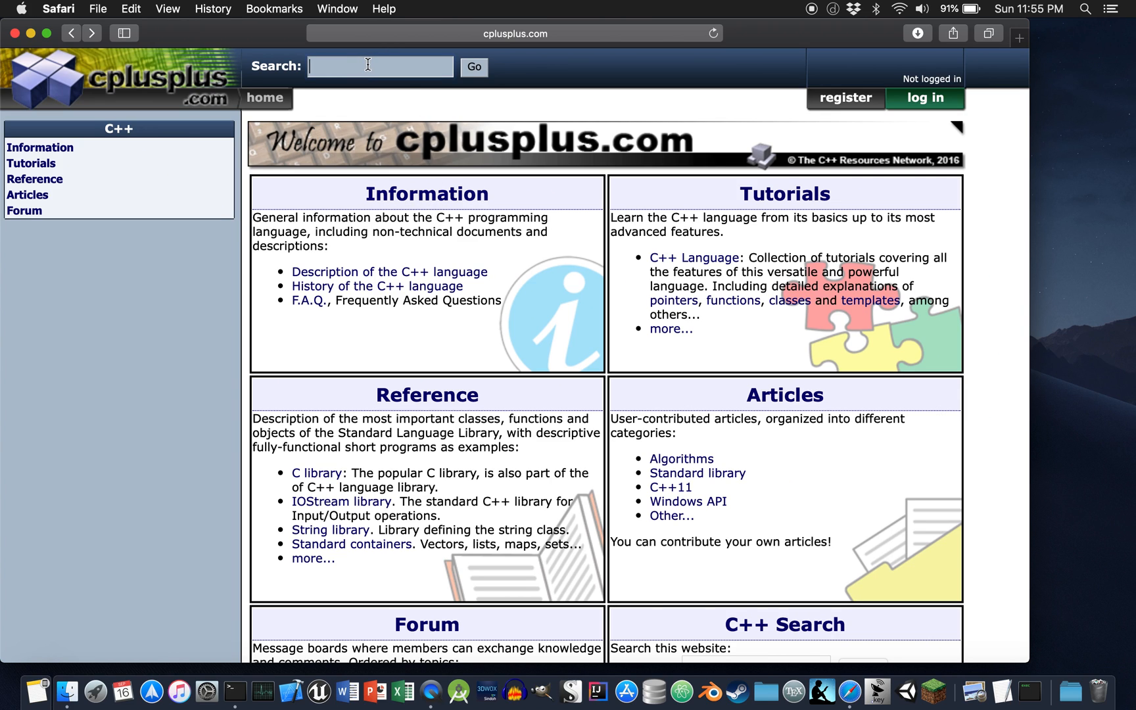
- Search cplusplus.com for printf, correcting the misspelled 'fprin'
type("fprin")
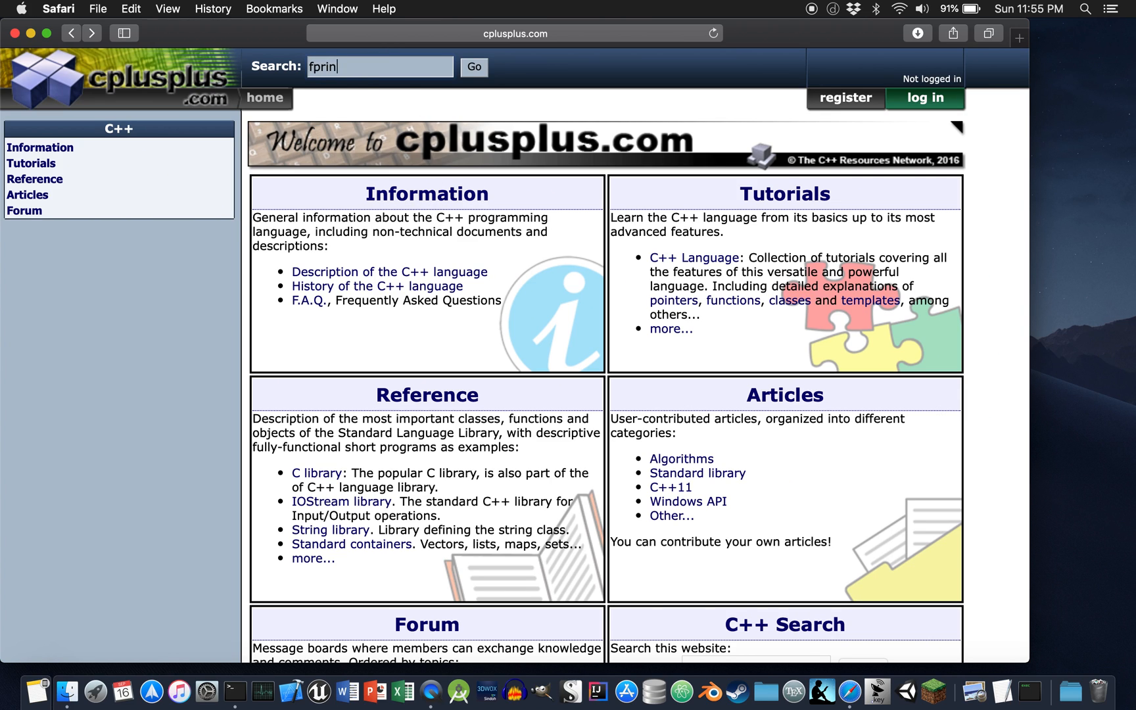
key("Backspace")
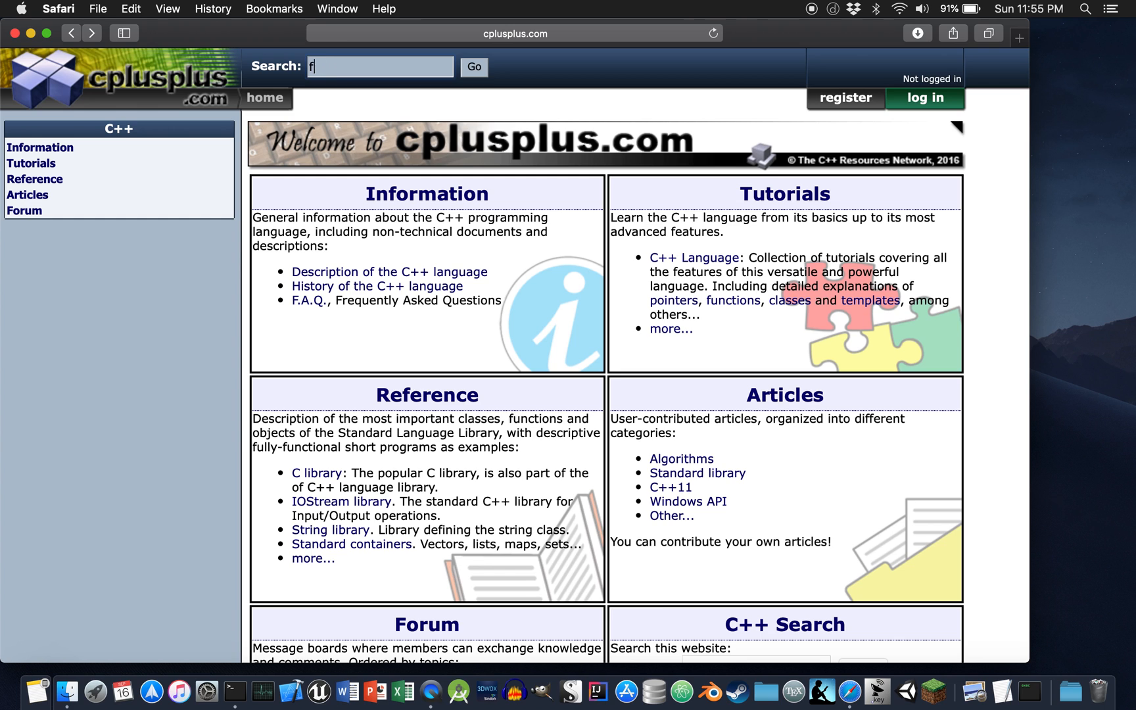
type("printf")
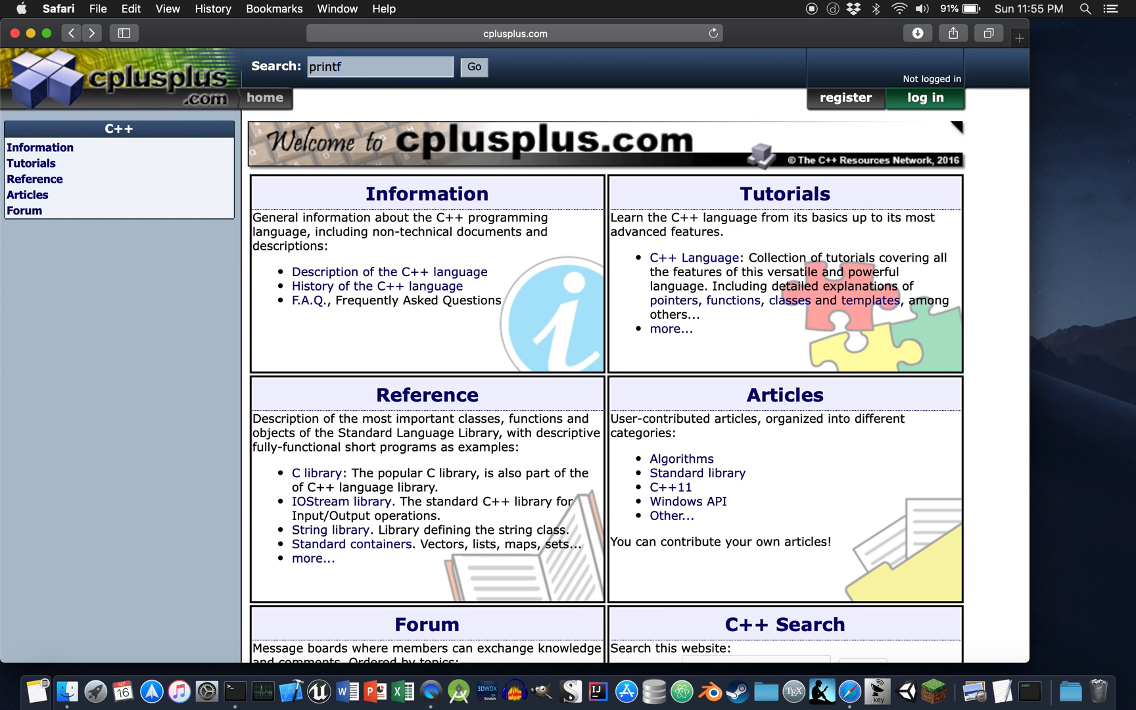
left_click(474, 67)
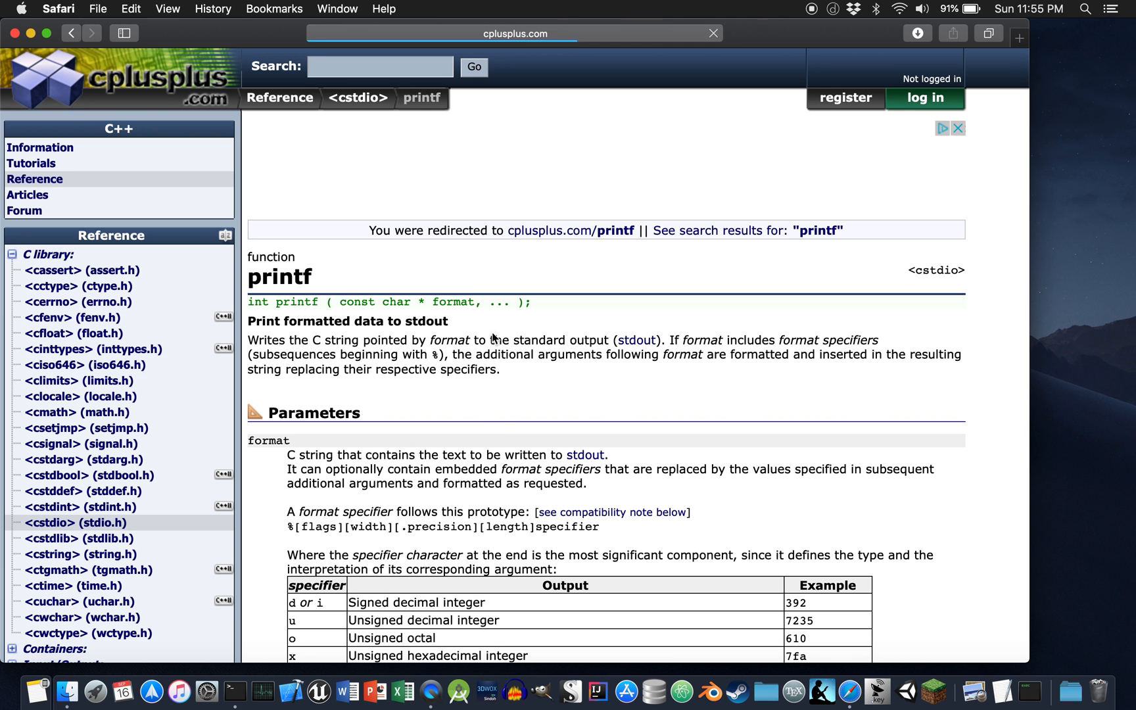
- Scroll through the printf reference's flags, width and precision tables
scroll("down", 3)
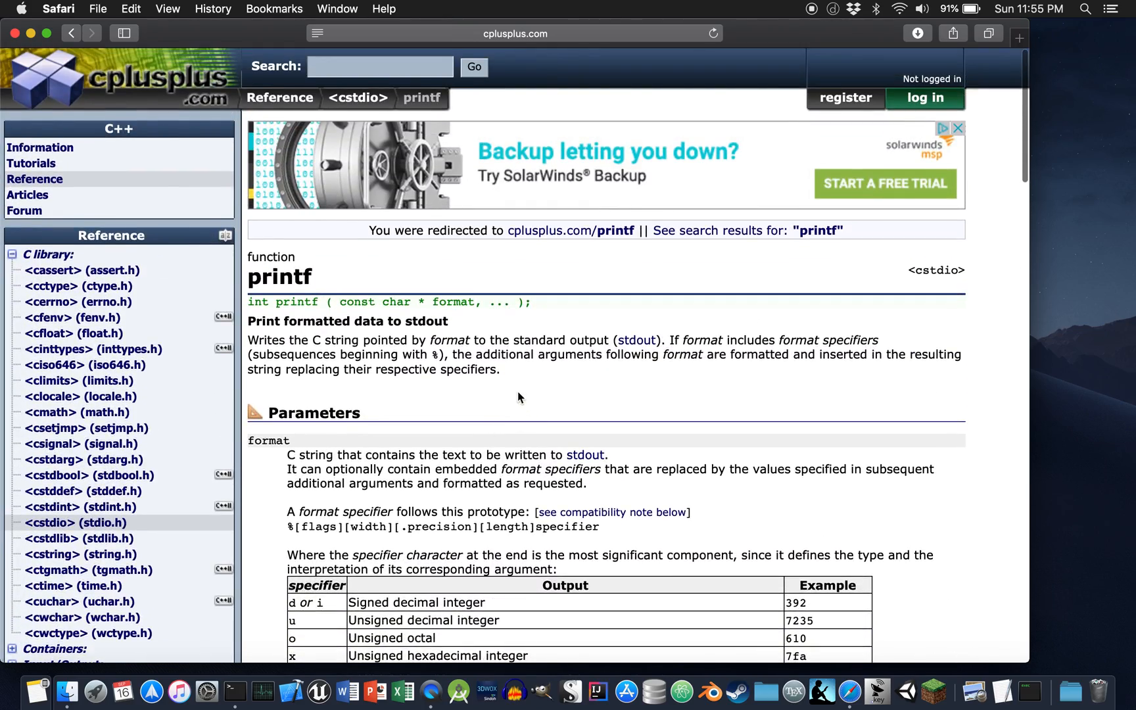
scroll("down", 3)
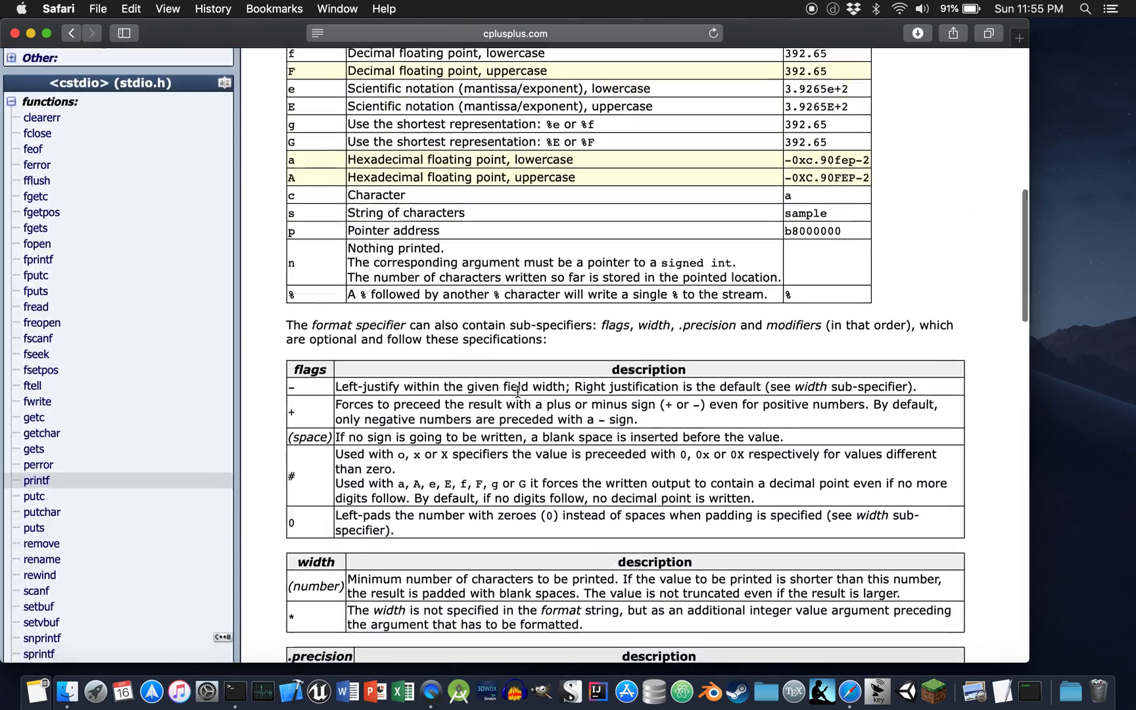
scroll("down", 3)
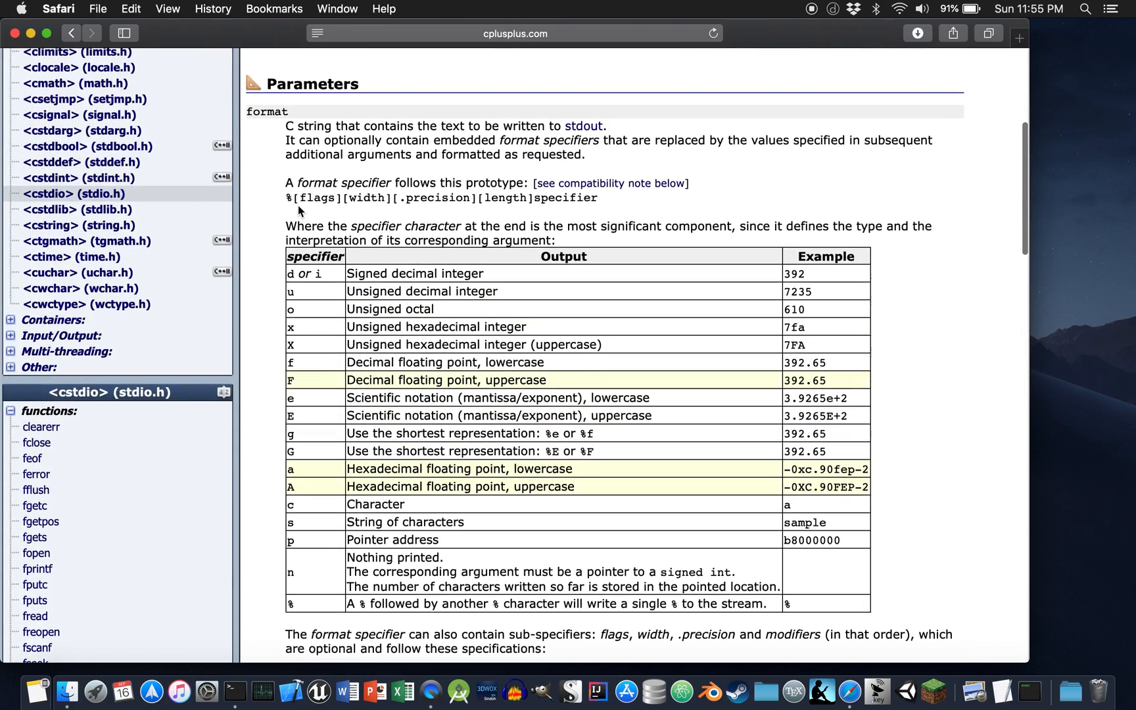
scroll("down", 3)
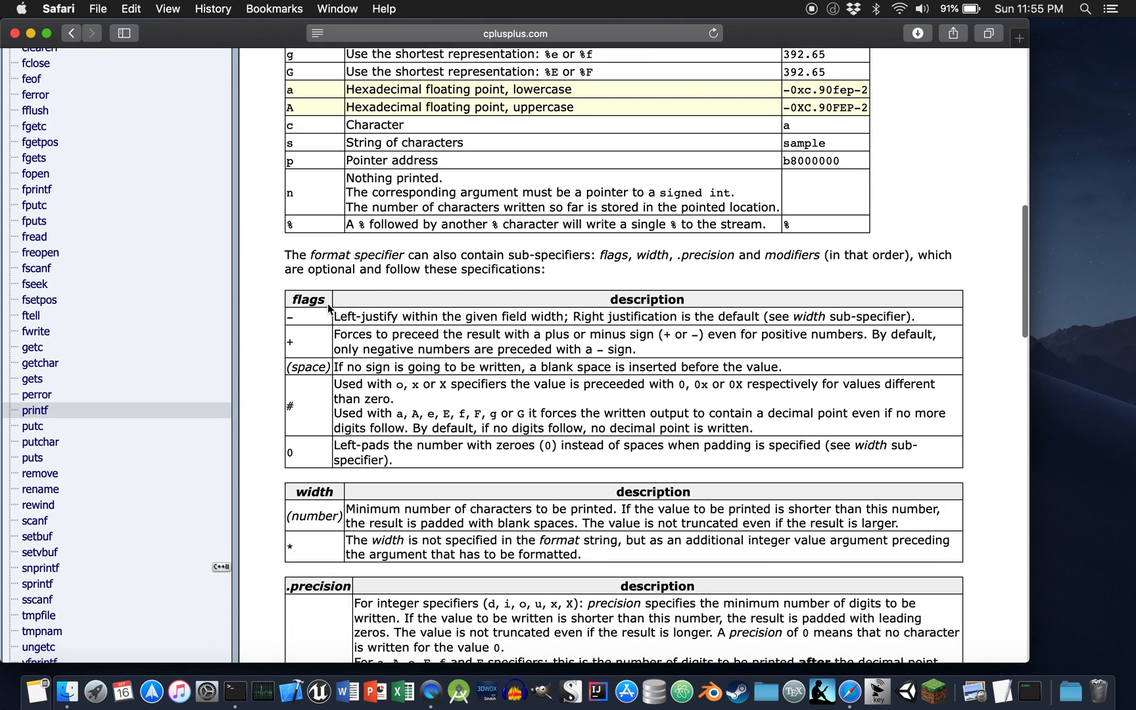
scroll("down", 3)
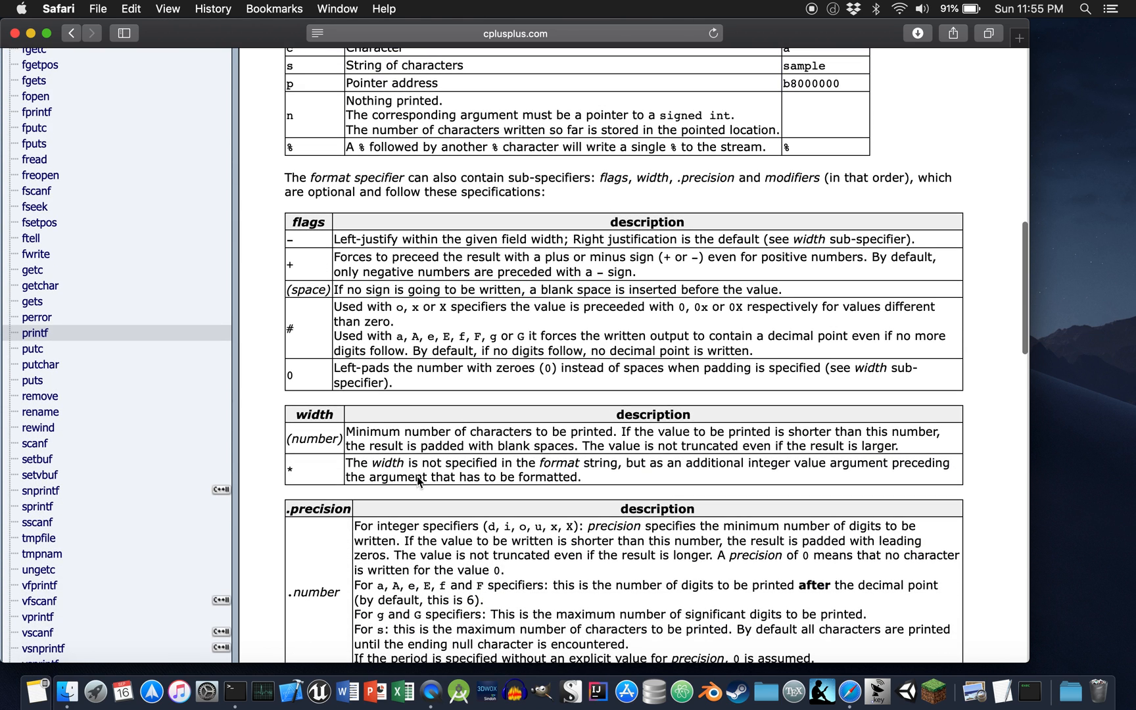
mouse_move(300, 247)
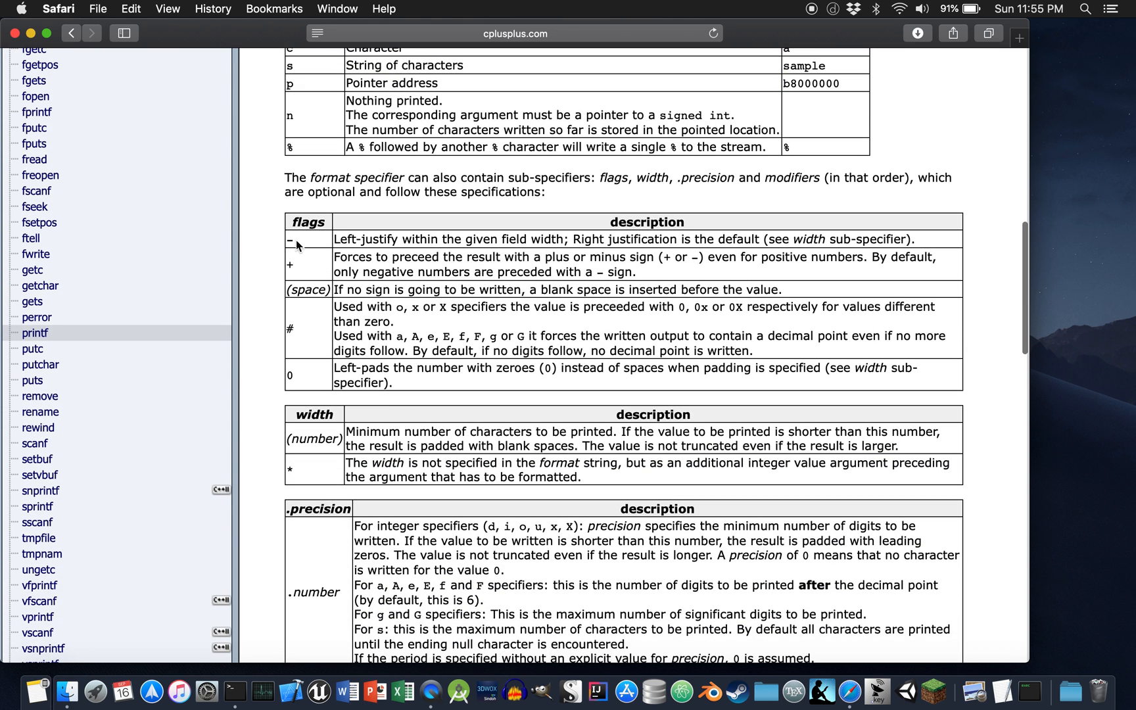
scroll("down", 3)
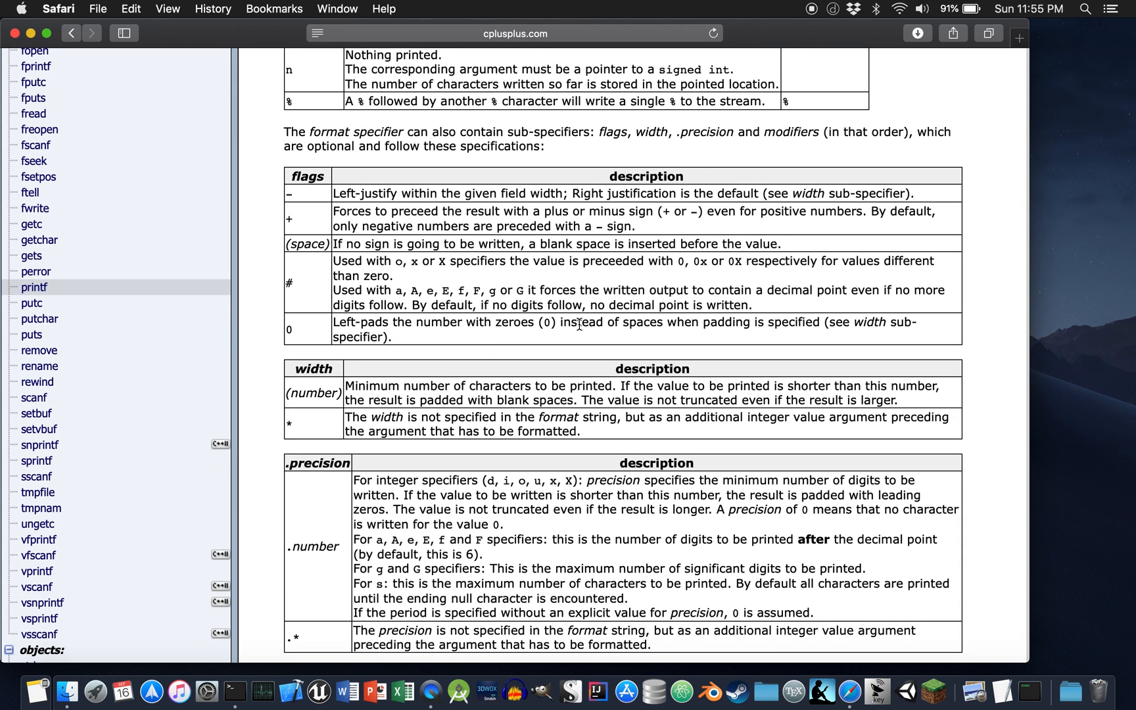
scroll("down", 3)
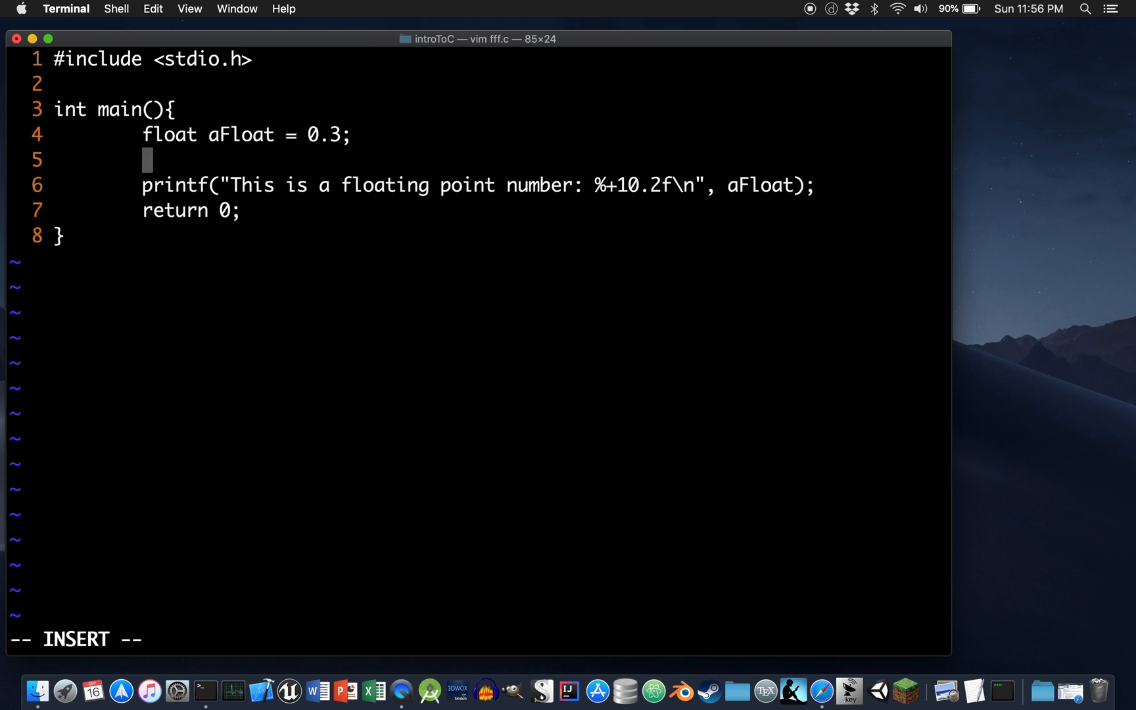
- Type FILE* outputFile = fopen("fancyFormated.txt", on line 5, leaving the mode empty
type("FILE")
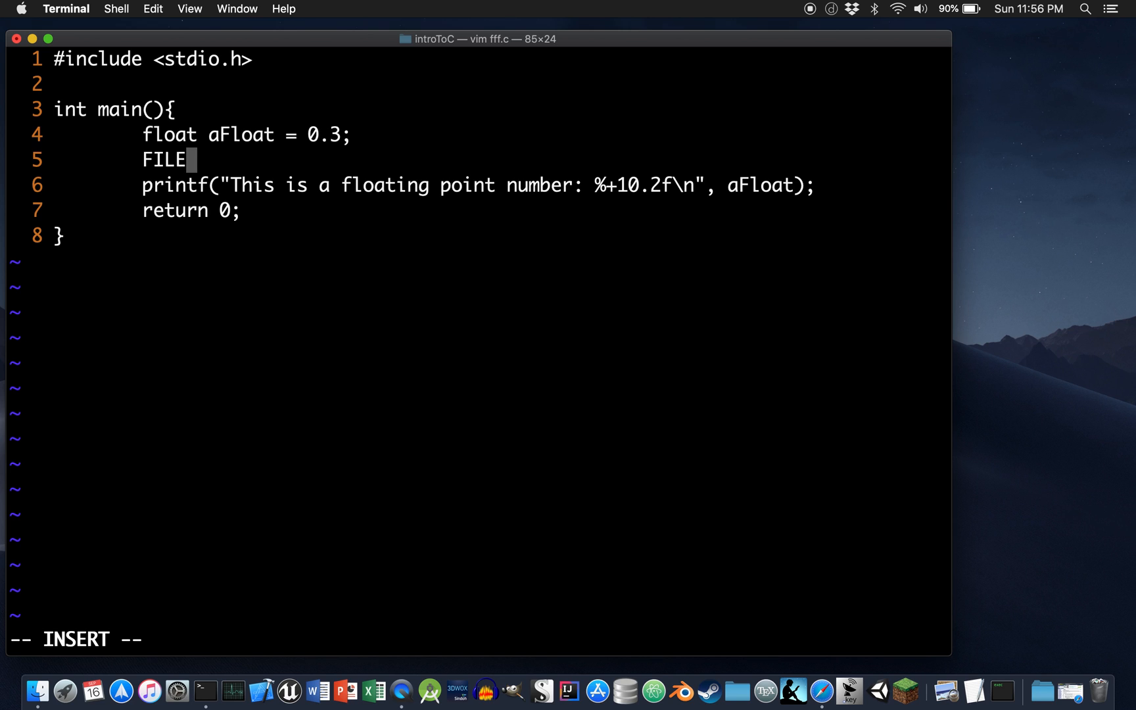
type("*")
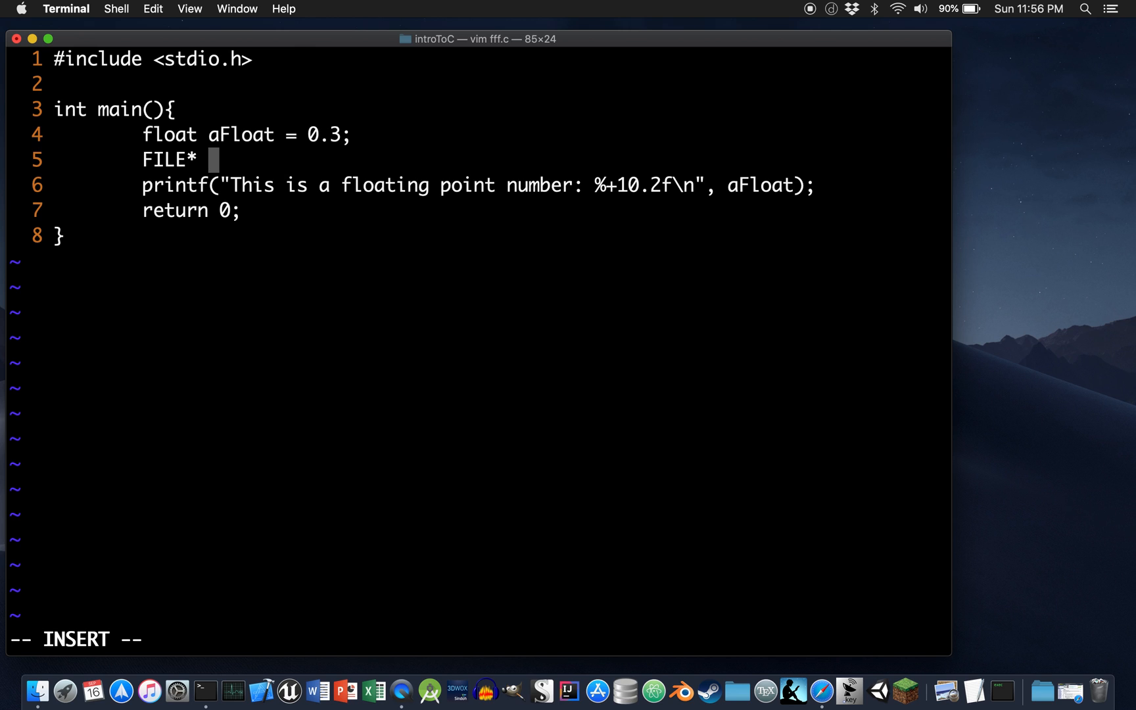
type("output")
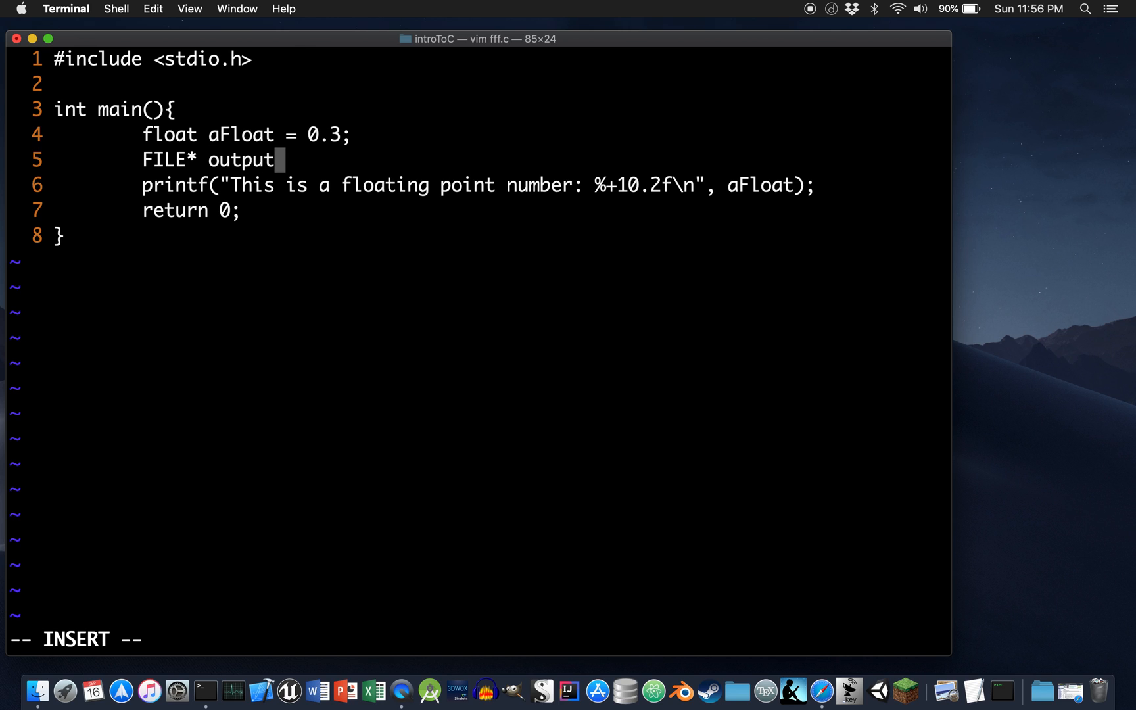
type("File")
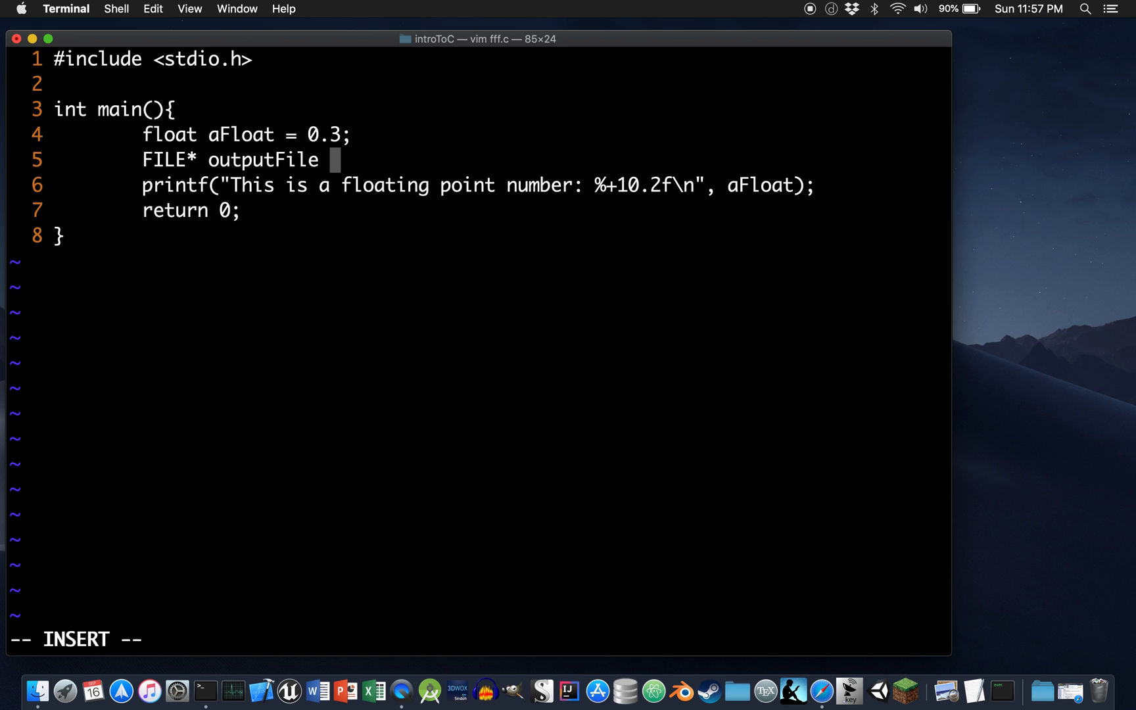
type("=")
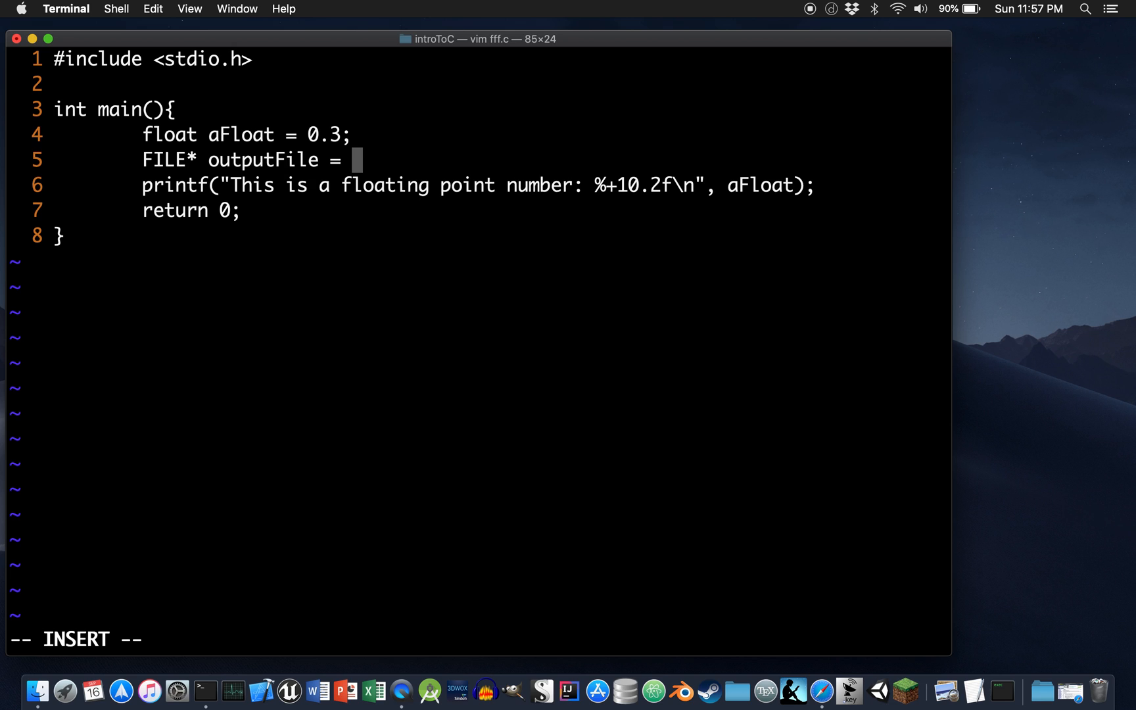
type("fopen")
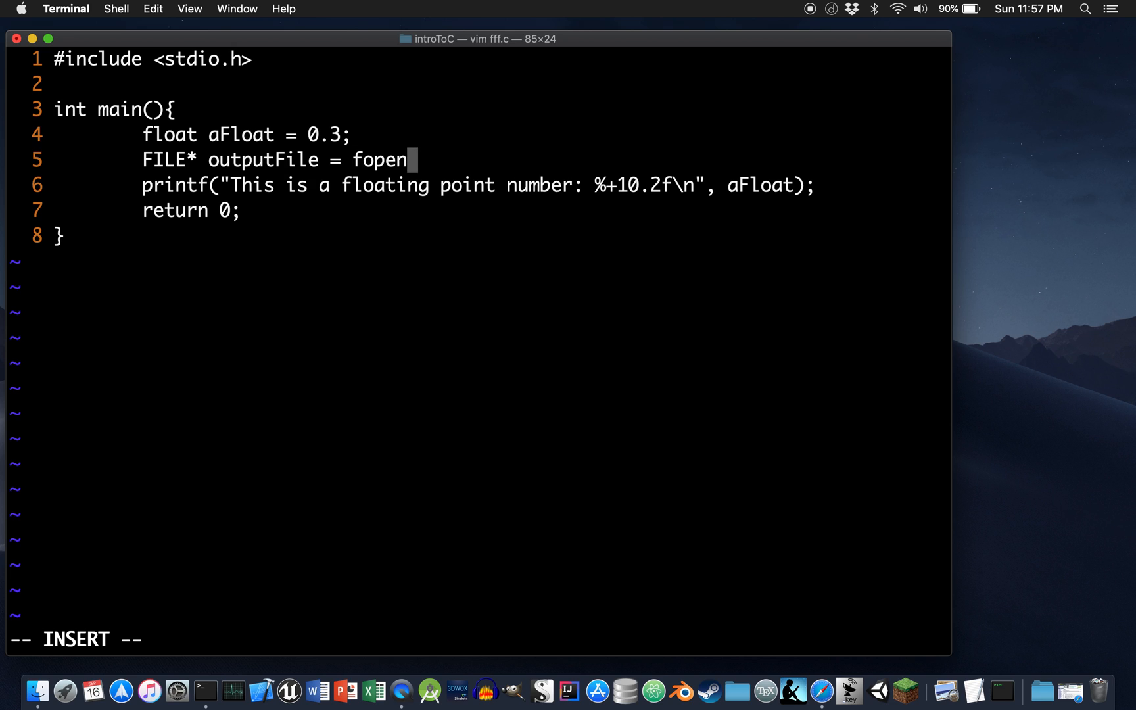
type("();")
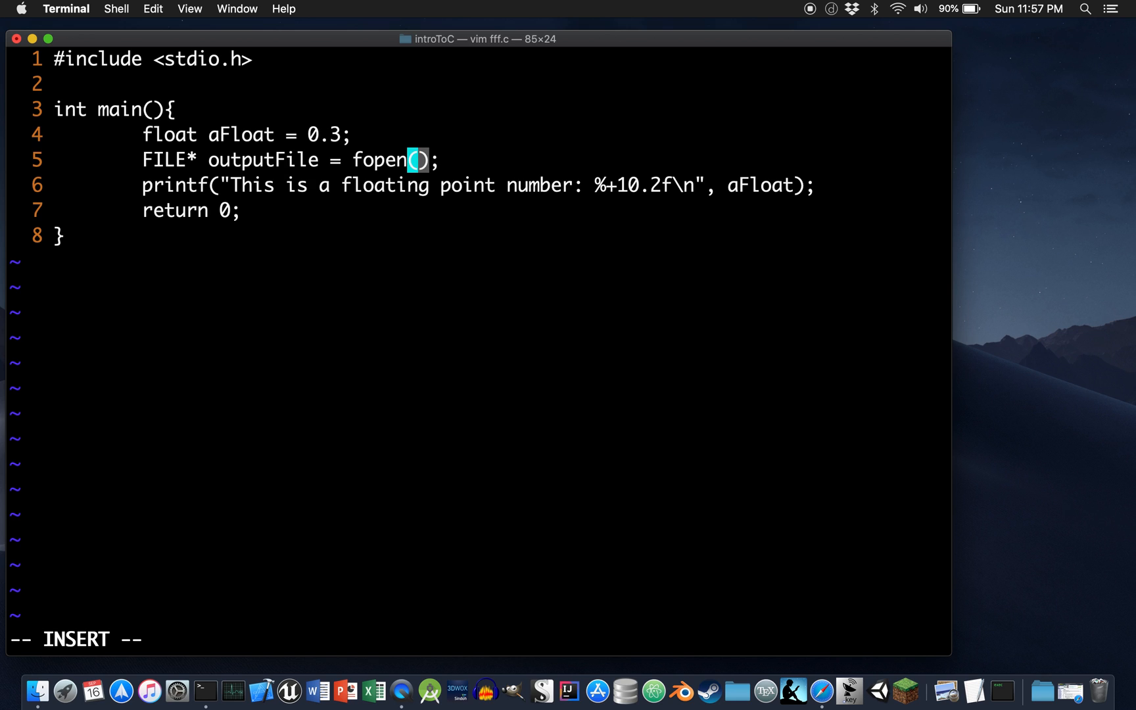
type("\"\"")
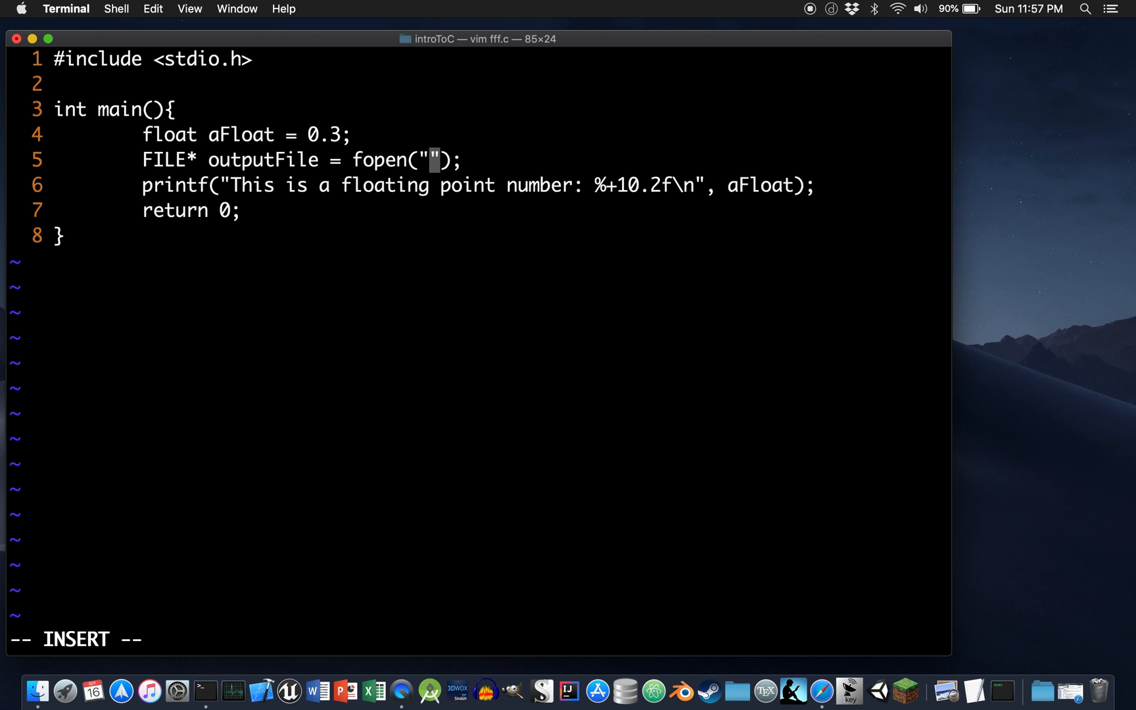
type("fancyFormat")
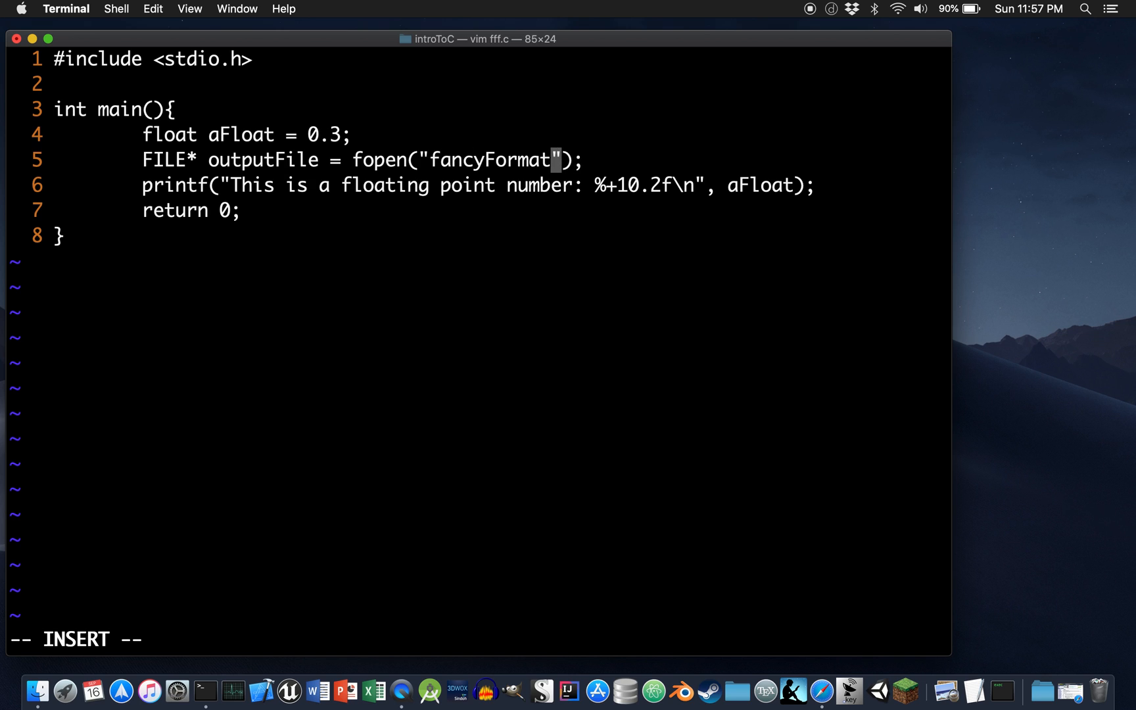
type("ed.txt")
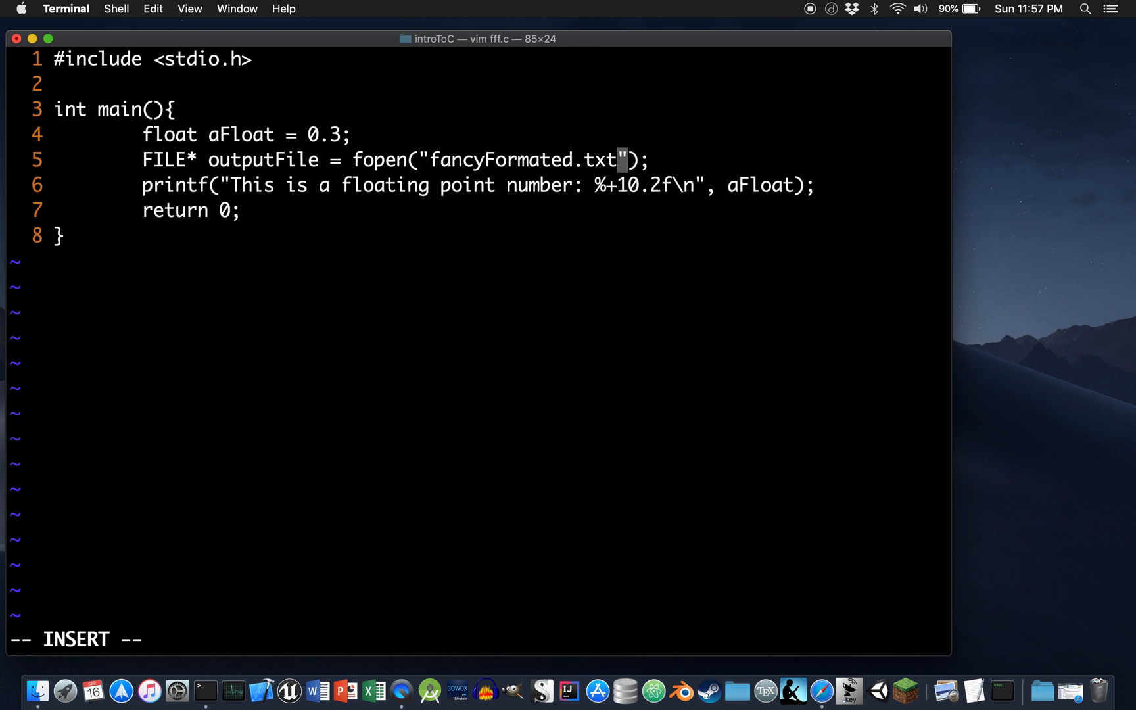
type(",")
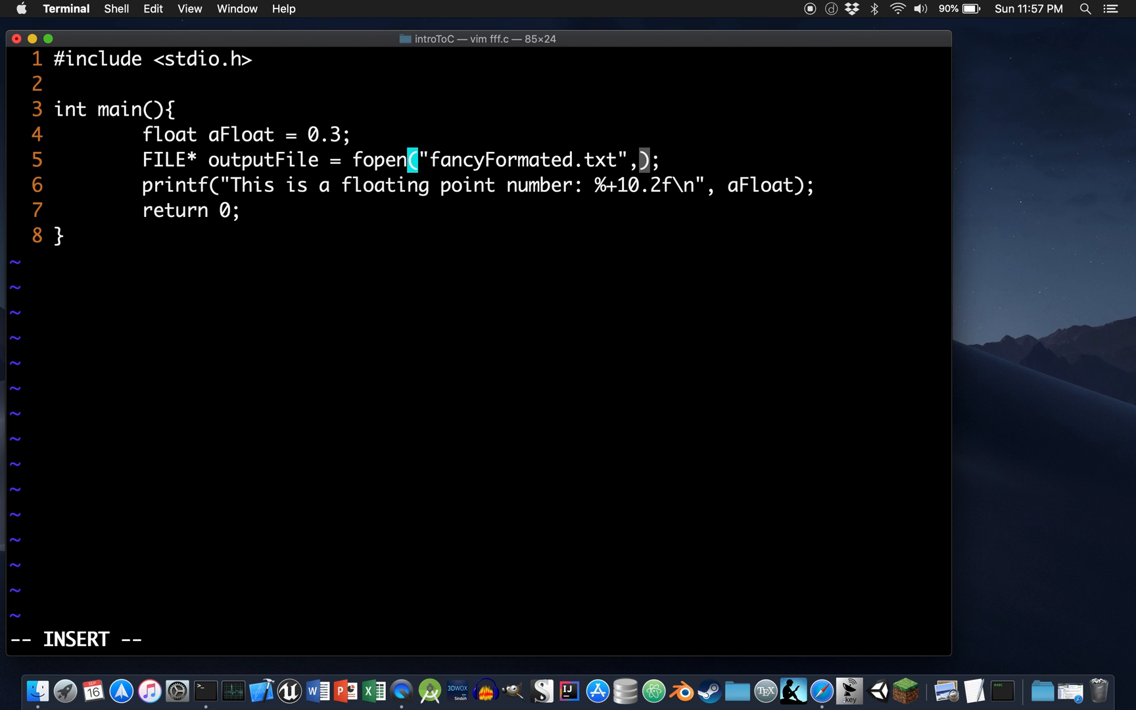
mouse_move(794, 691)
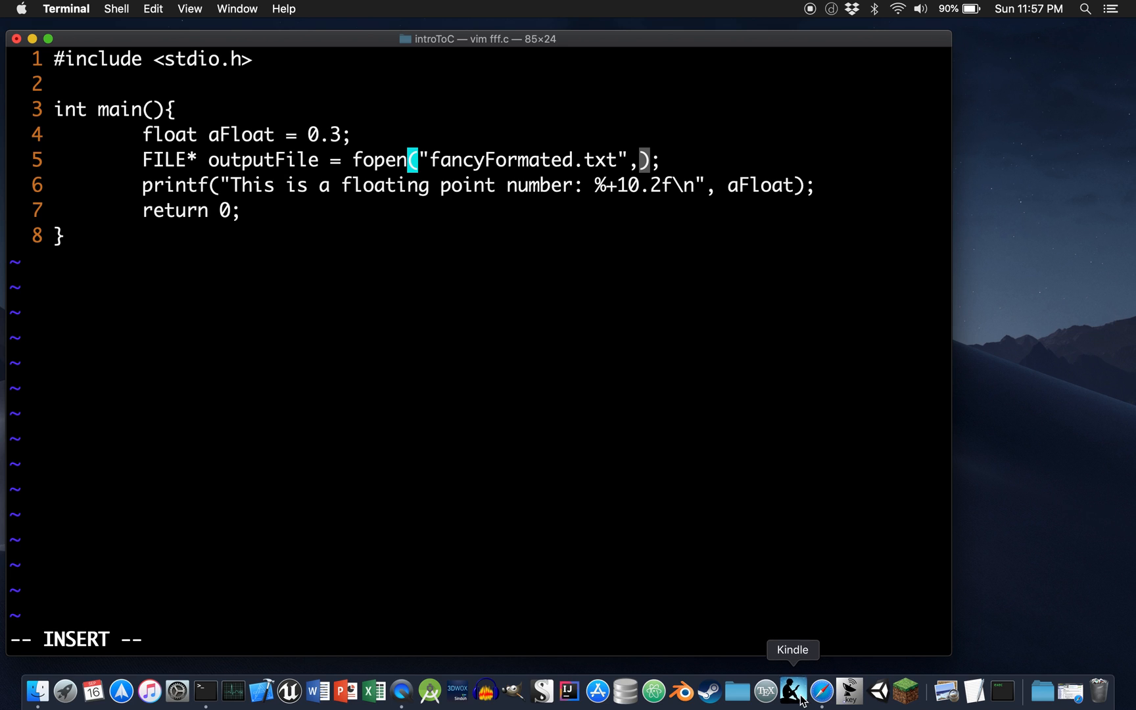
mouse_move(822, 690)
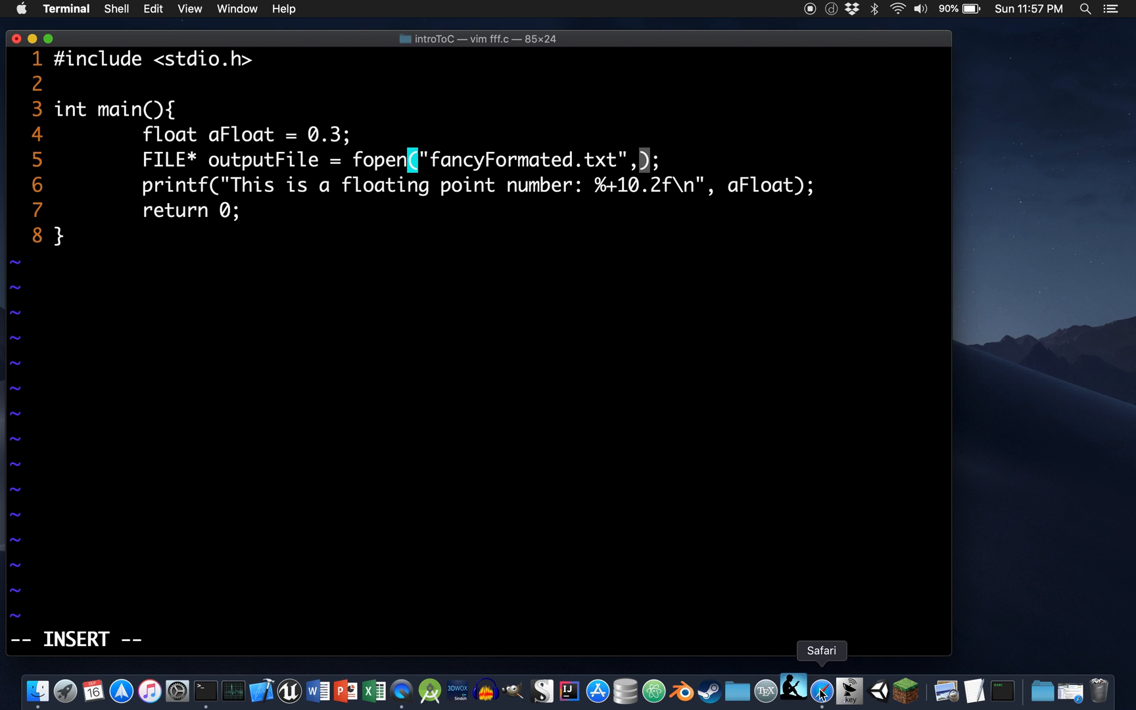
- Search cplusplus.com for fopen and scroll down to its mode parameter table
left_click(822, 694)
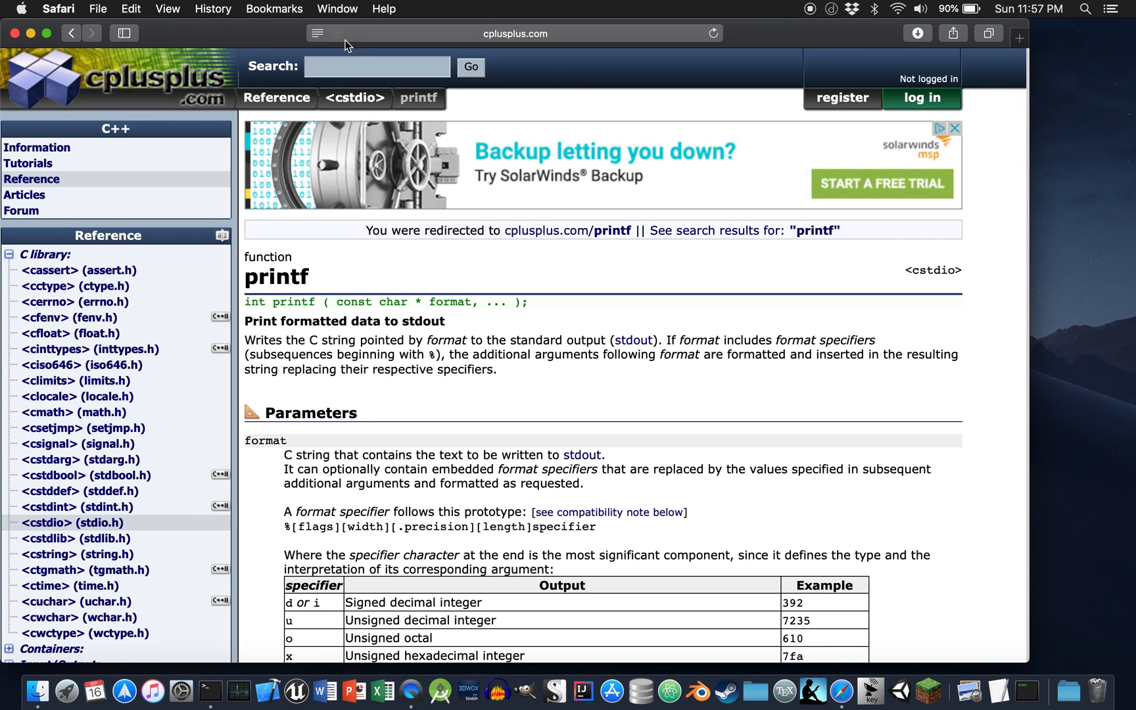
left_click(377, 66)
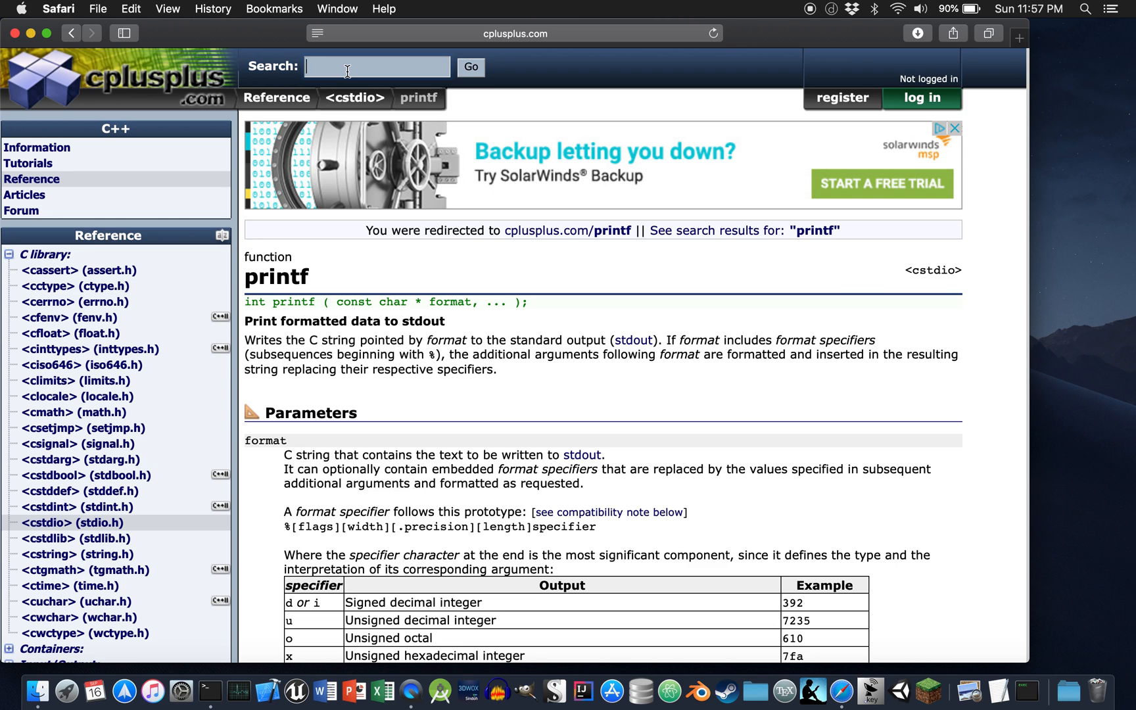
type("fopen")
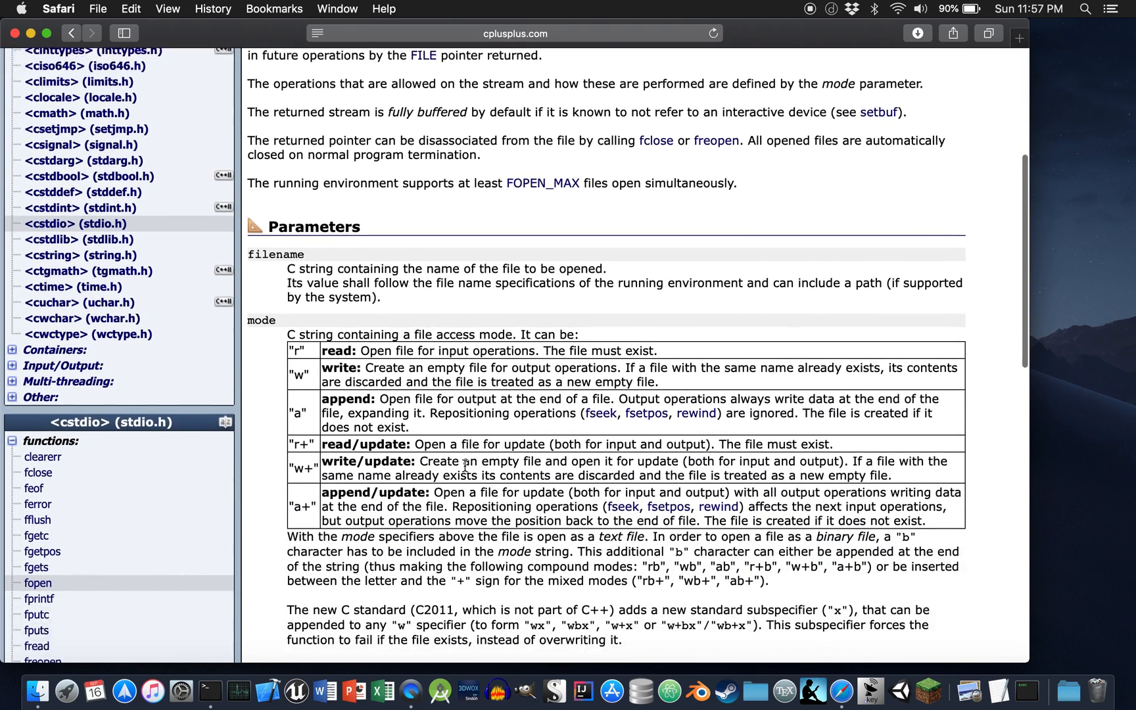
scroll("down", 3)
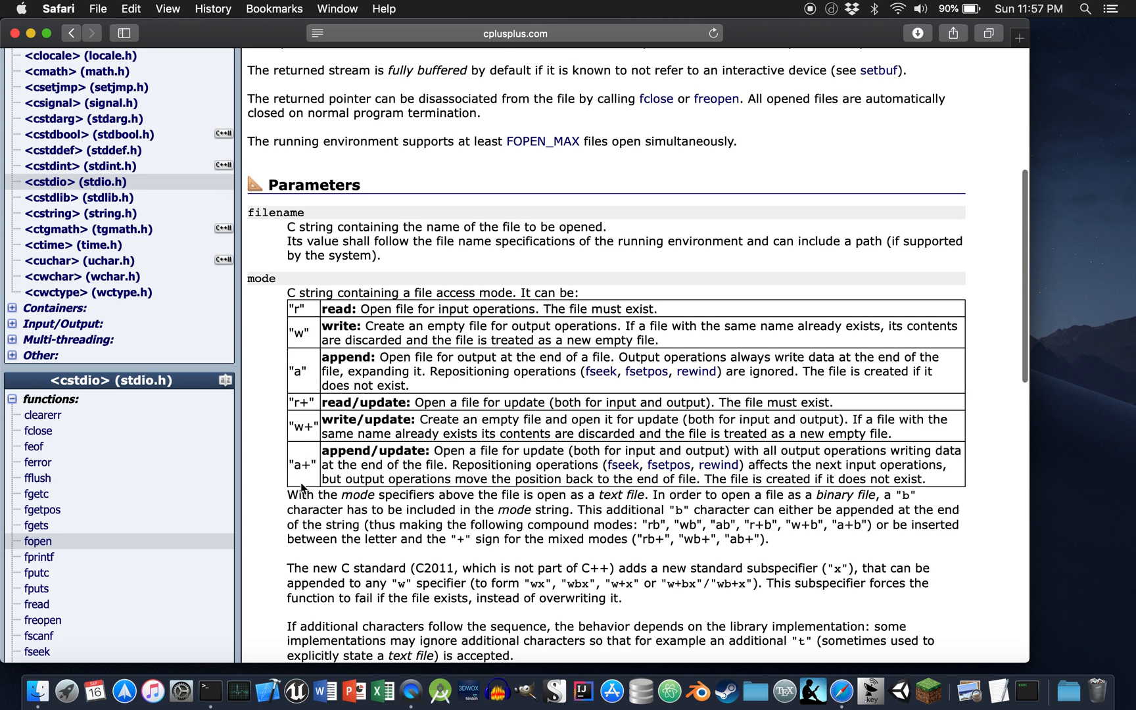
mouse_move(46, 33)
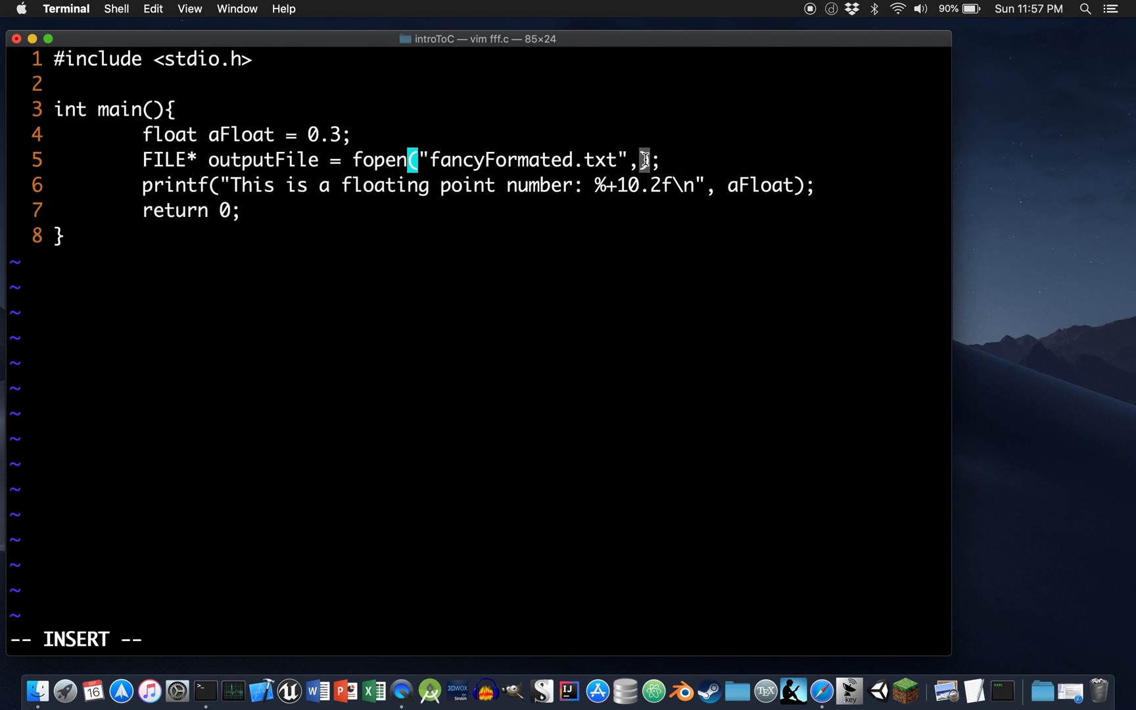
- Set the fopen mode to "w" and make fprintf take outputFile as its first argument
type("\"")
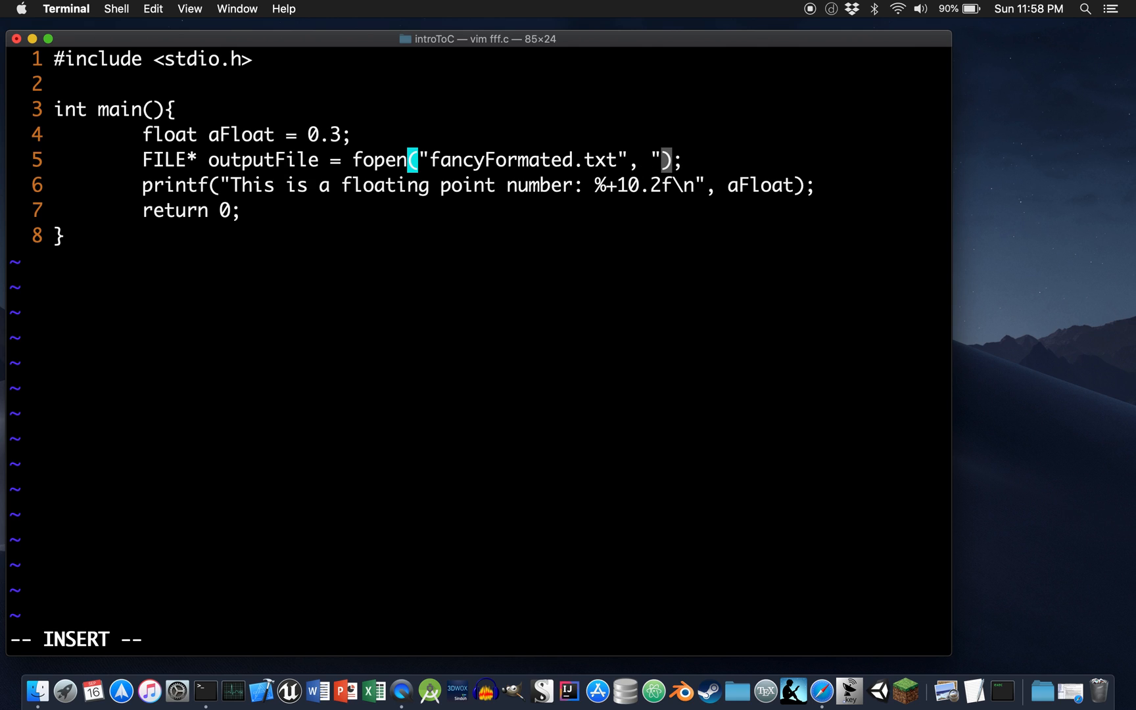
type("w")
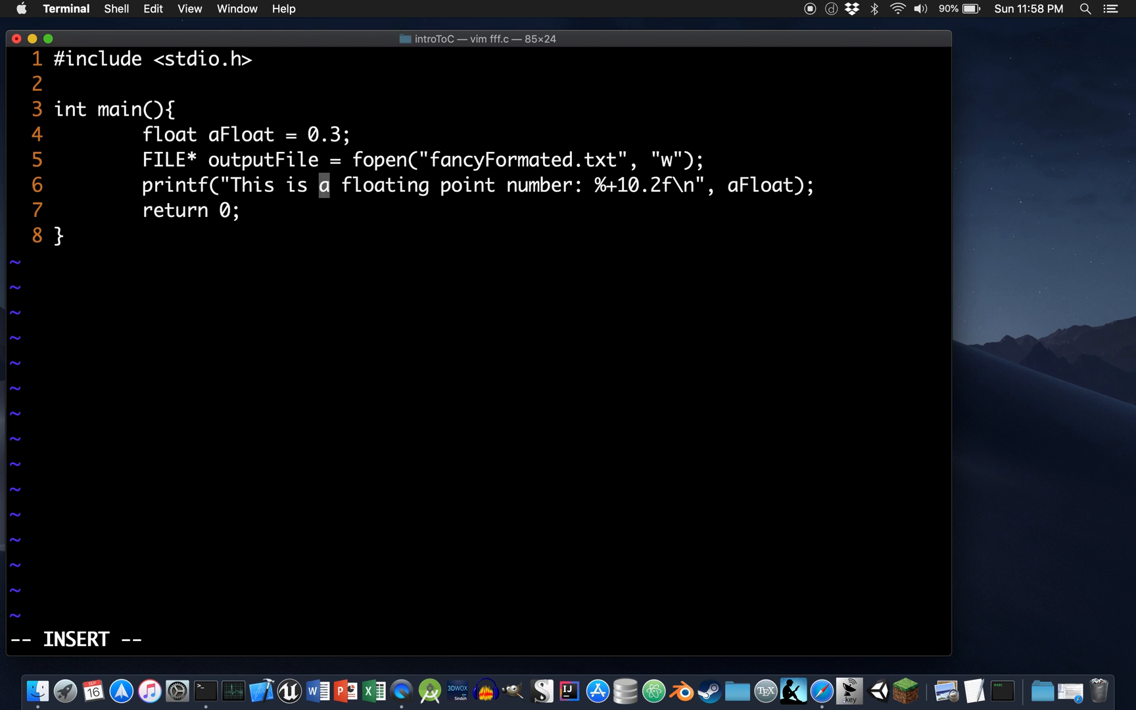
mouse_move(190, 185)
type("f")
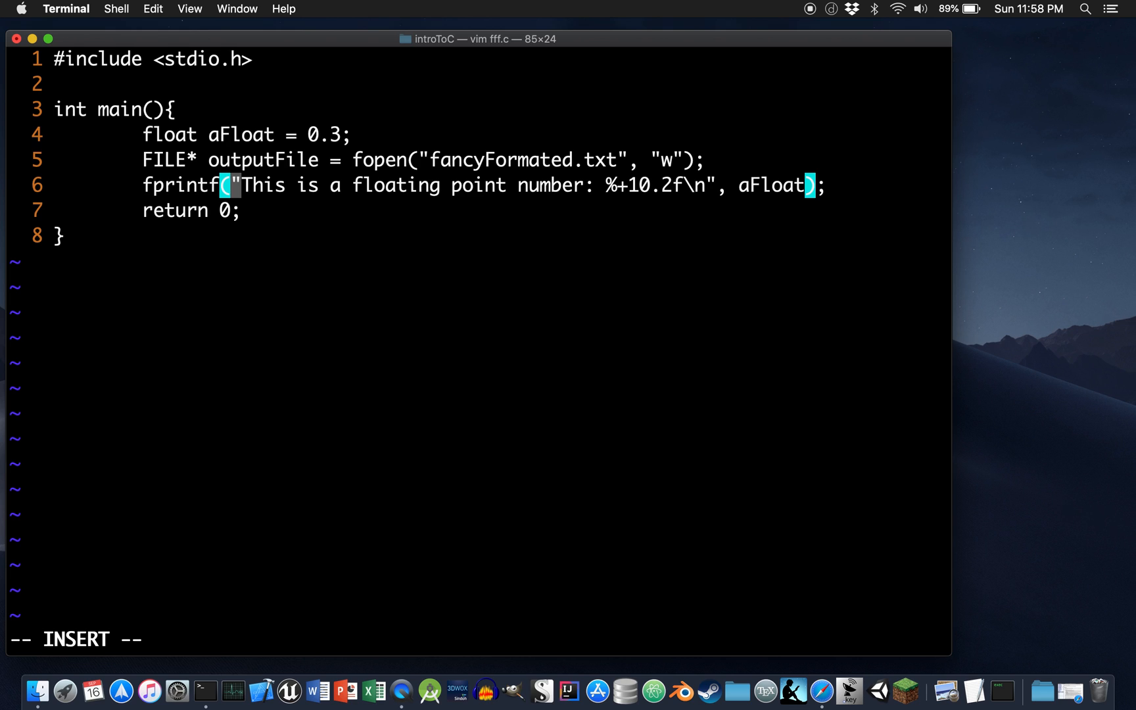
type("aout")
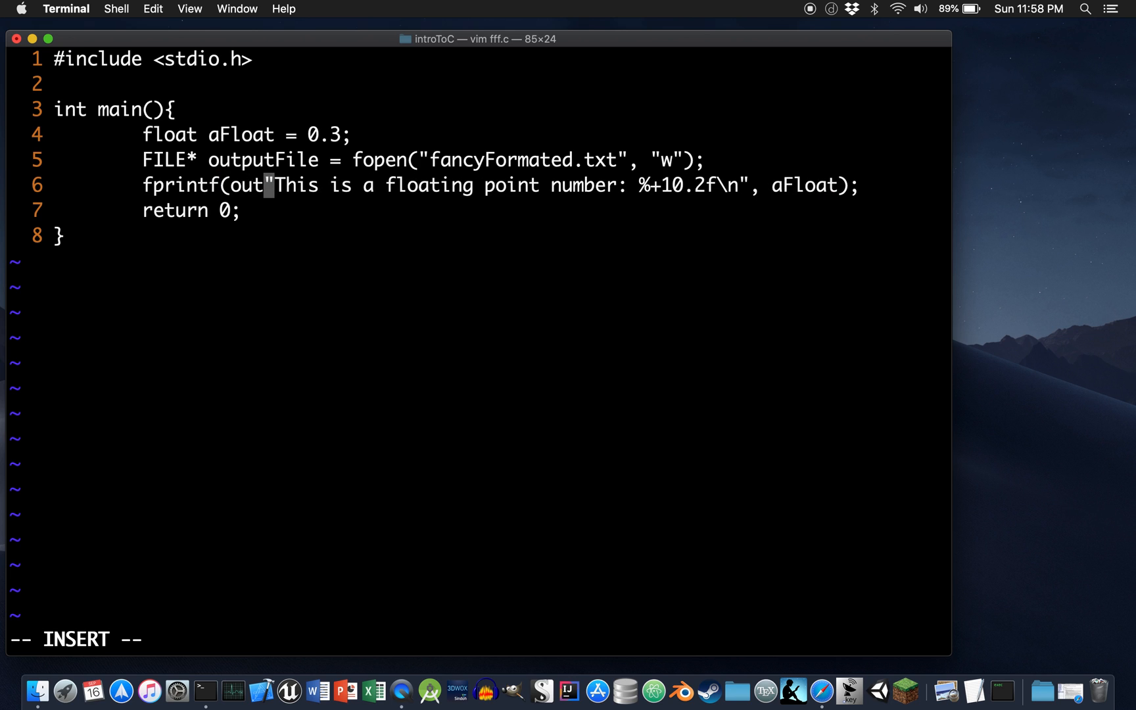
type("put")
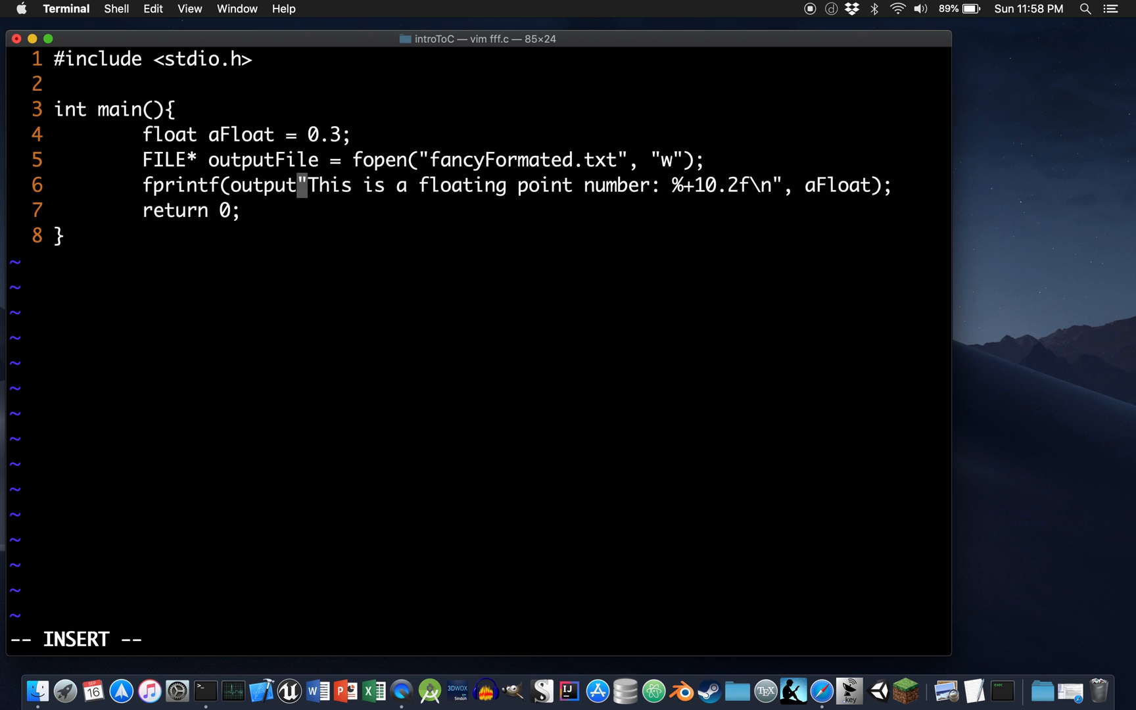
type("File,")
type("make fff")
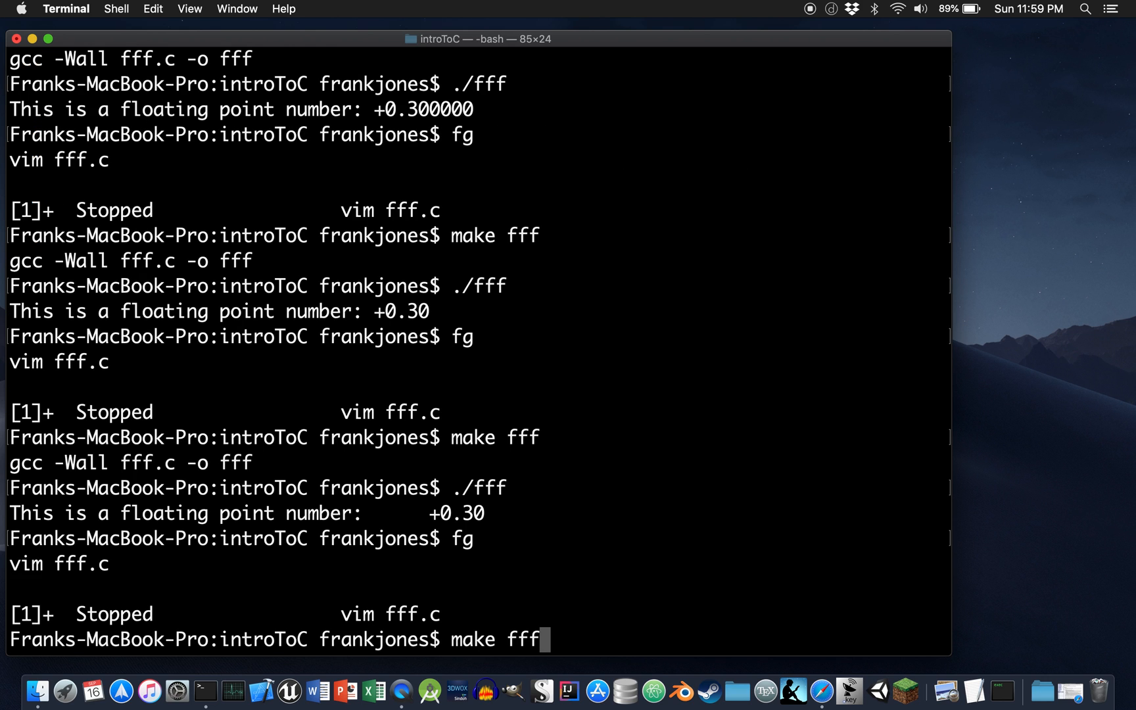
- Rebuild fff, run it, cat fancyFormated.txt showing +0.30, and resume vim with fg
key("Return")
type("./fff")
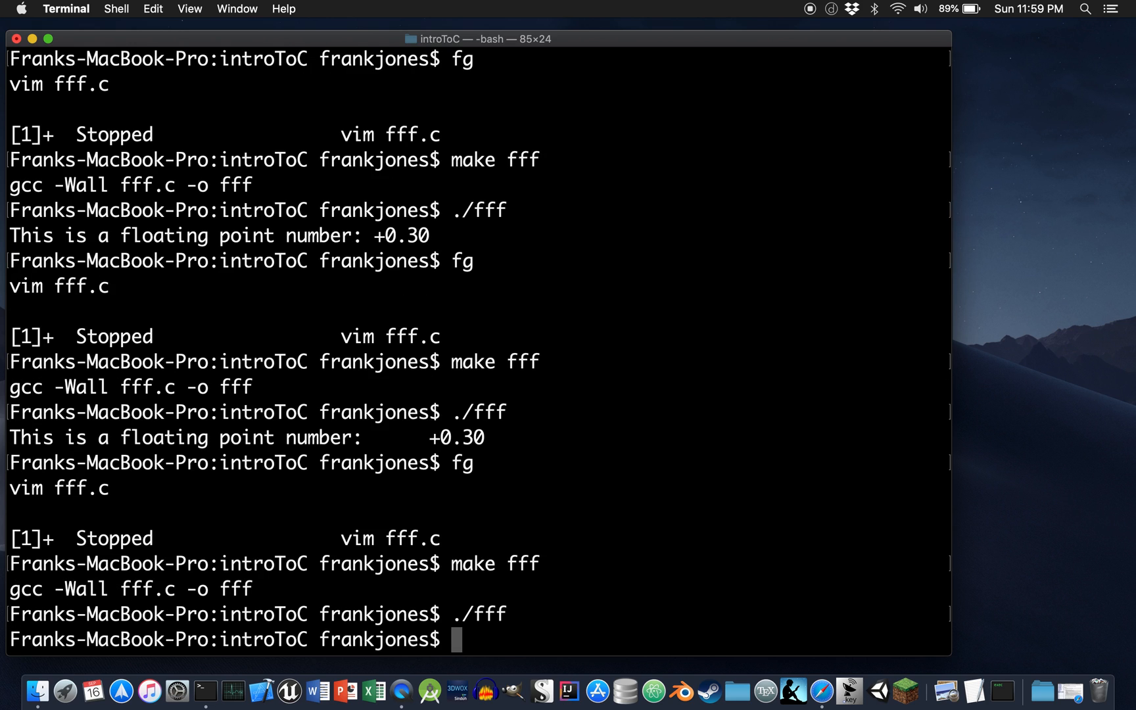
type("ls")
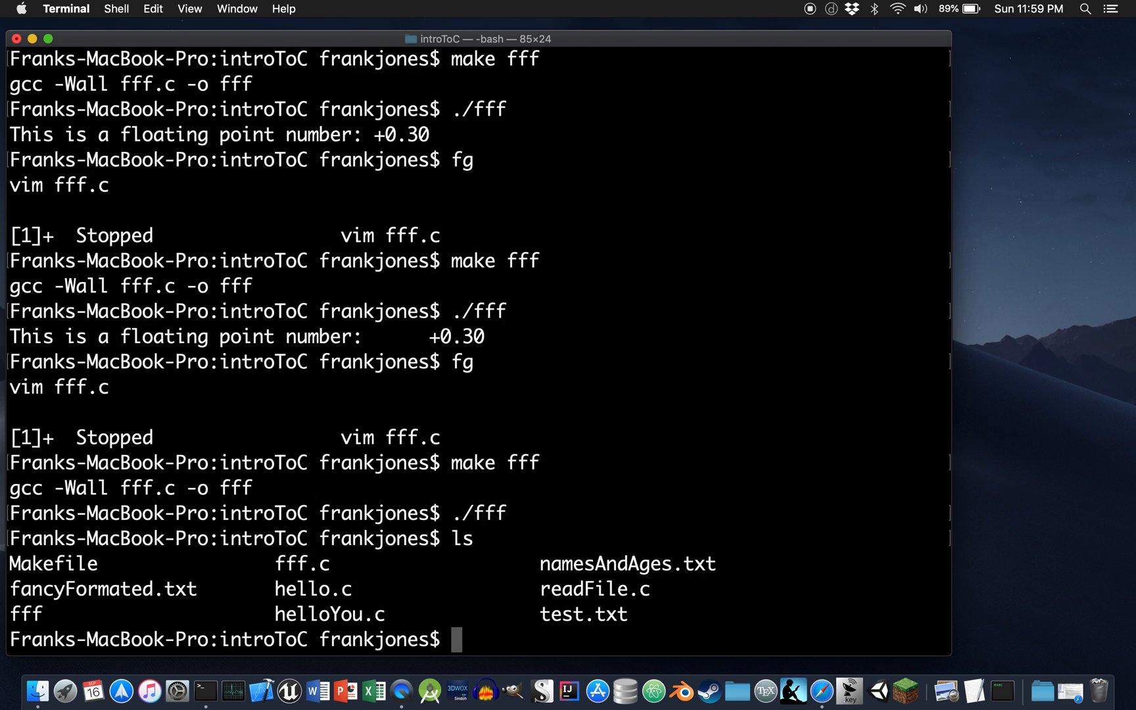
type("c")
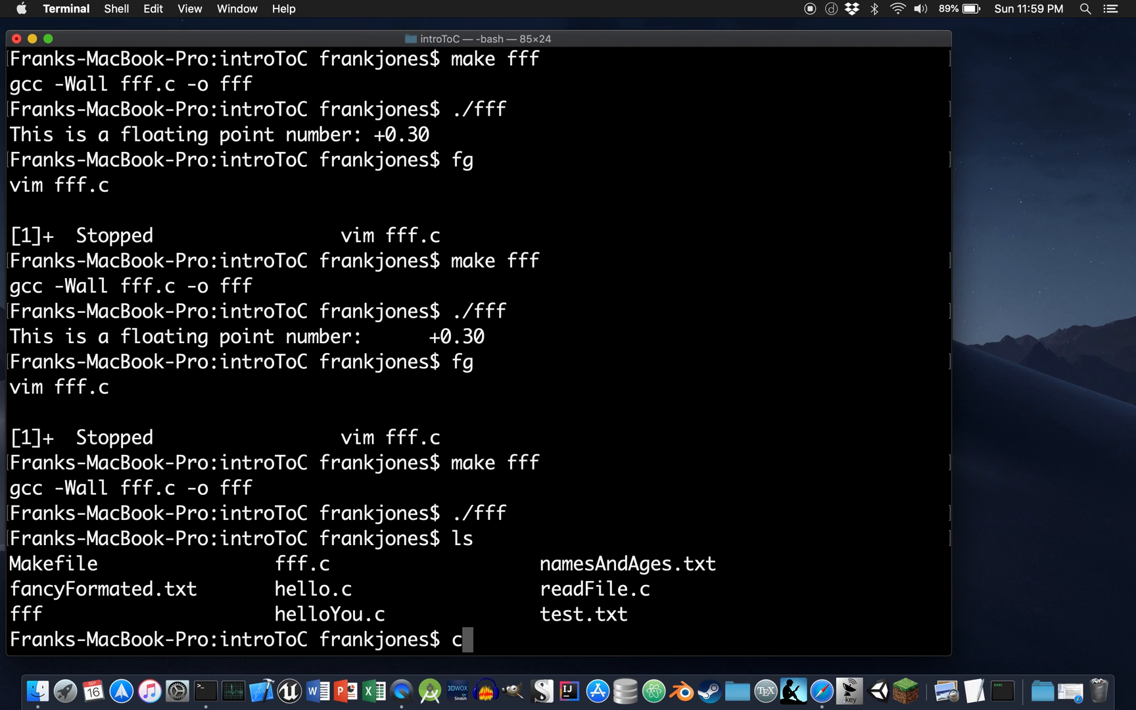
type("at n")
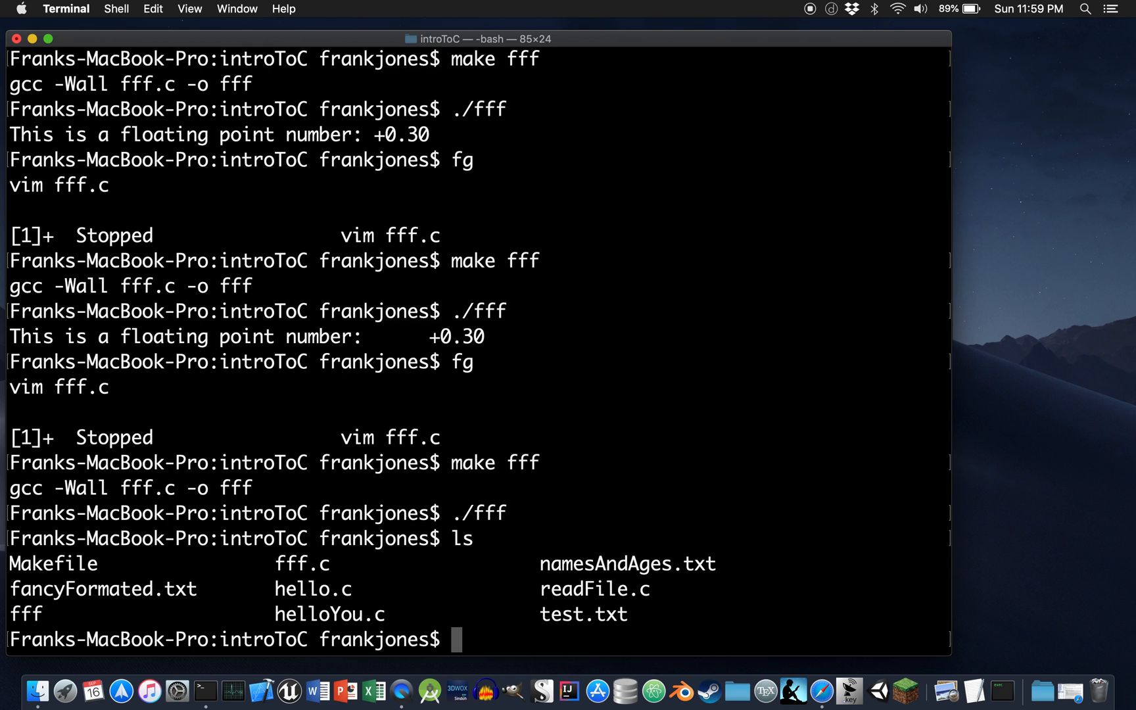
type("cat")
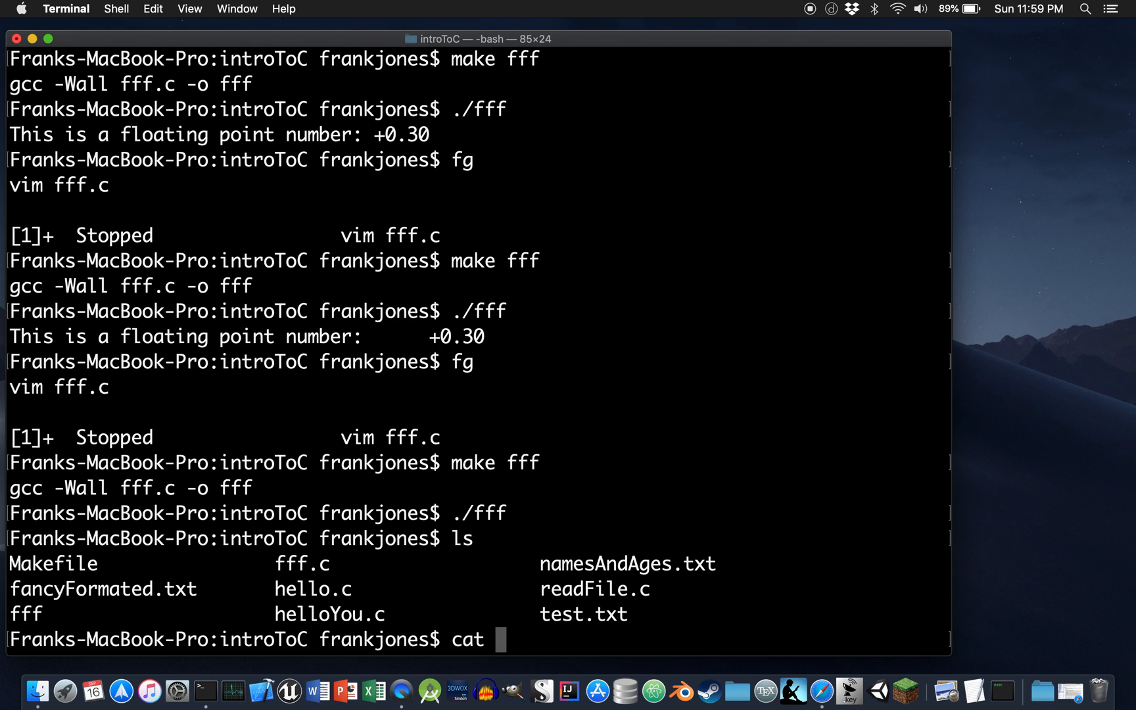
type("c")
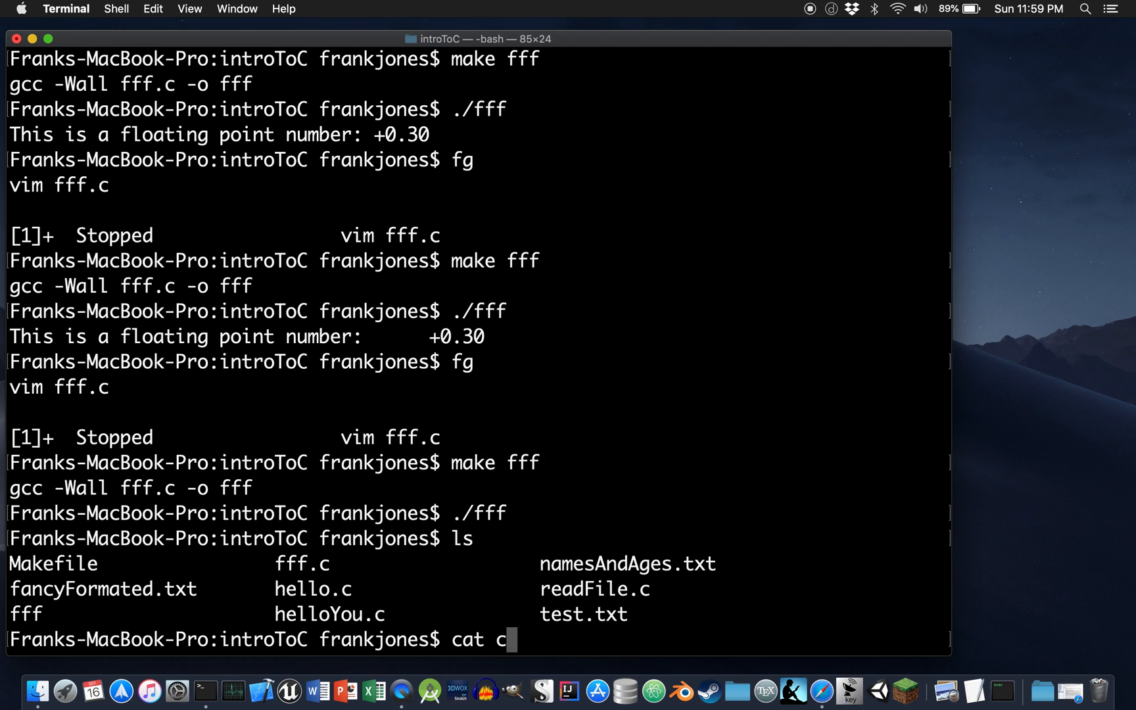
type("fancyFormated.txt")
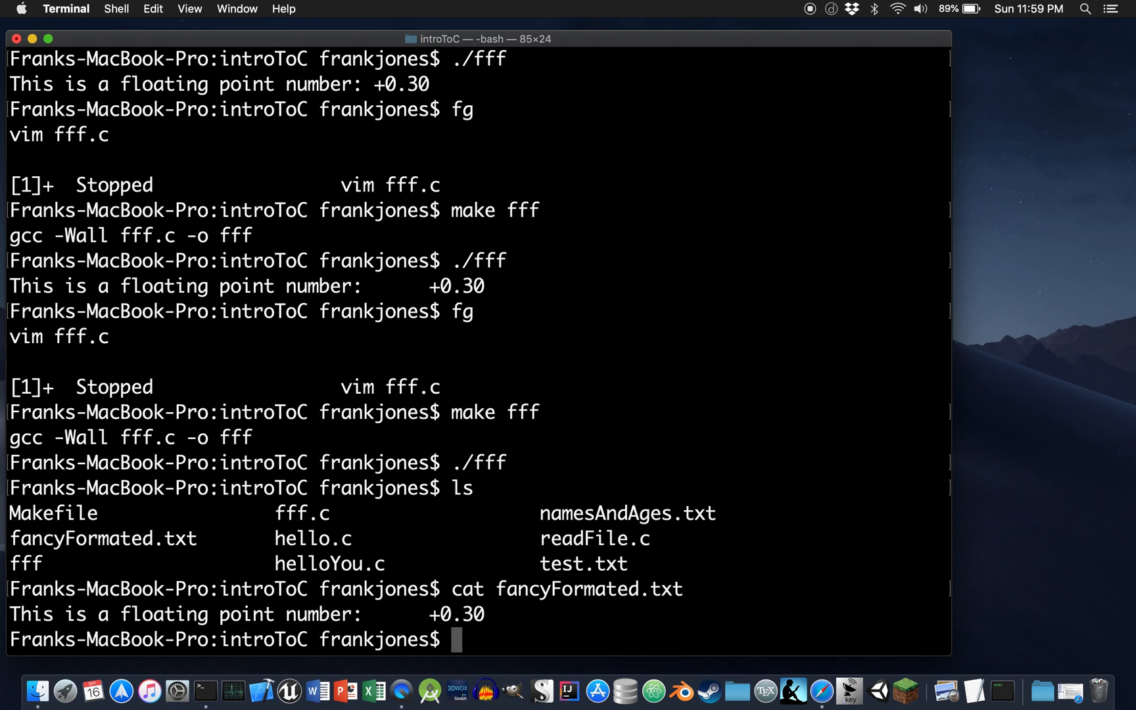
type("fg")
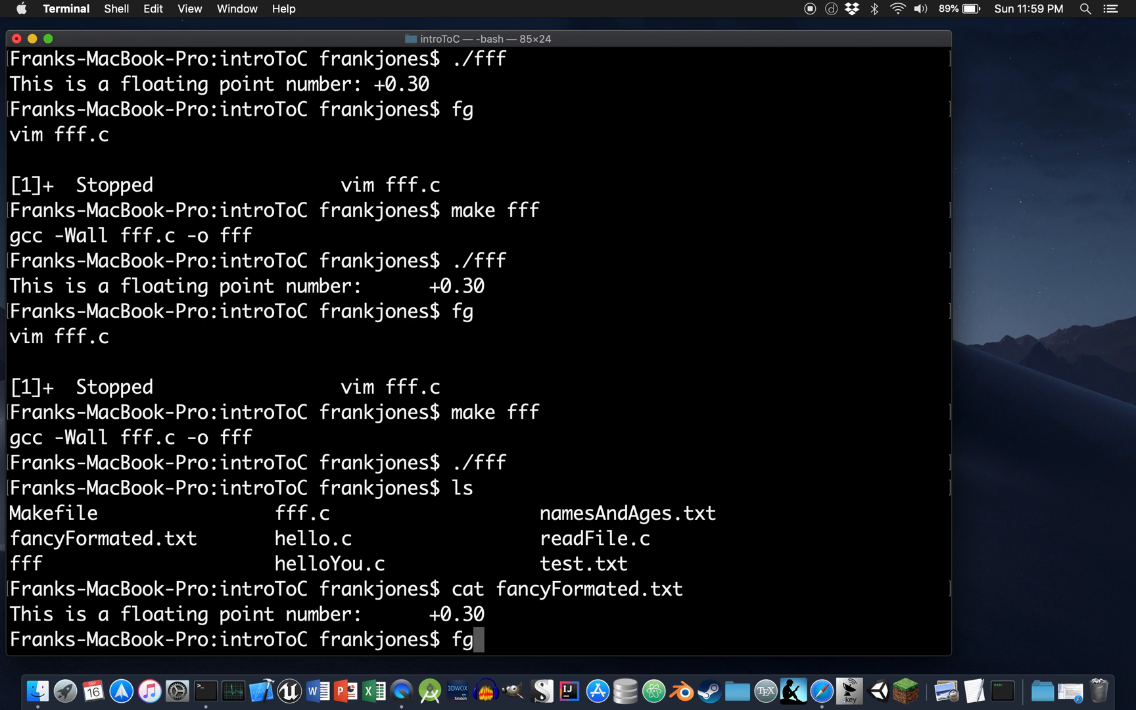
key("enter")
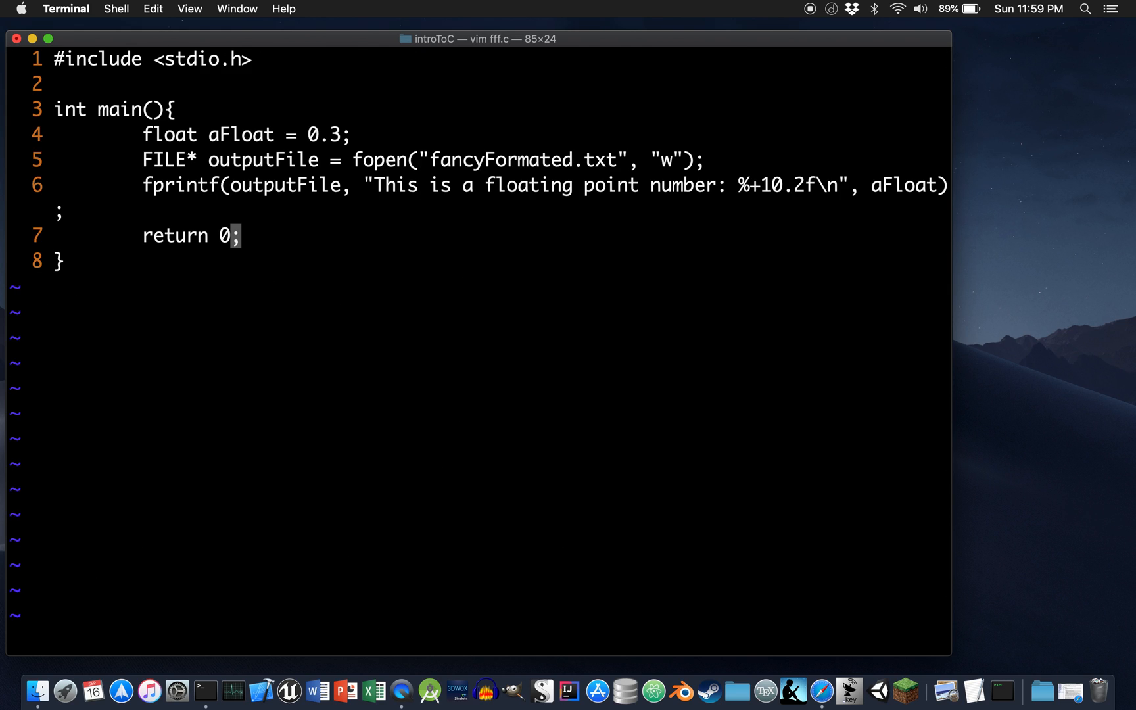
- Change the format to %+10.*f and pass 2 as the precision before aFloat
key("i")
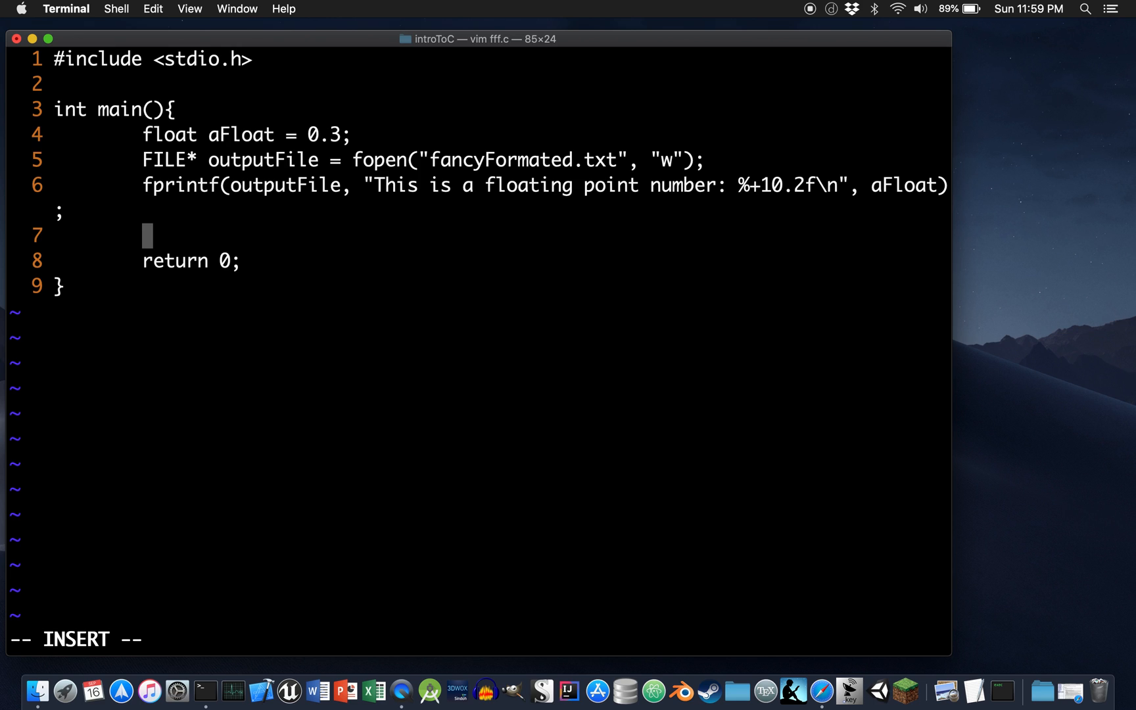
key("Up")
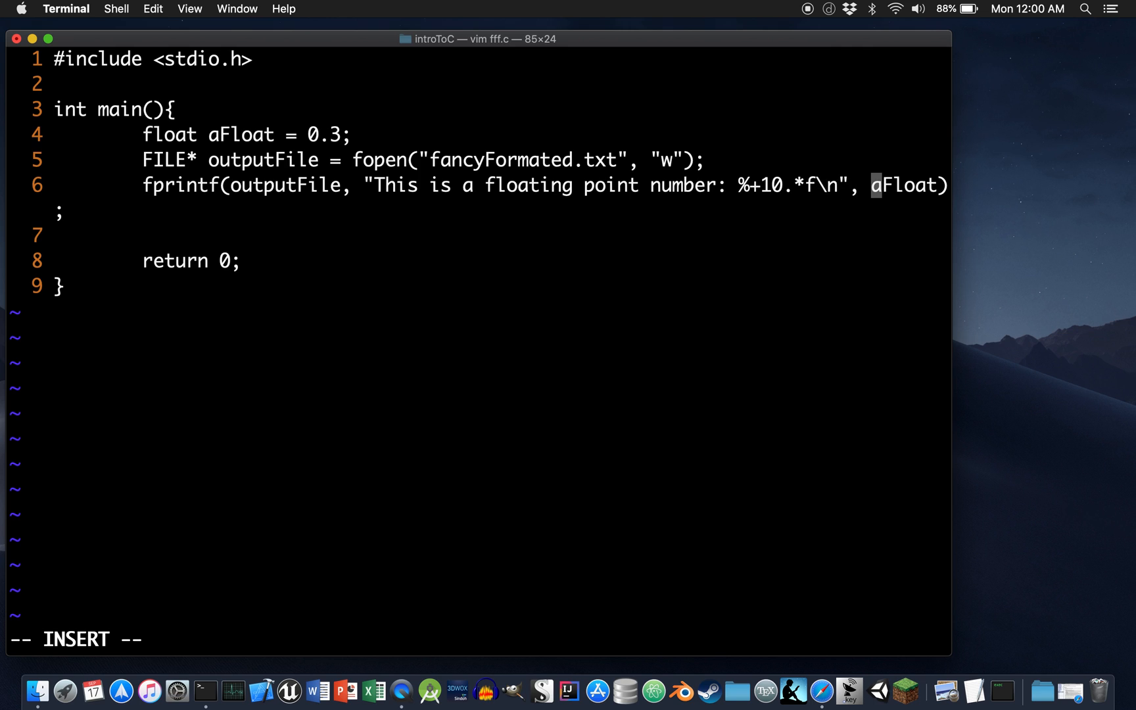
type("2")
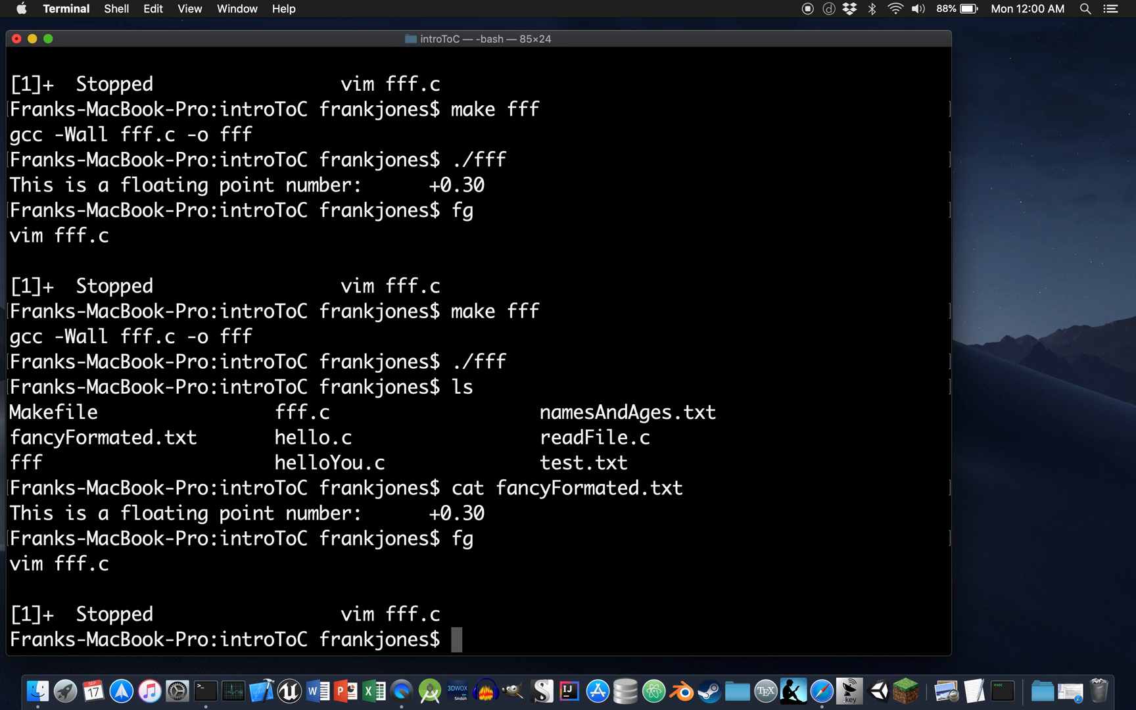
- Rerun ./fff and cat fancyFormated.txt to check the star-precision output
type("./fff")
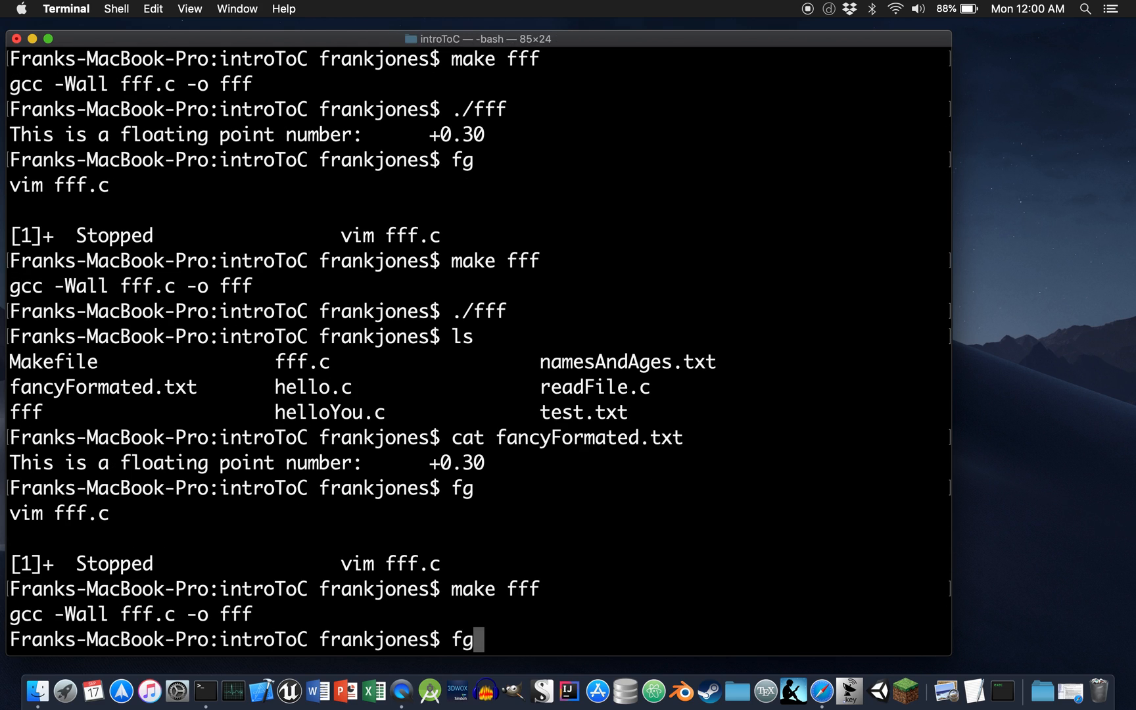
type("cat fancyFormated.txt")
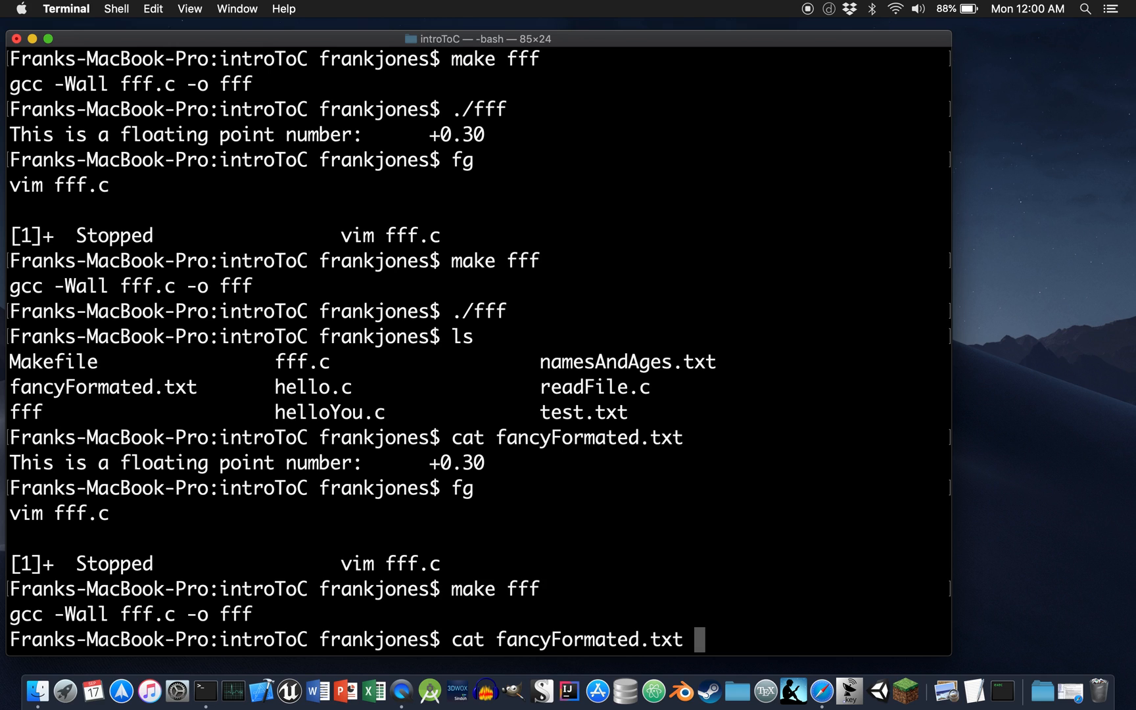
type("./fff")
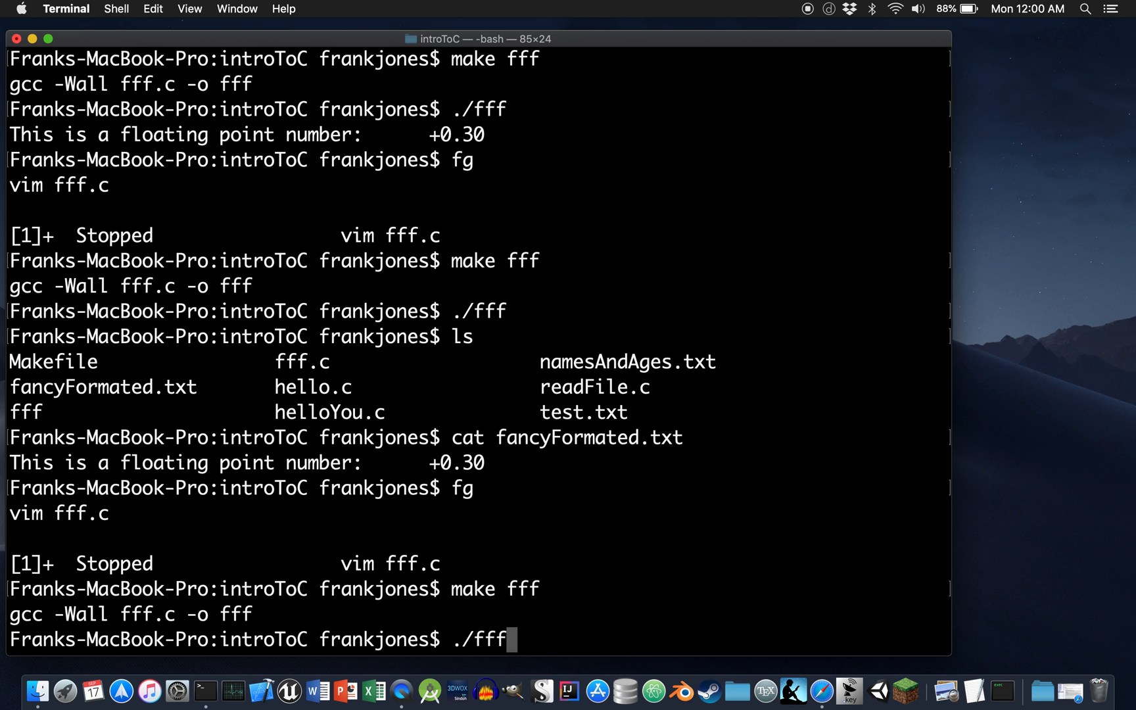
type("cat fancyFormated.txt")
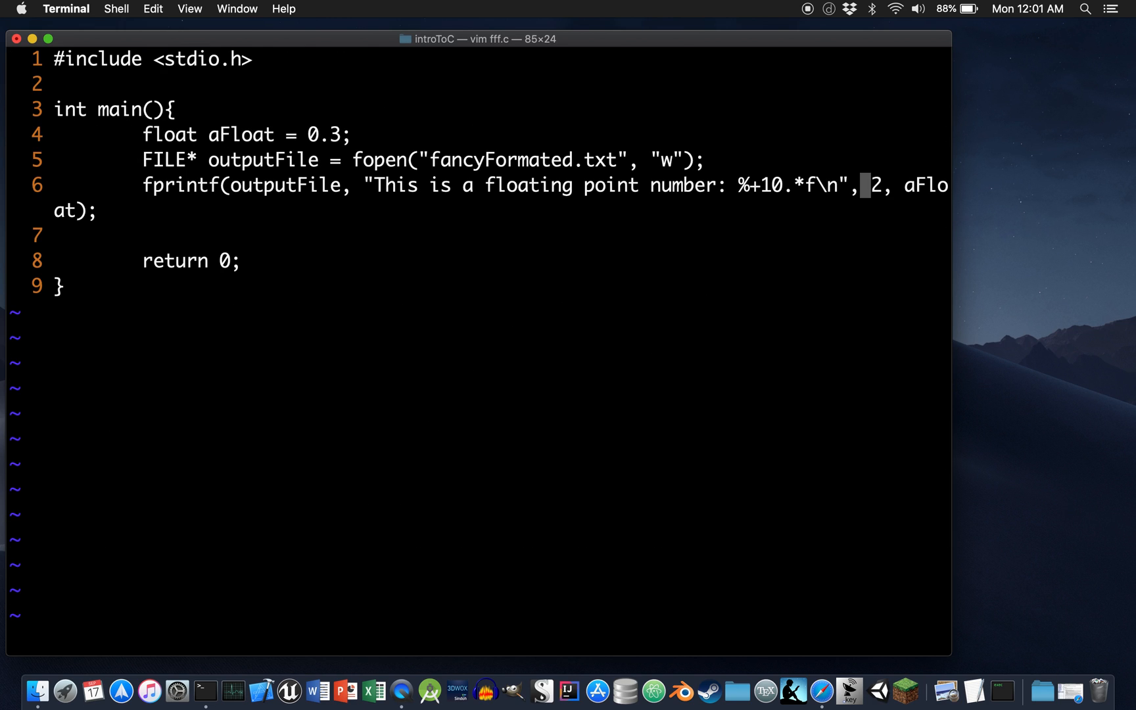
- Add a line above fprintf starting the loop for(int i = 0; i < 10;
key("Down")
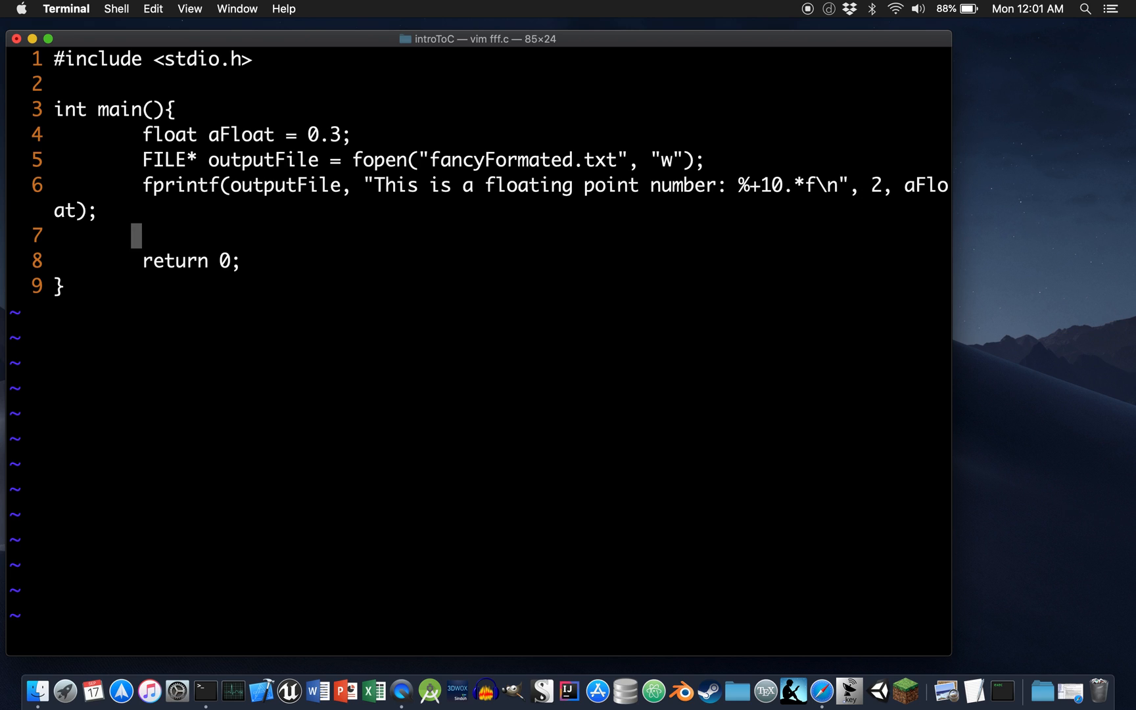
key("i")
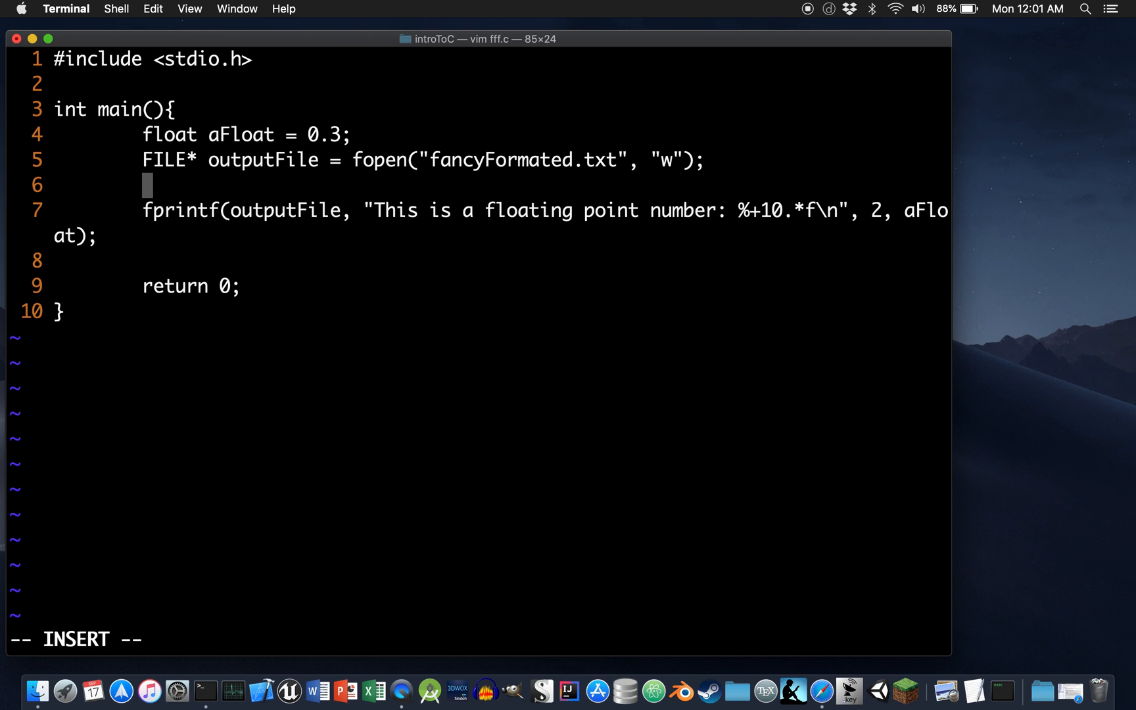
type("f")
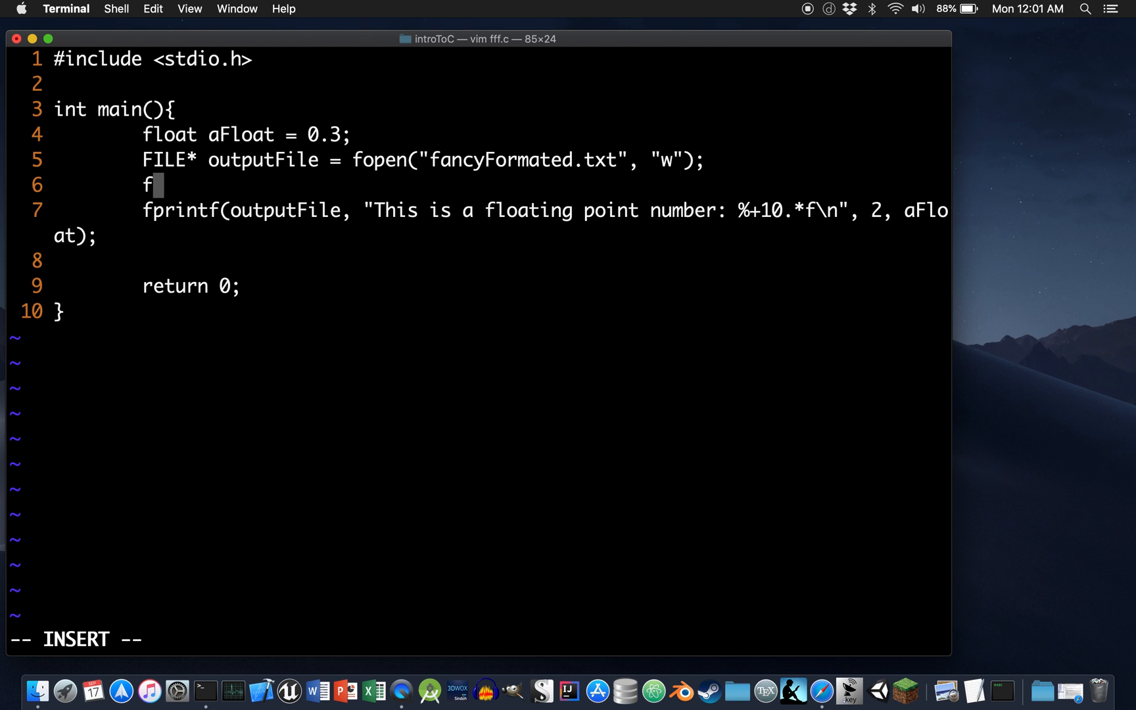
type("or(")
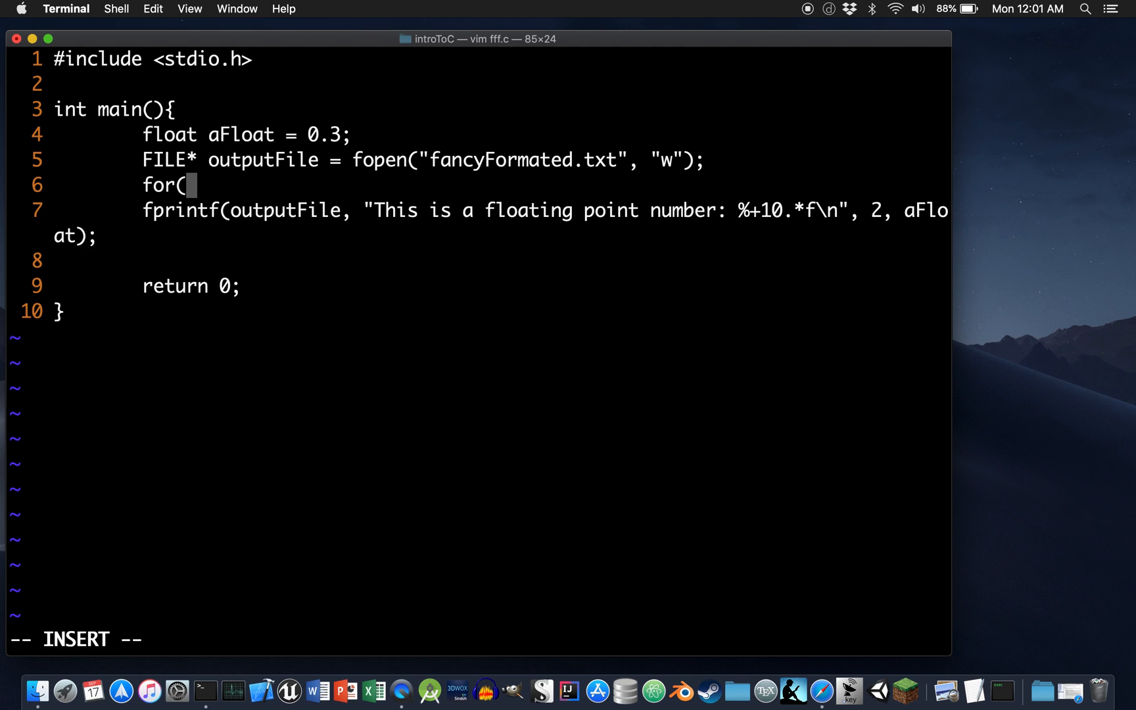
type("int i =")
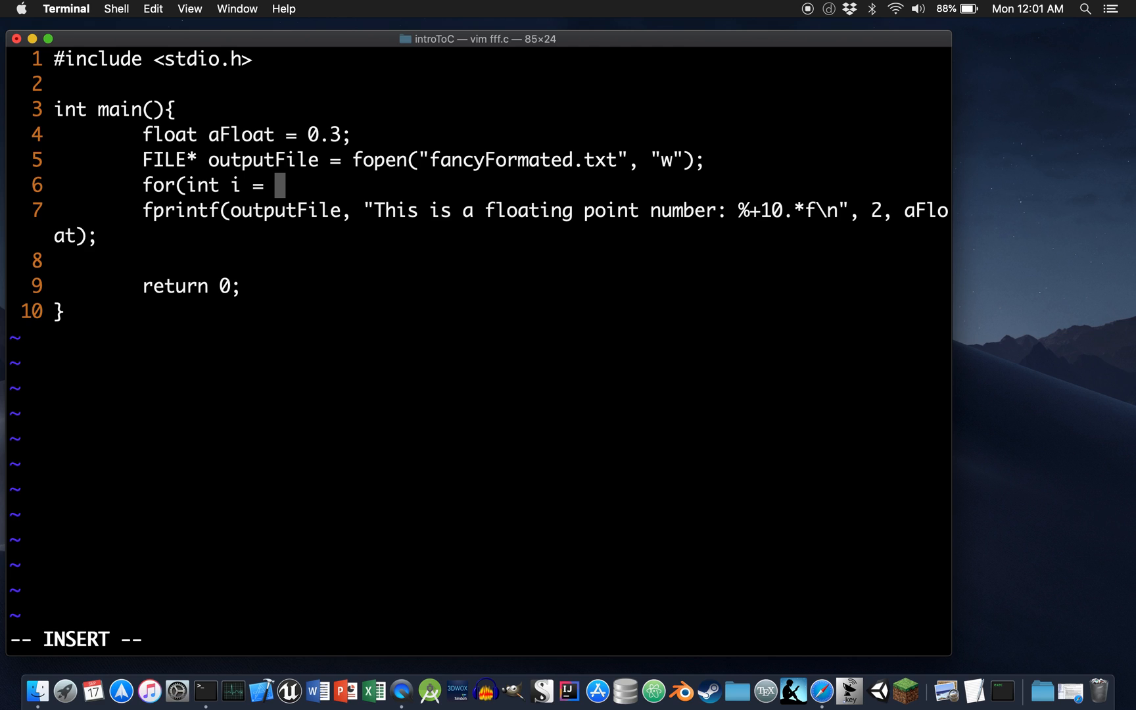
type("0; i <")
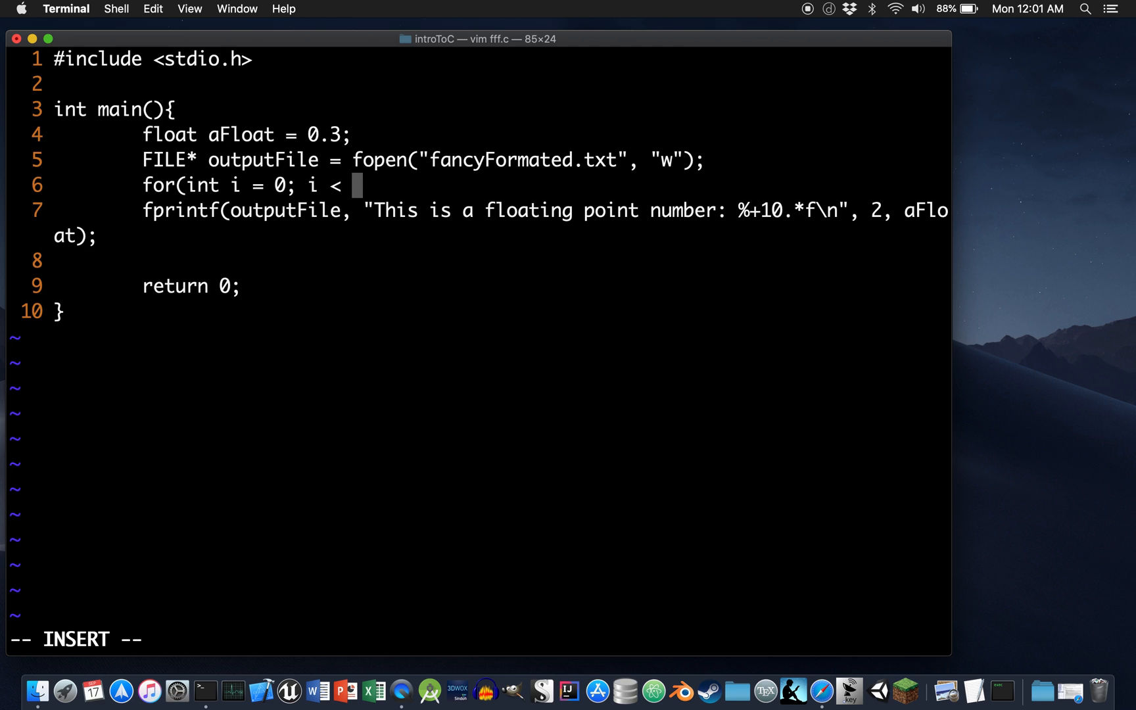
type("10;")
type("fg")
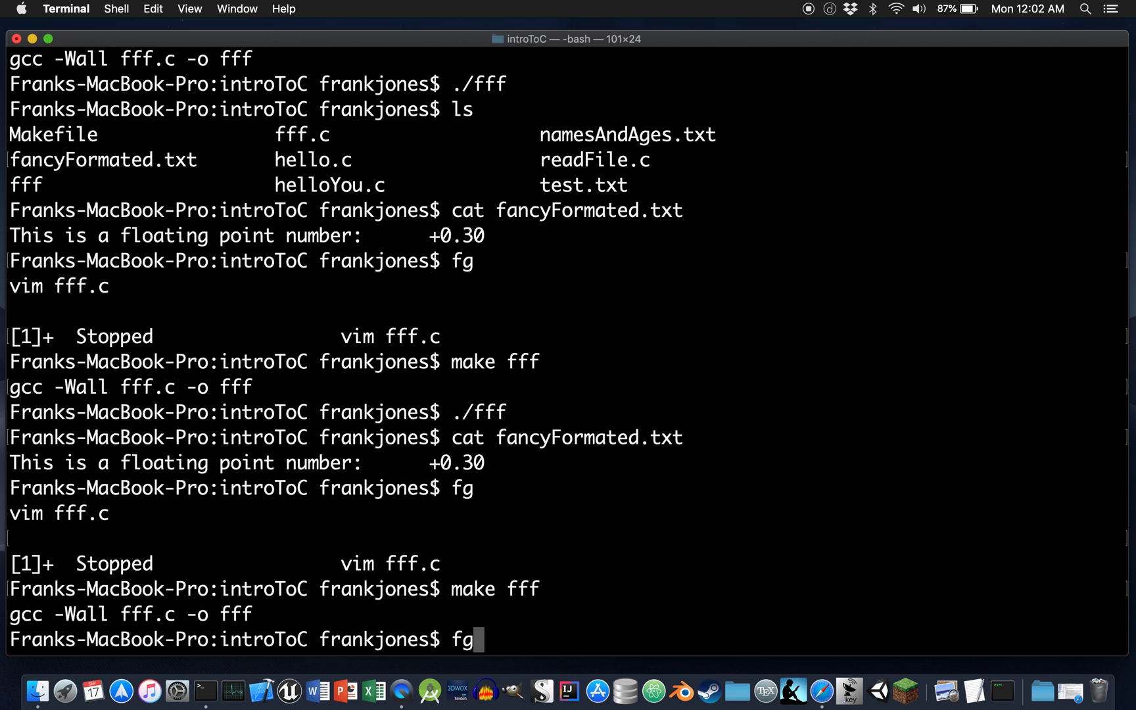
- Run ./fff and cat fancyFormated.txt, showing ten lines of 0.3 at precisions 0–9
type("./fff")
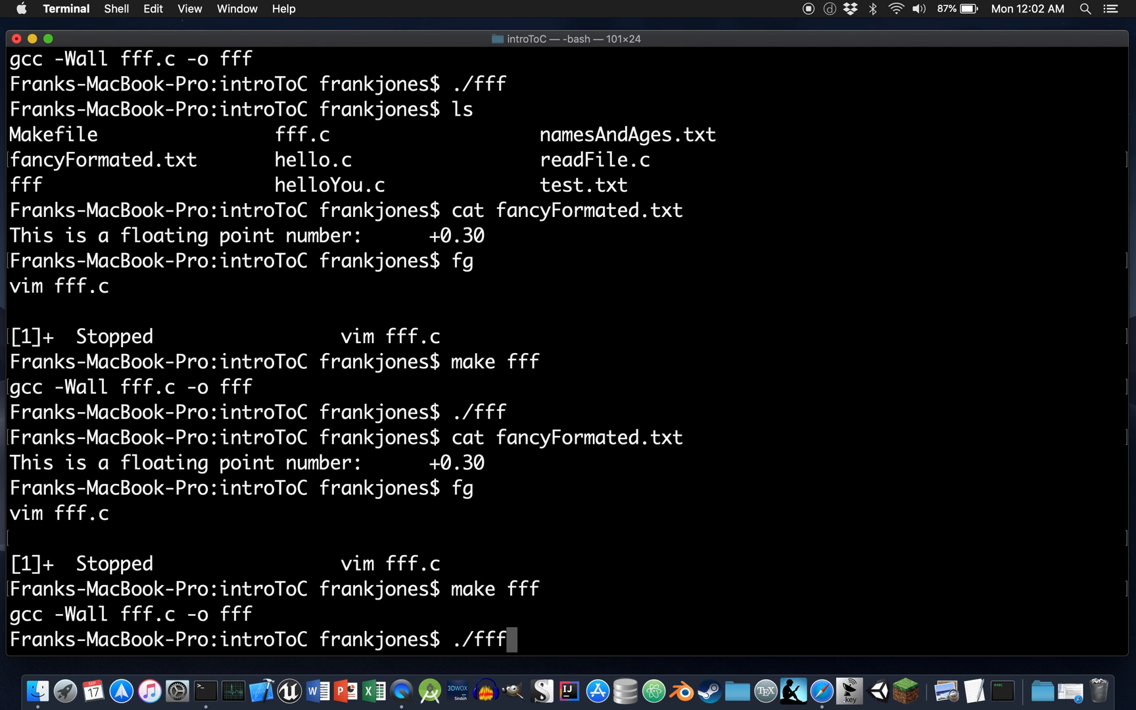
type("cat fancyFormated.txt")
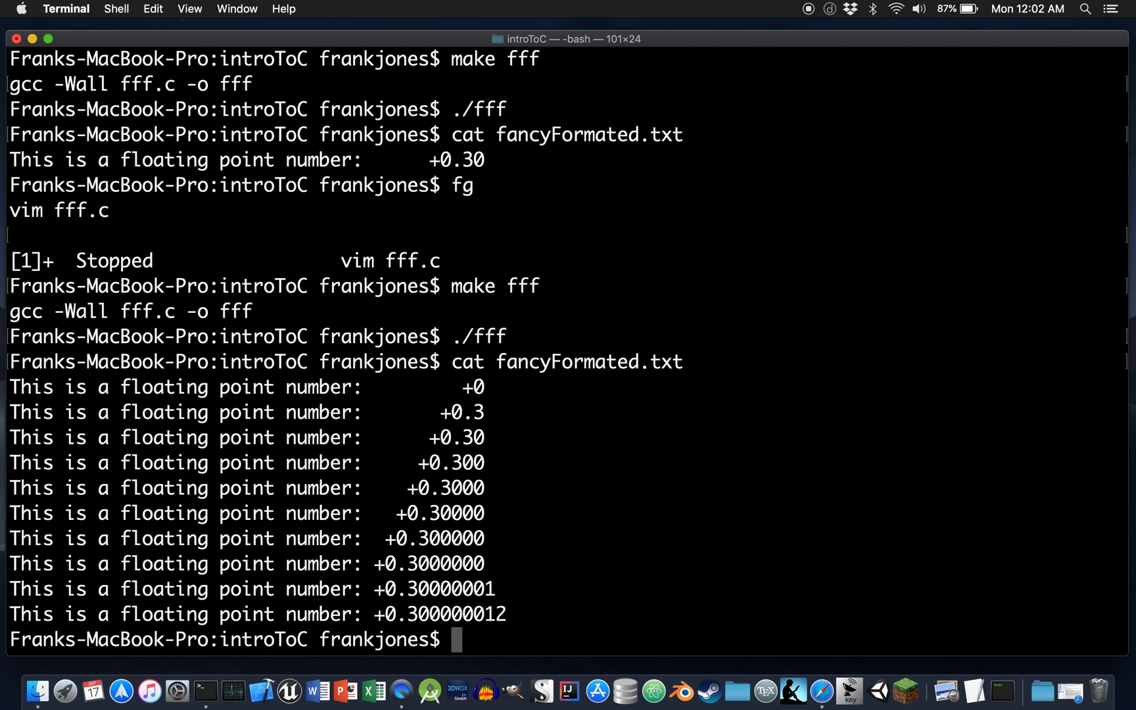
mouse_move(484, 387)
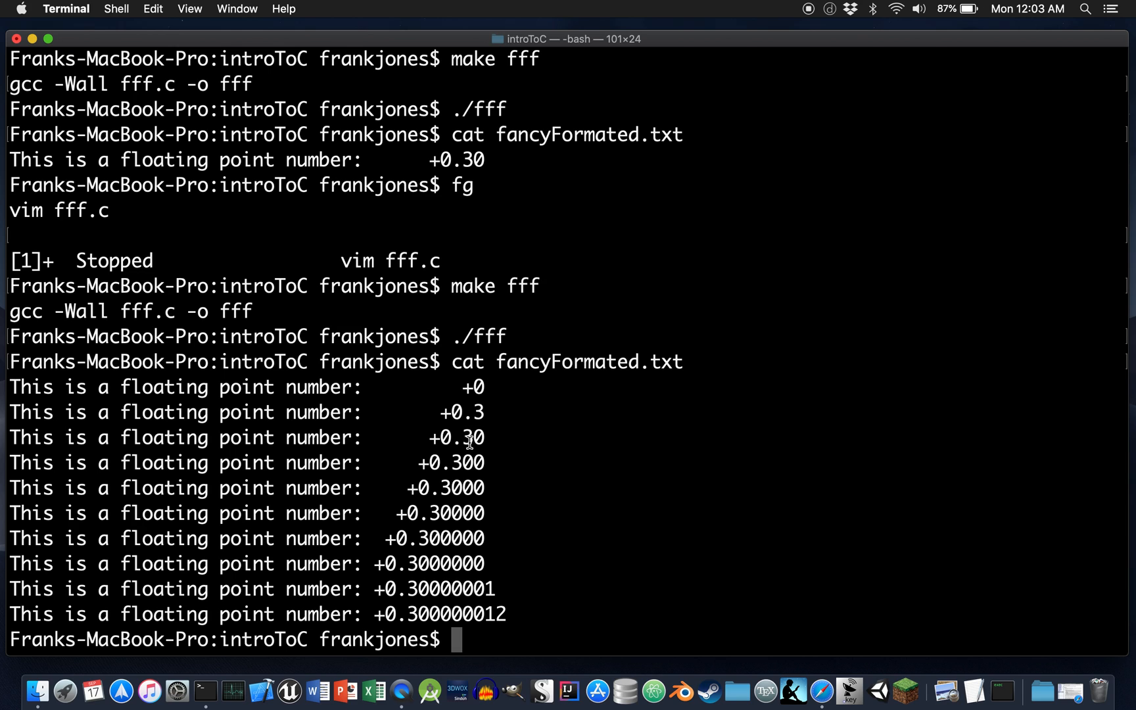
mouse_move(455, 567)
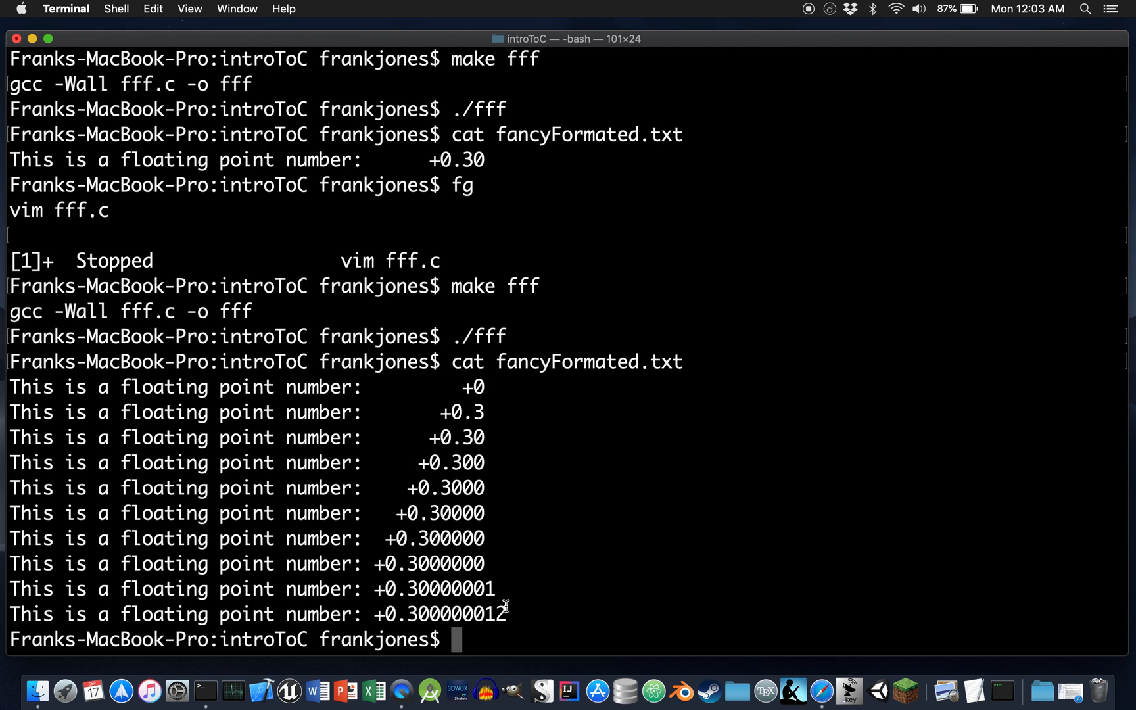
mouse_move(500, 602)
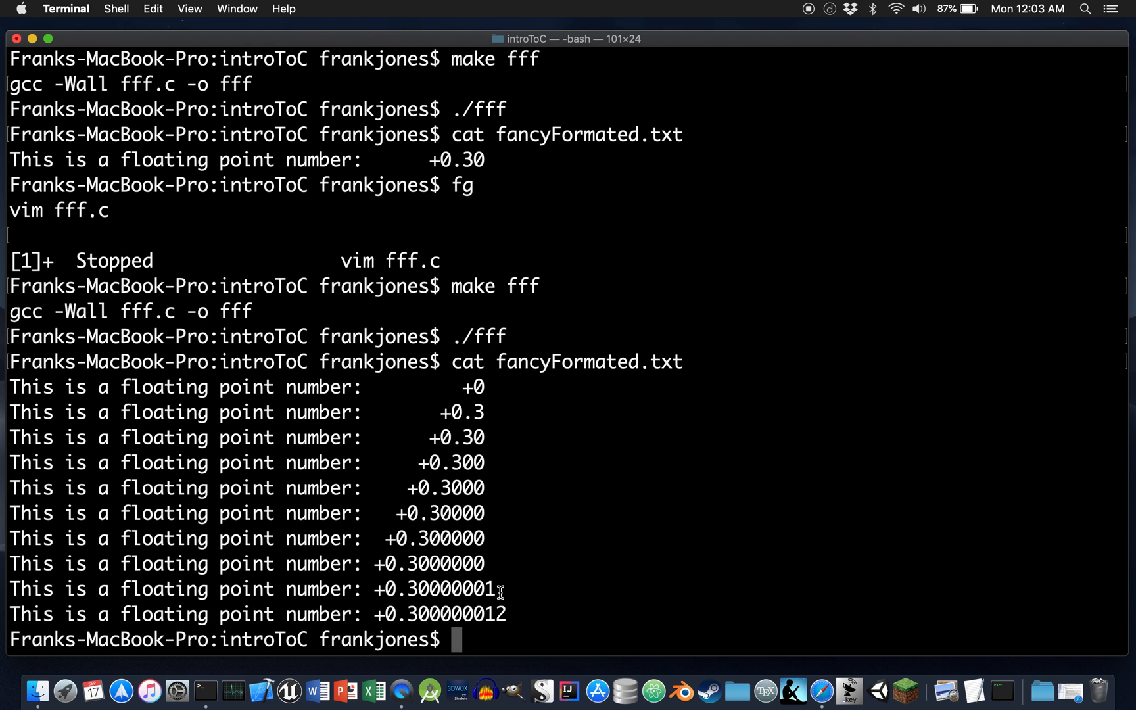
mouse_move(514, 613)
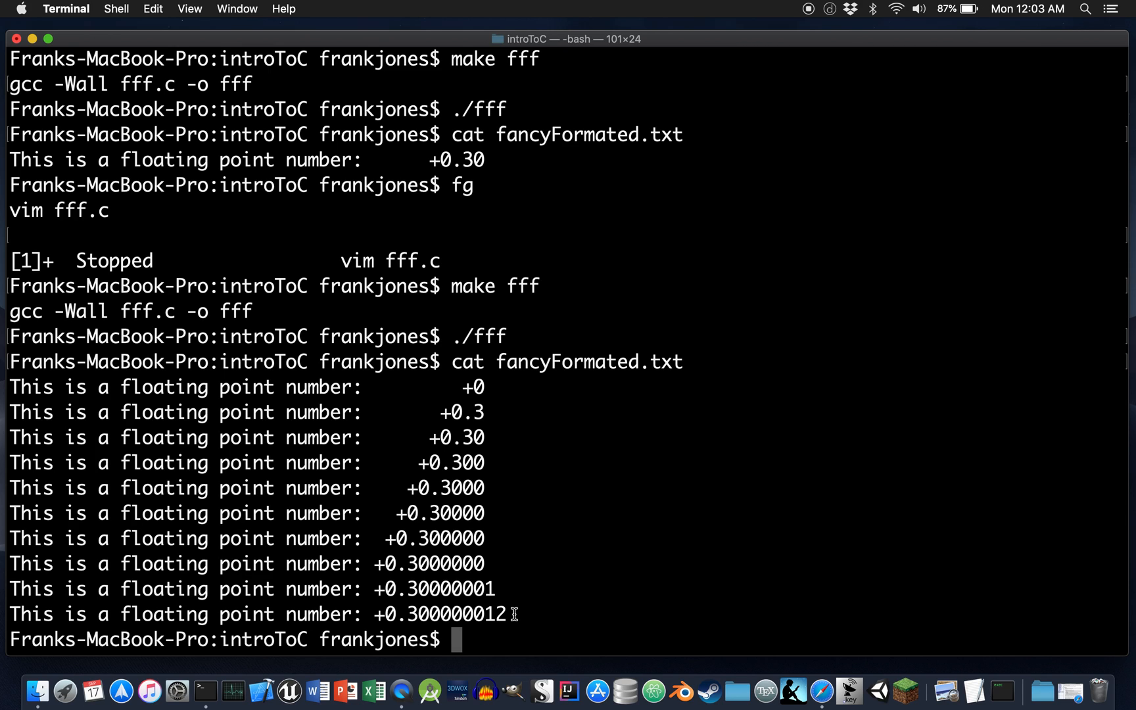
mouse_move(469, 613)
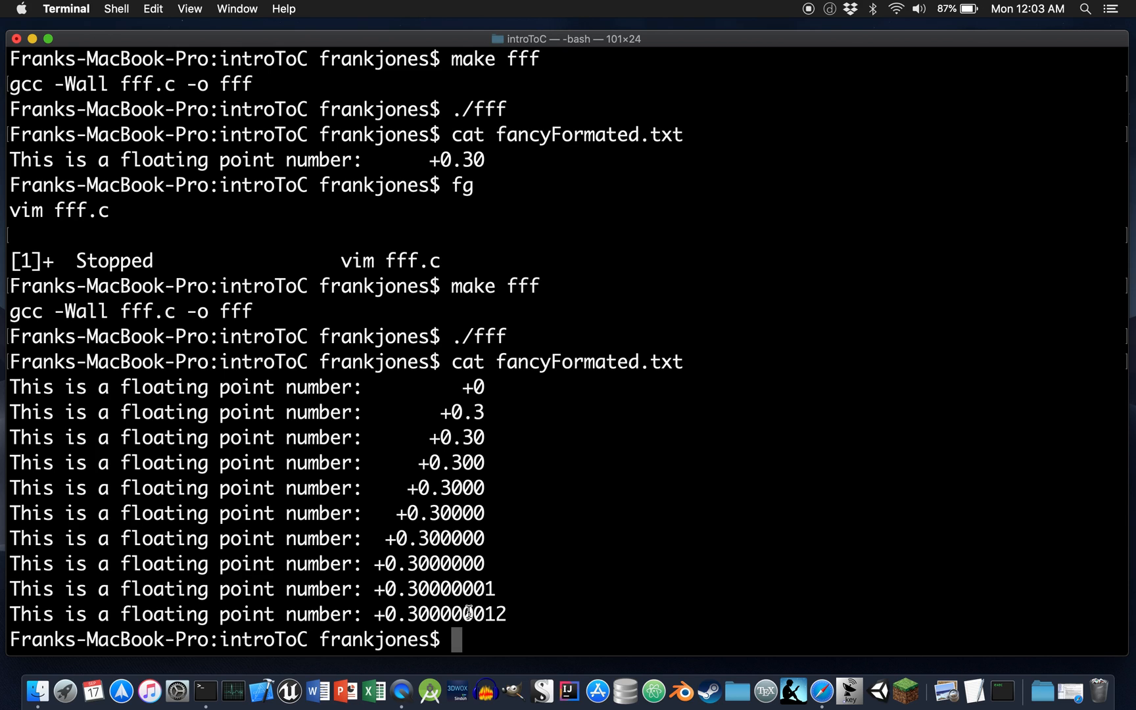
mouse_move(413, 589)
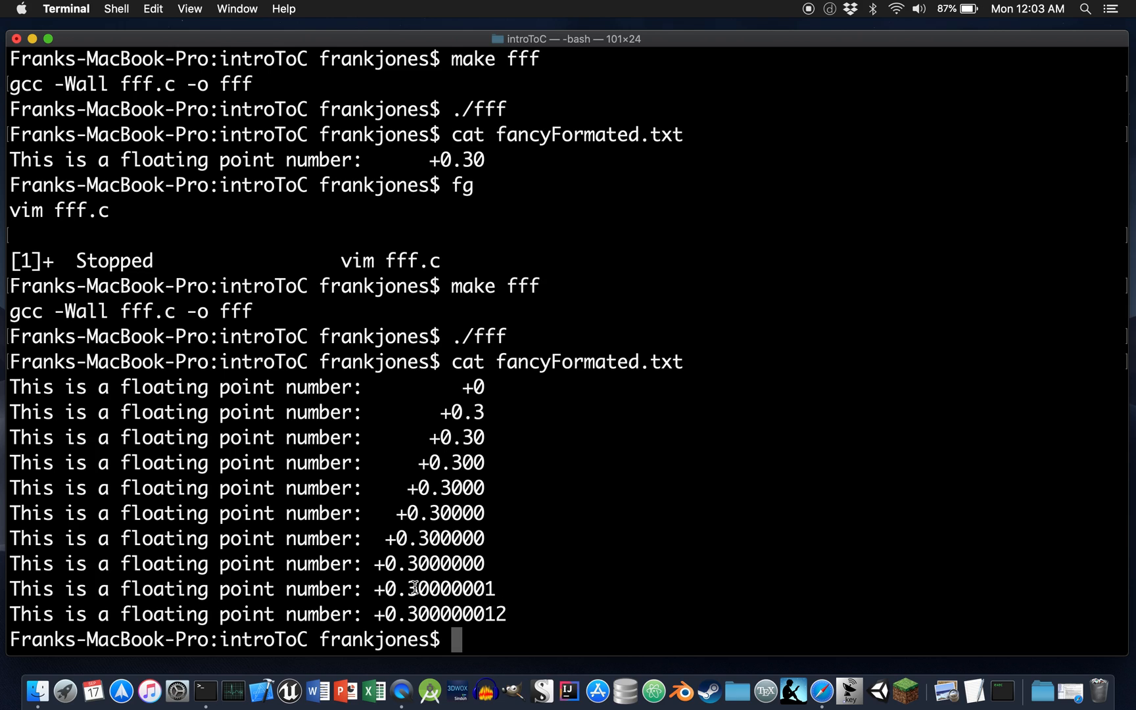
double_click(435, 588)
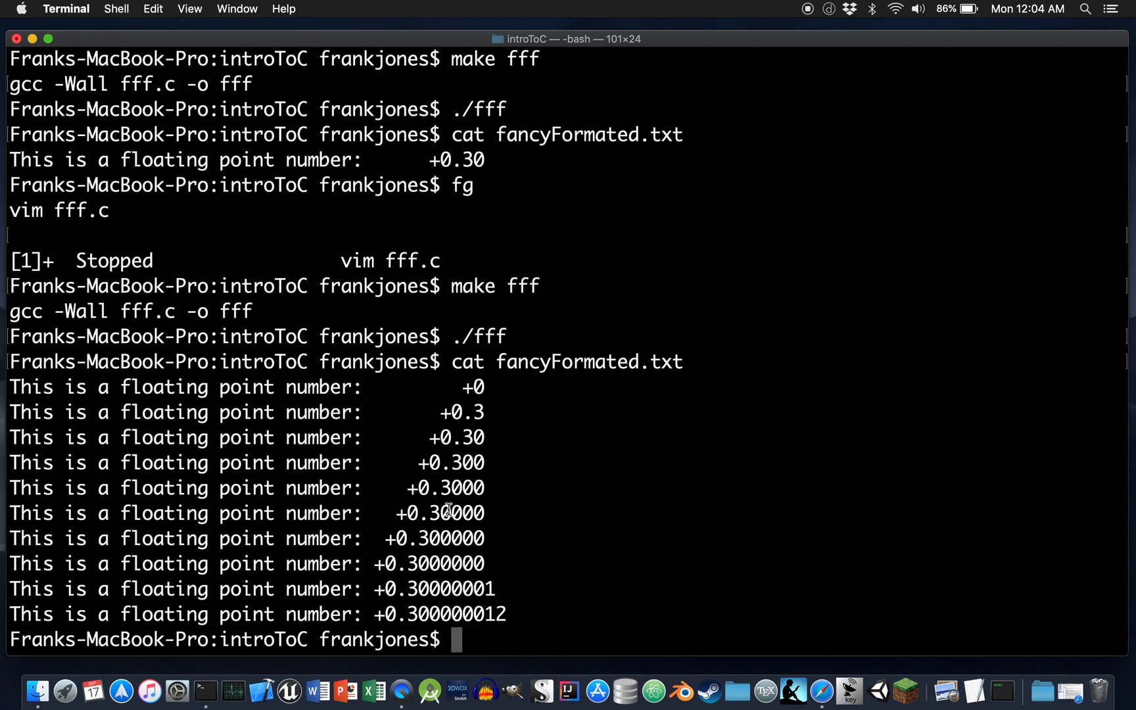
mouse_move(815, 20)
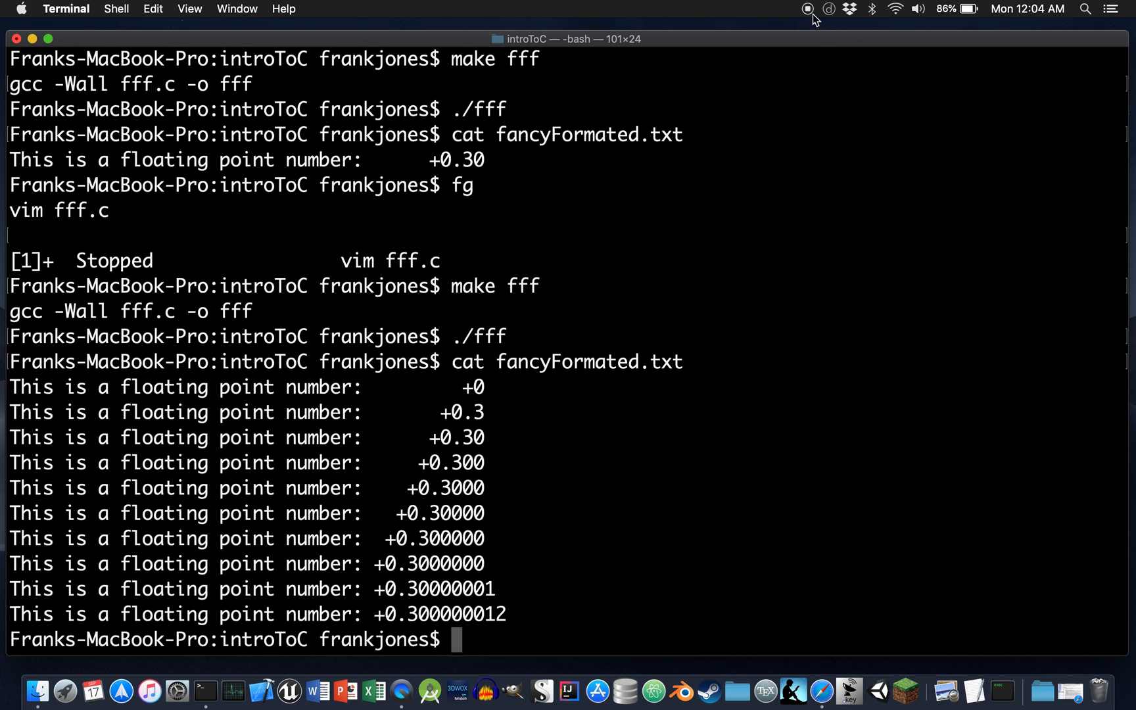